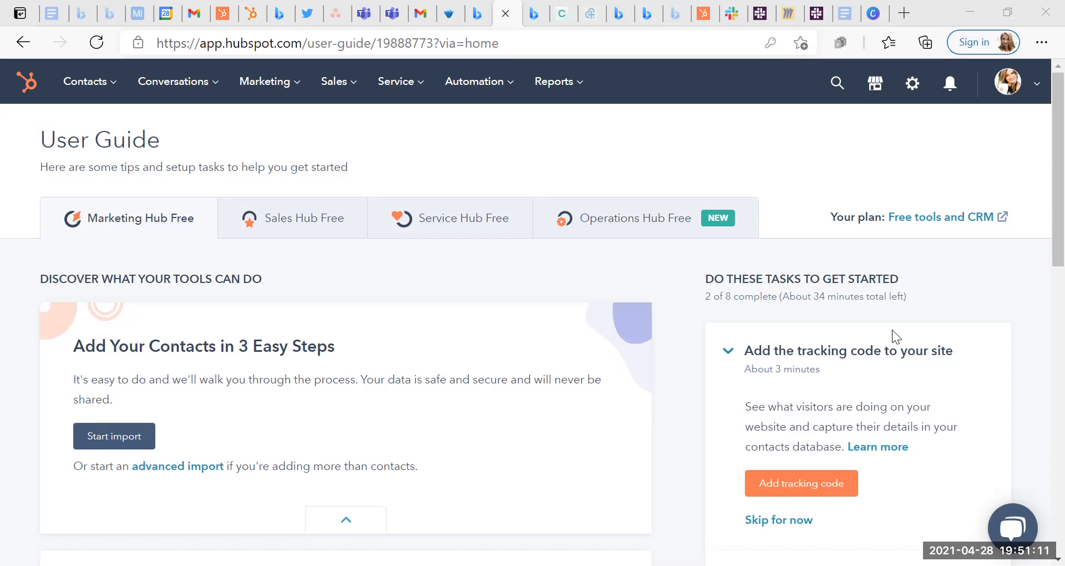
pyautogui.moveTo(673, 231)
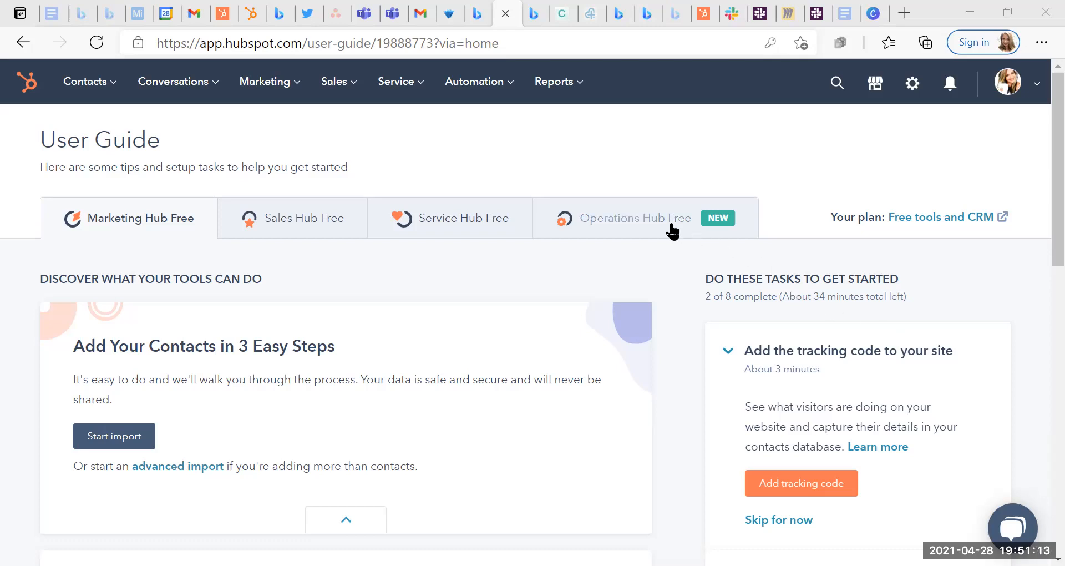
# Step: Switch the guide to Operations Hub Free tips and scroll down the page
pyautogui.click(634, 218)
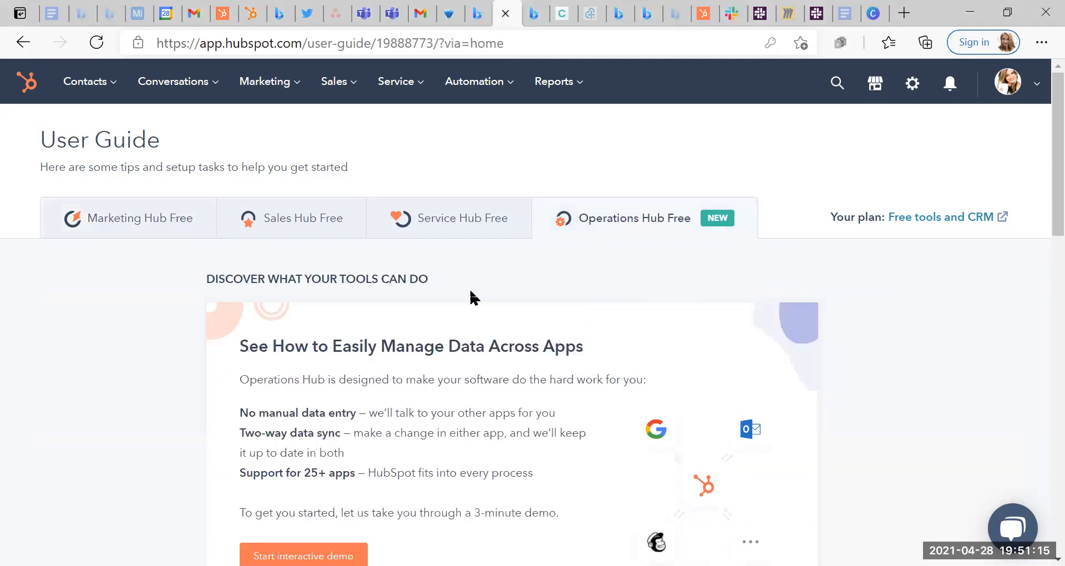
pyautogui.scroll(-3)
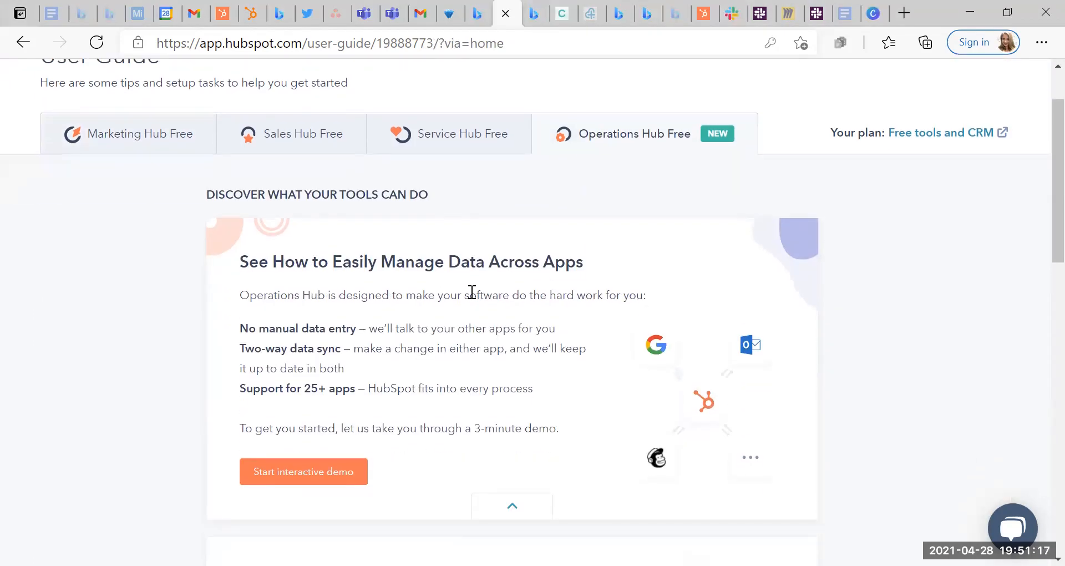
pyautogui.scroll(-3)
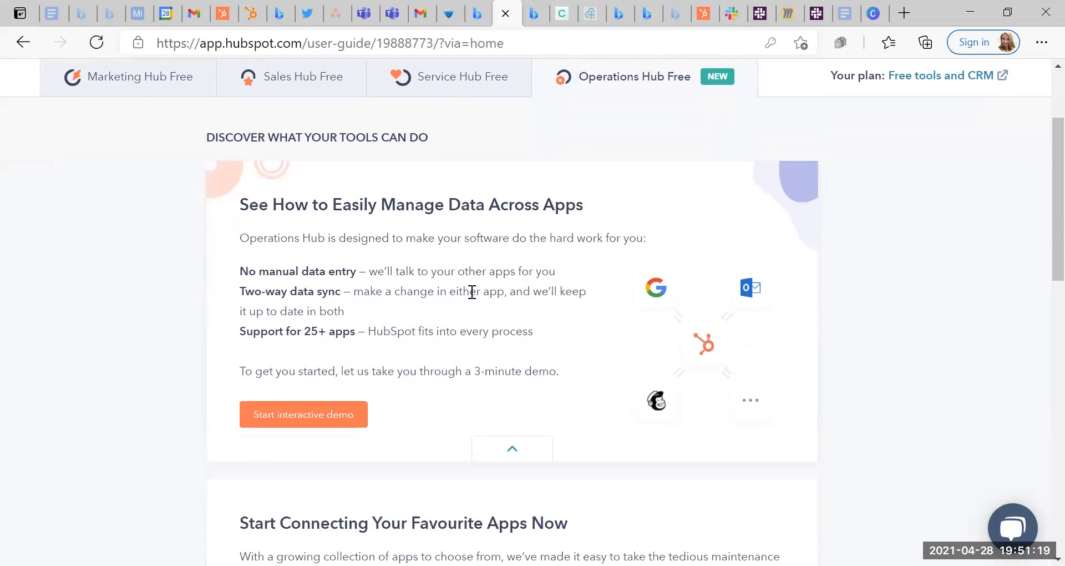
pyautogui.scroll(-3)
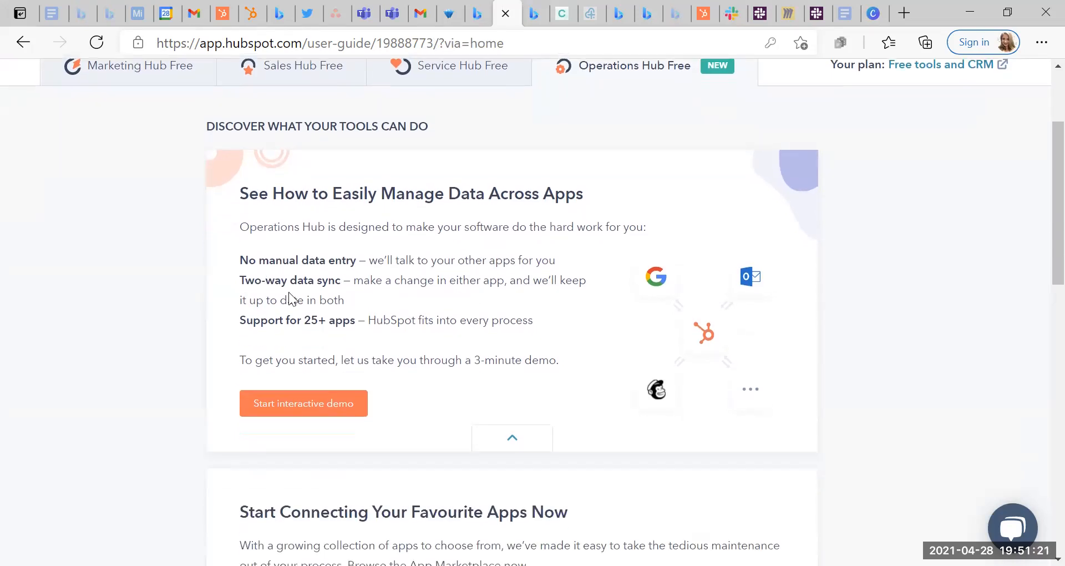
pyautogui.moveTo(295, 343)
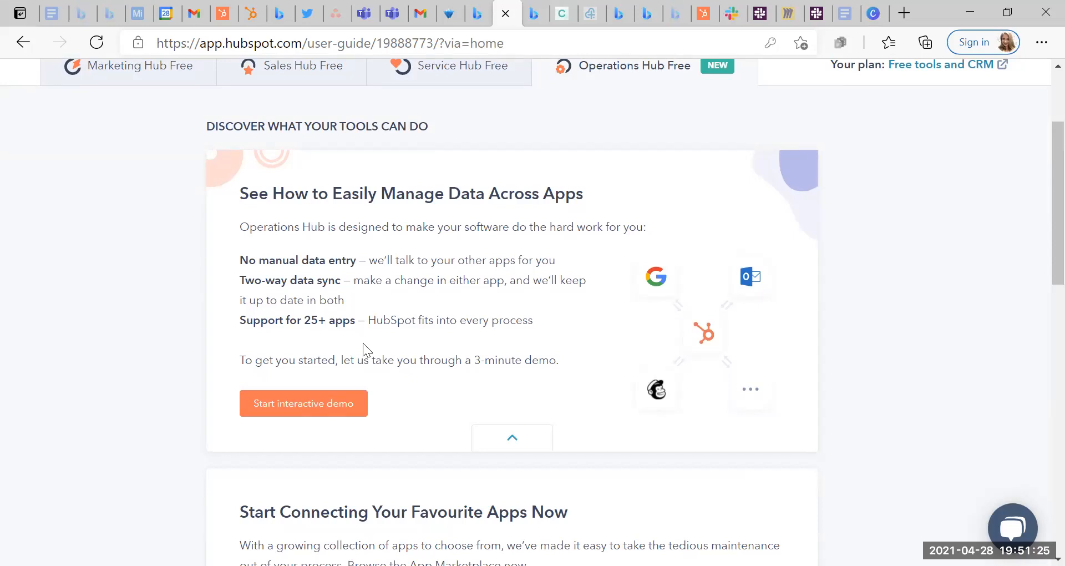
pyautogui.scroll(-3)
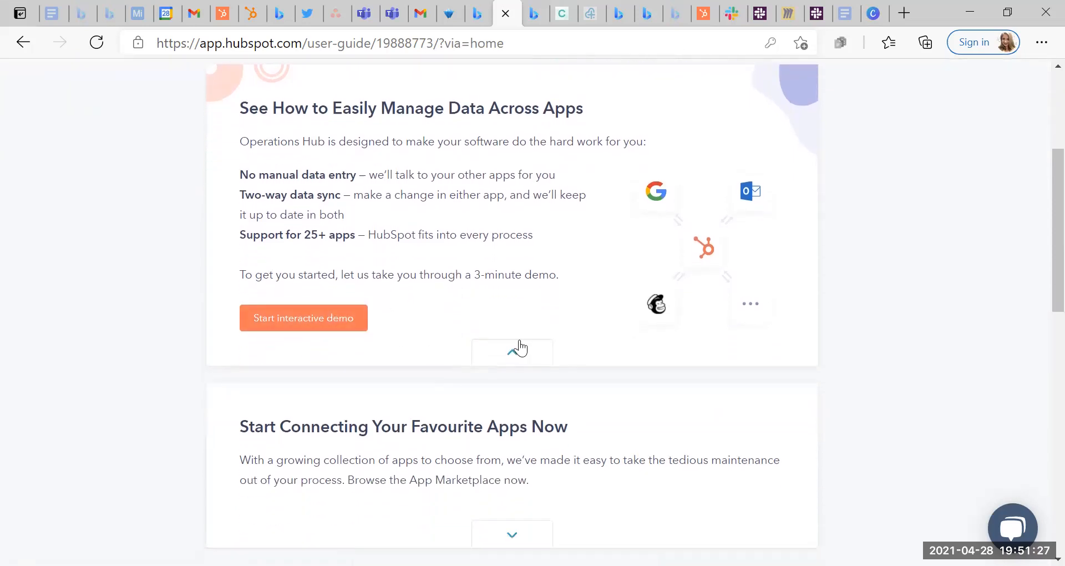
# Step: Expand the favourite-apps card to list Google Contacts, Mailchimp and Outlook & Exchange
pyautogui.click(512, 352)
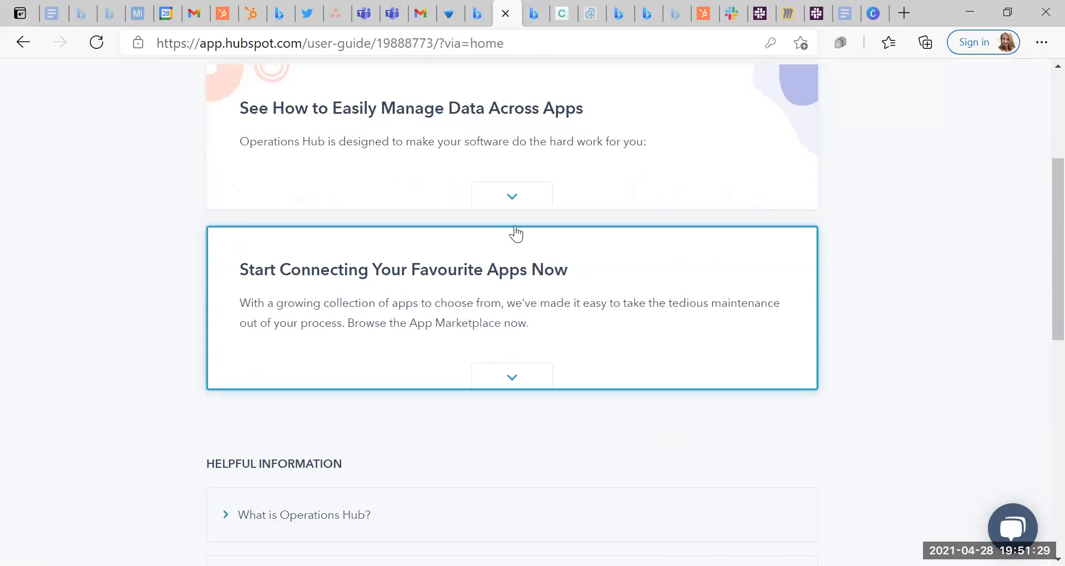
pyautogui.click(511, 195)
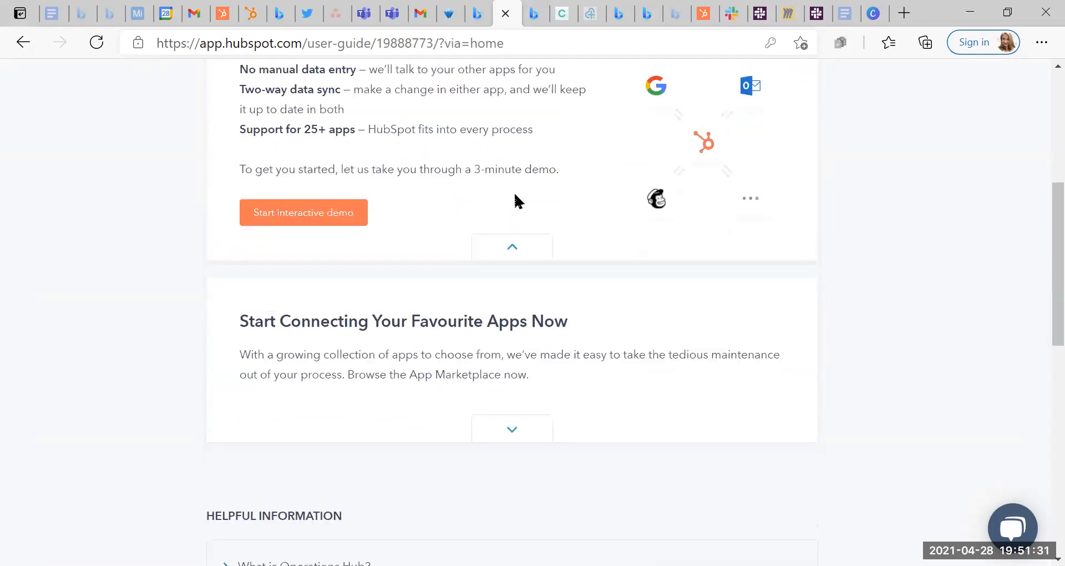
pyautogui.scroll(-3)
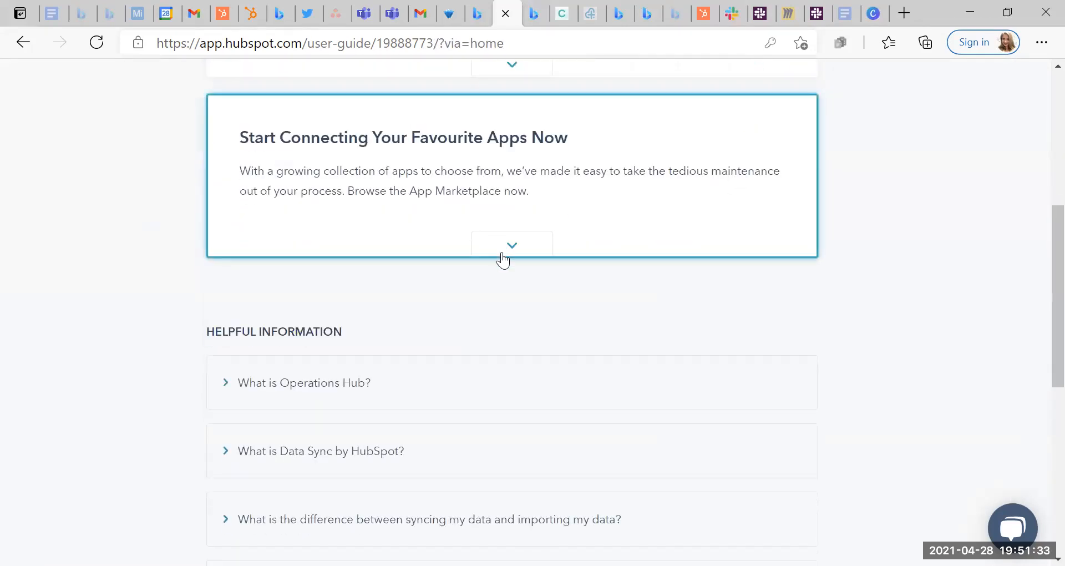
pyautogui.click(512, 246)
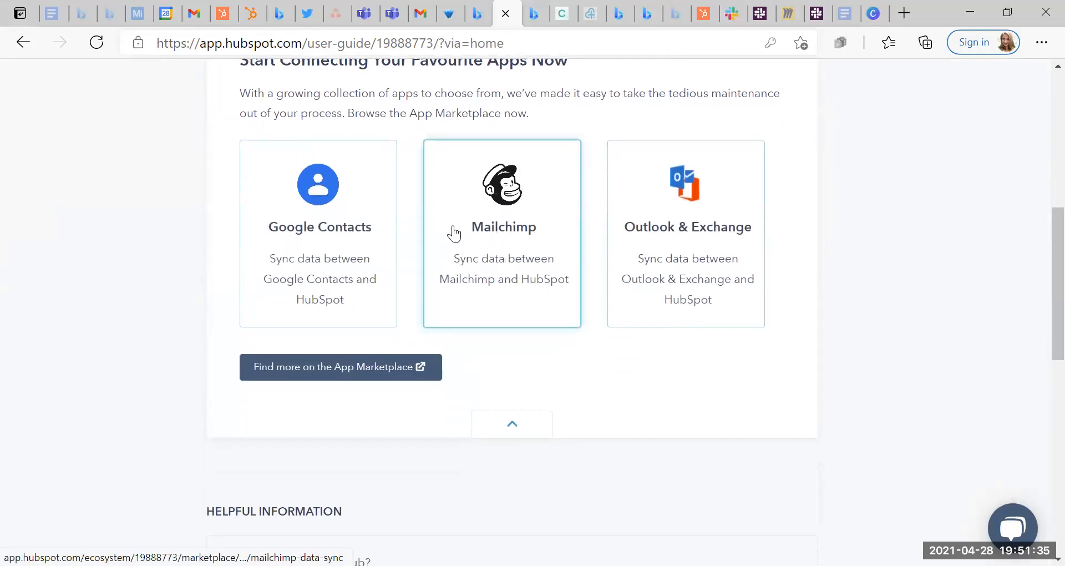
pyautogui.scroll(-3)
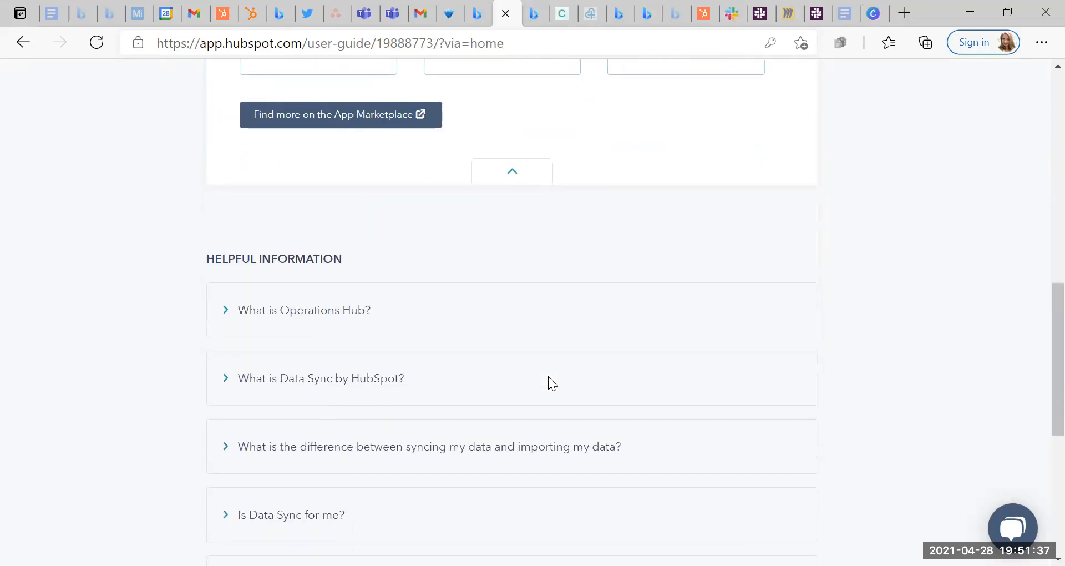
pyautogui.scroll(-3)
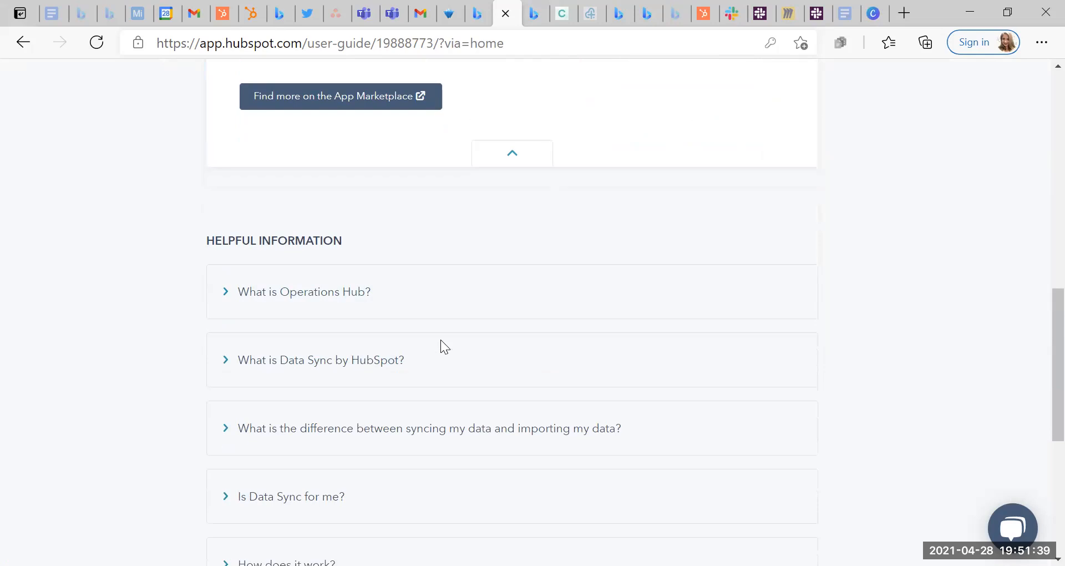
# Step: Expand the 'What is Operations Hub?' and 'What is Data Sync by HubSpot?' FAQ answers
pyautogui.click(303, 291)
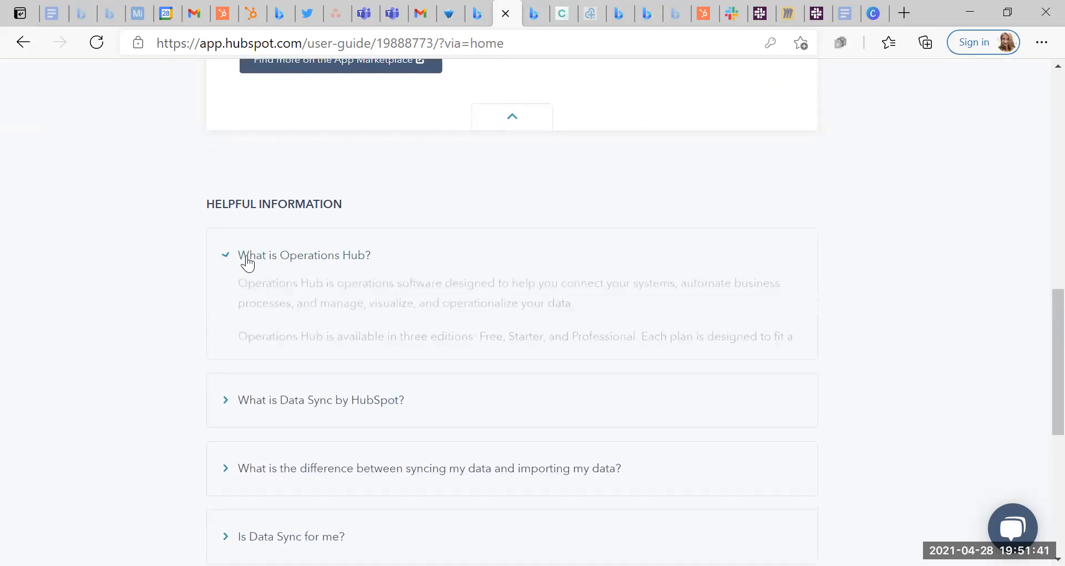
pyautogui.click(303, 255)
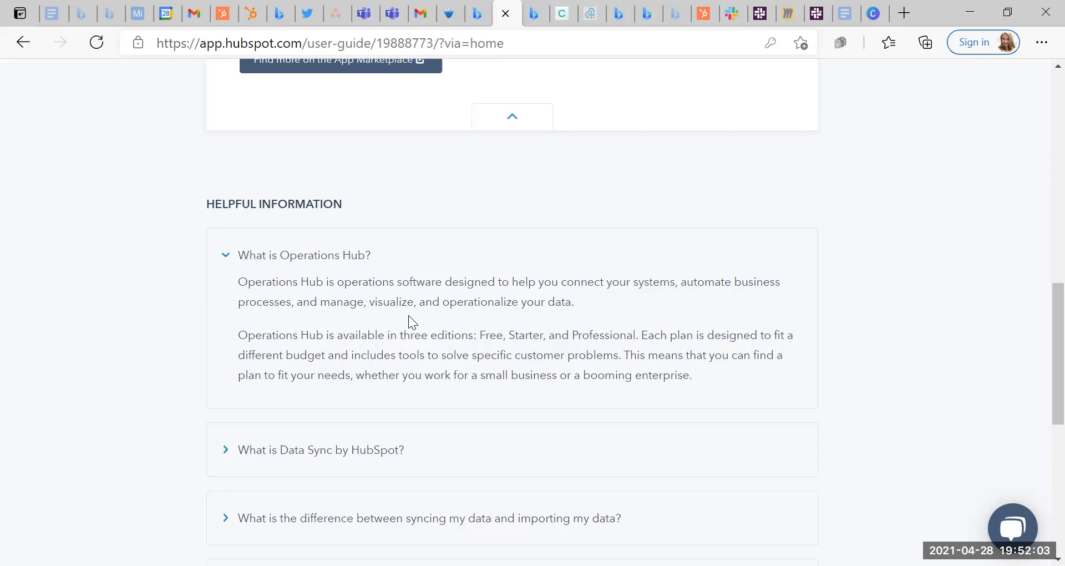
pyautogui.moveTo(711, 380)
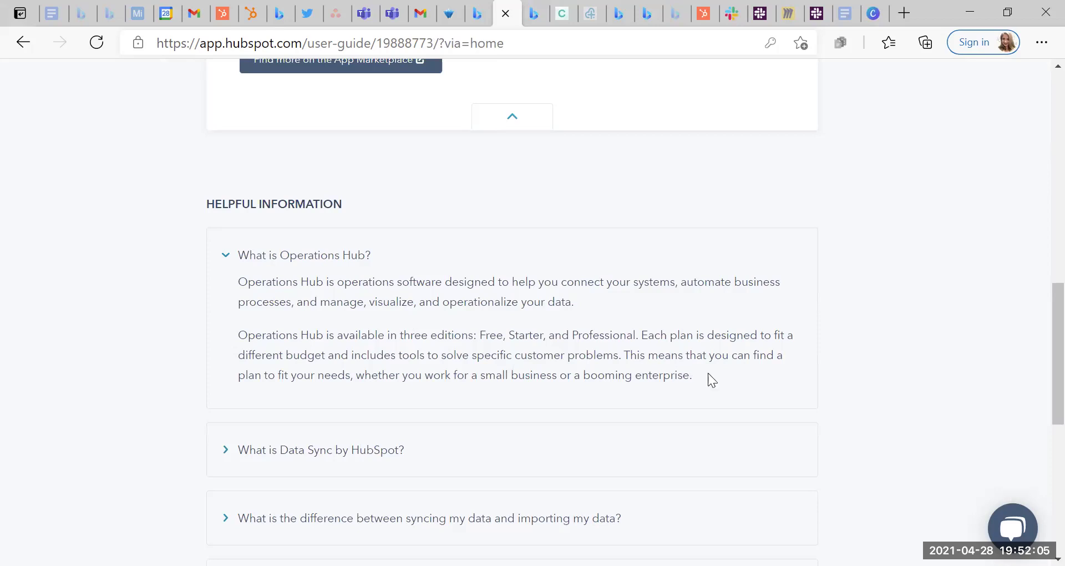
pyautogui.moveTo(723, 399)
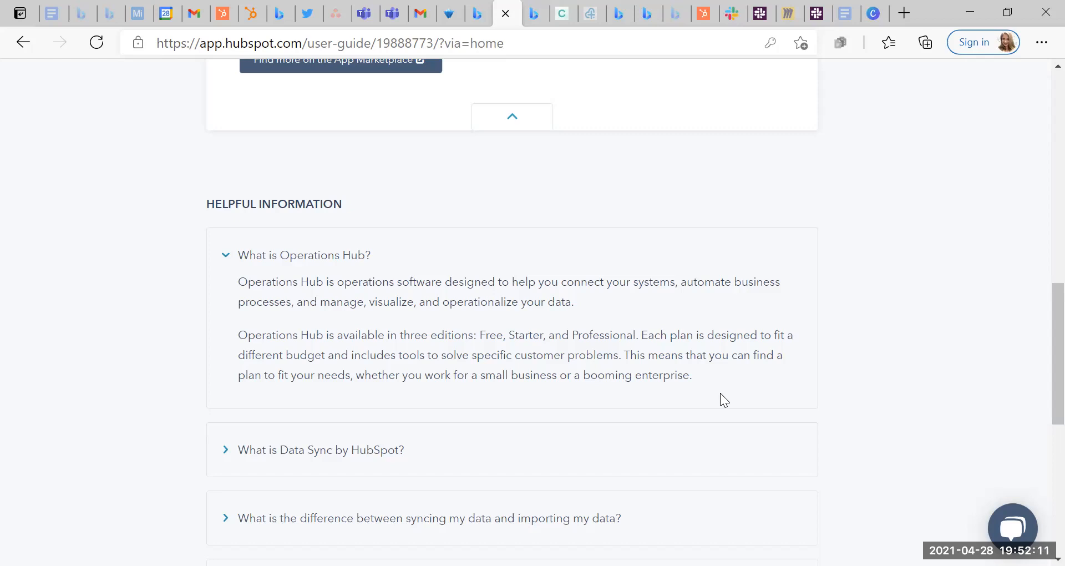
pyautogui.moveTo(396, 352)
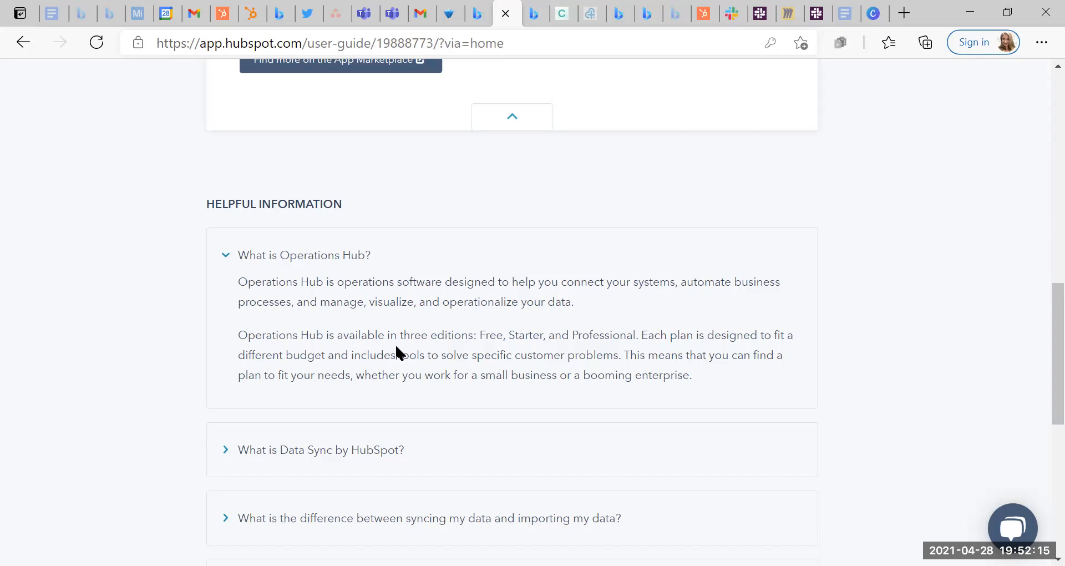
pyautogui.scroll(-3)
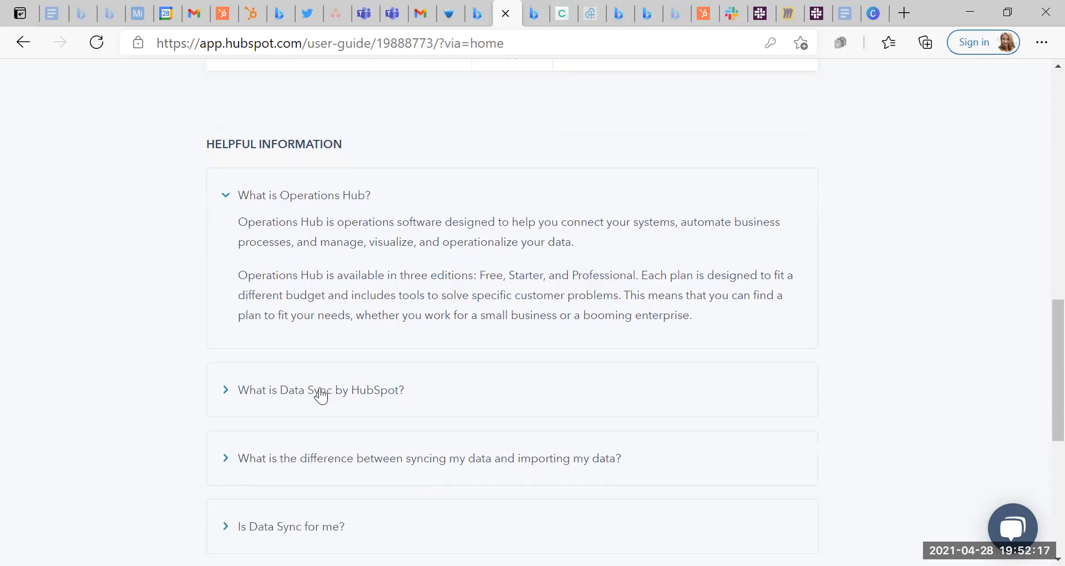
pyautogui.click(320, 390)
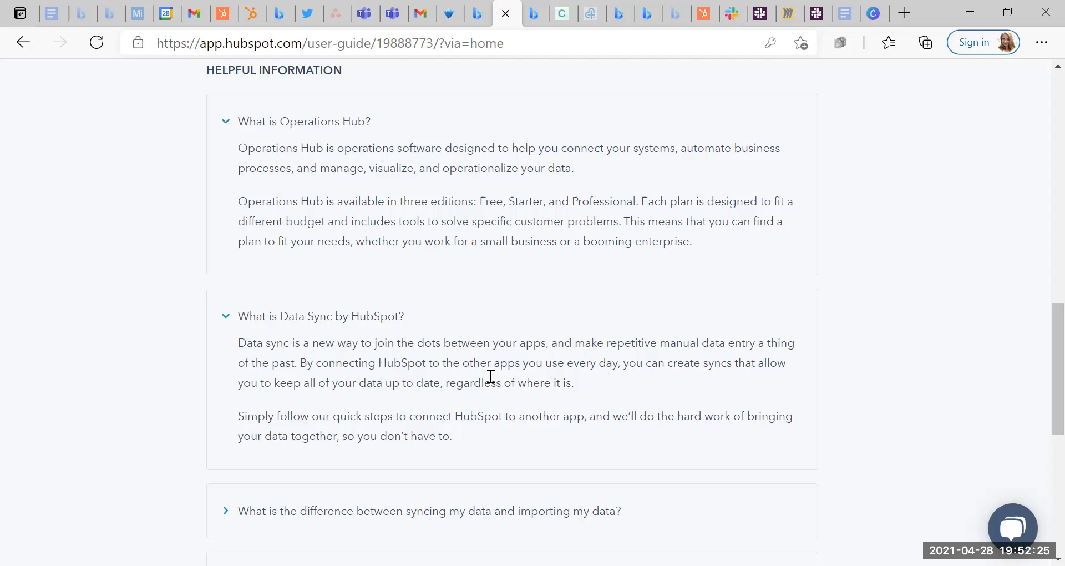
pyautogui.moveTo(595, 332)
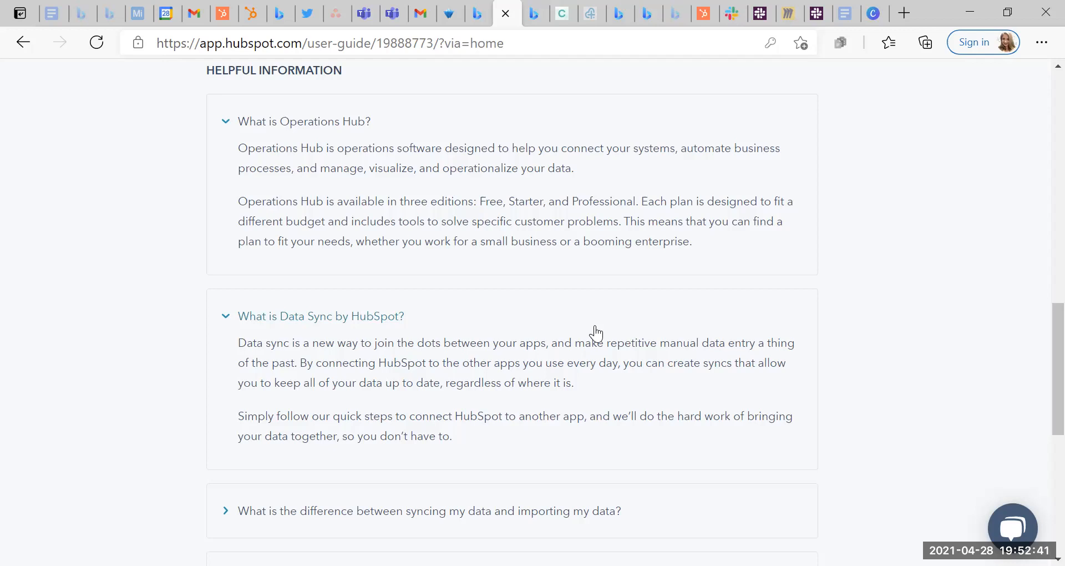
pyautogui.scroll(-3)
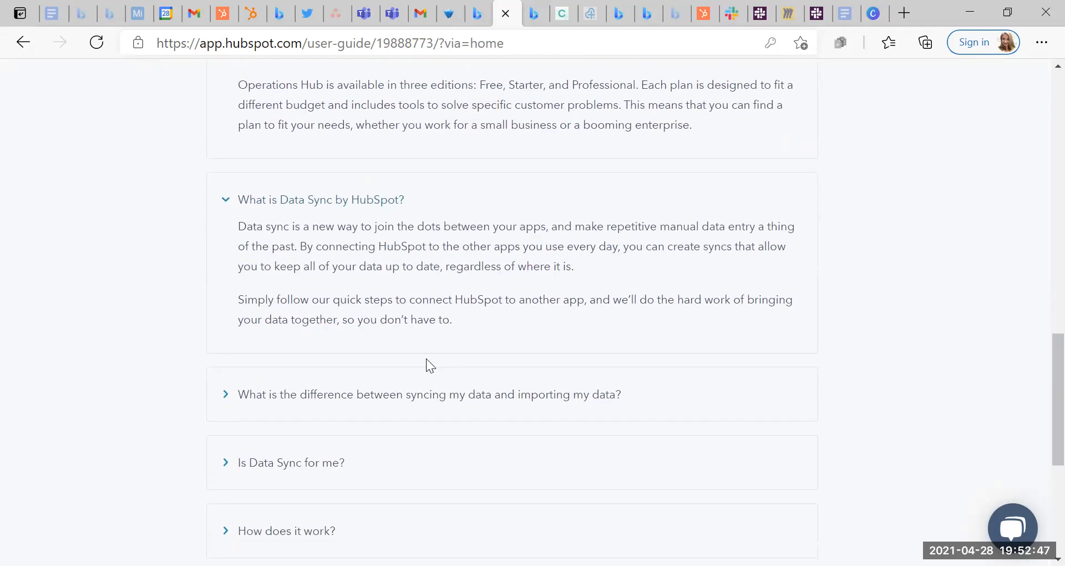
pyautogui.moveTo(269, 398)
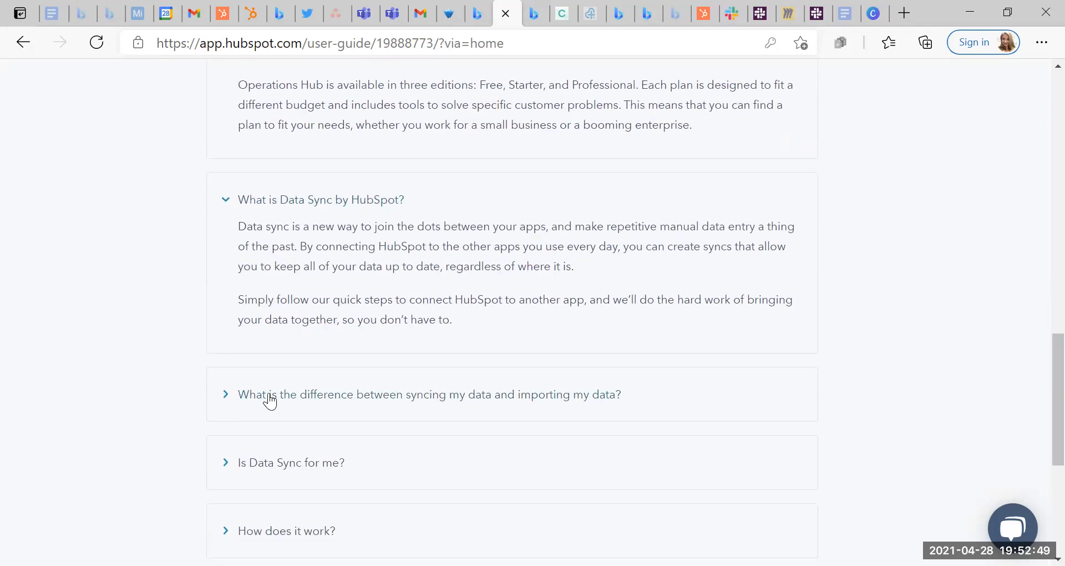
# Step: Expand the 'syncing versus importing data' and 'Is Data Sync for me?' FAQ answers
pyautogui.click(270, 394)
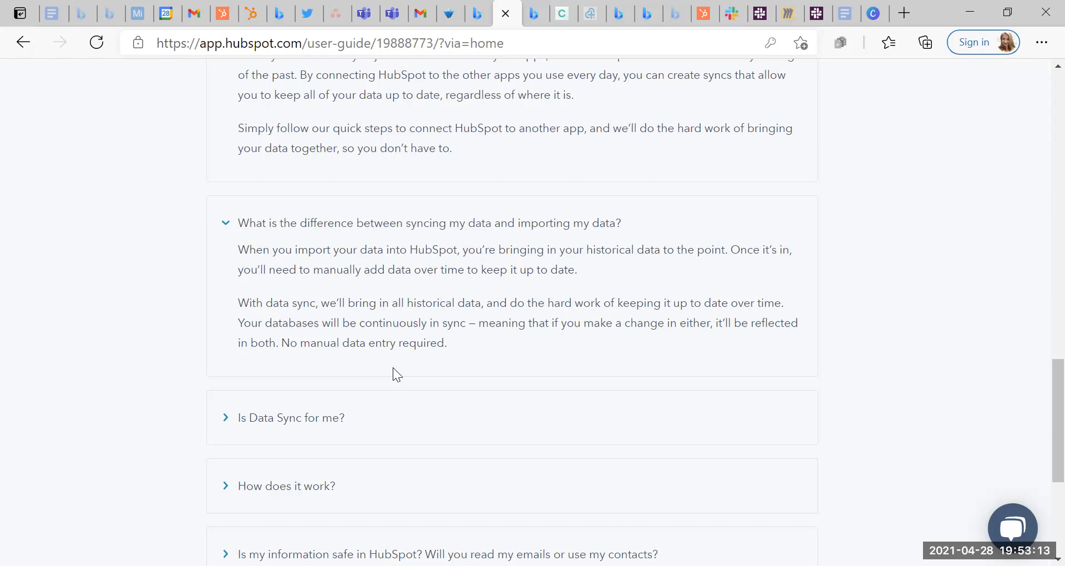
pyautogui.click(290, 417)
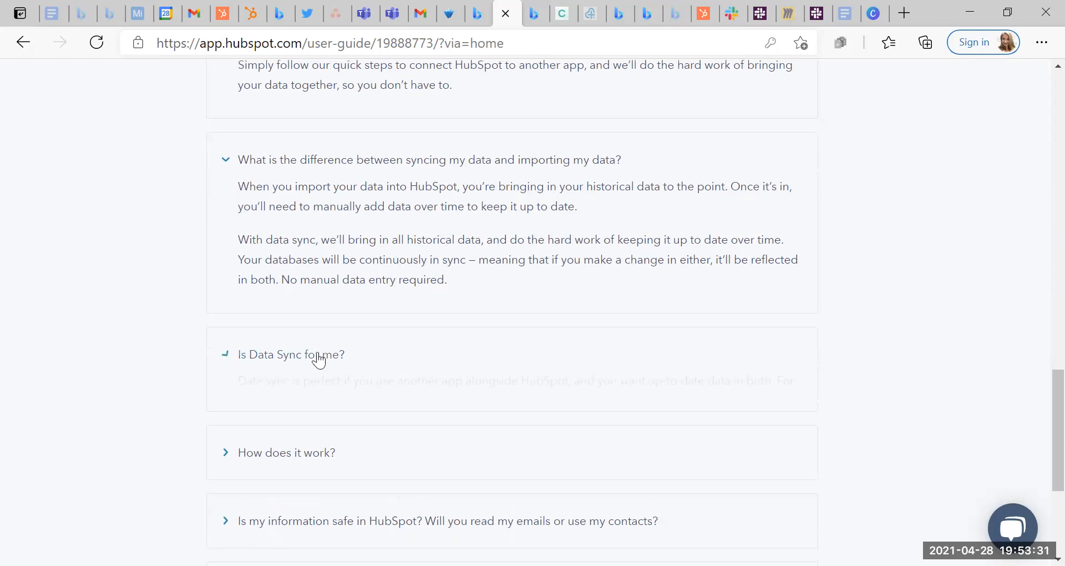
pyautogui.click(290, 354)
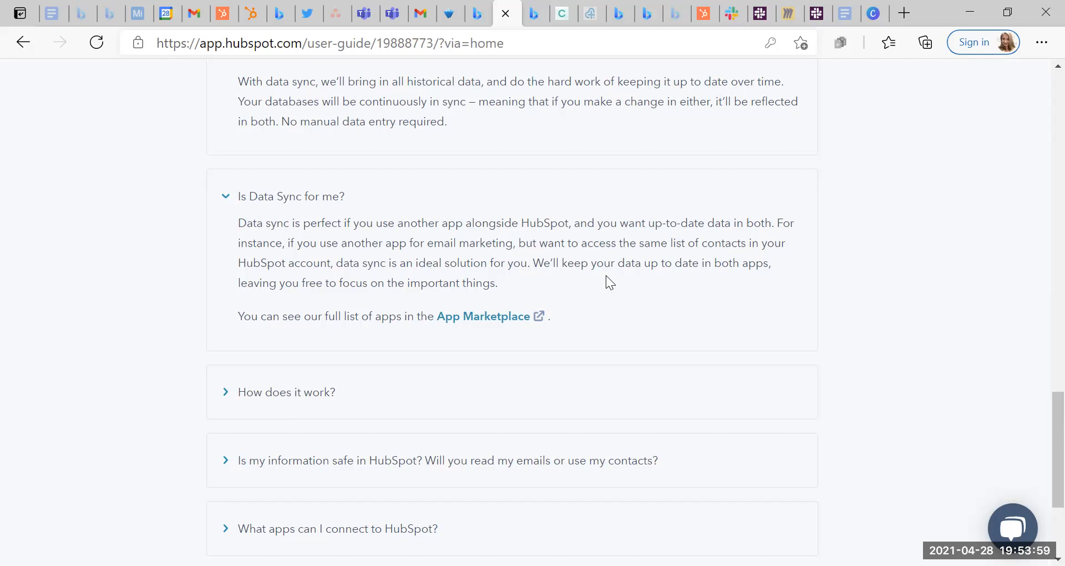
pyautogui.scroll(-3)
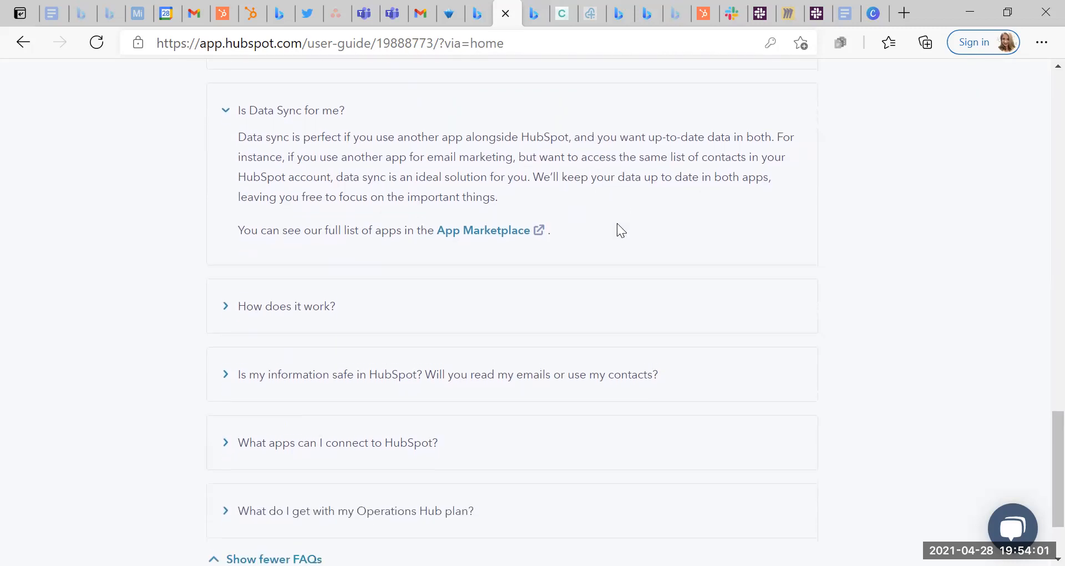
# Step: Expand the 'How does it work?' and 'Is my information safe in HubSpot?' FAQ answers
pyautogui.click(286, 306)
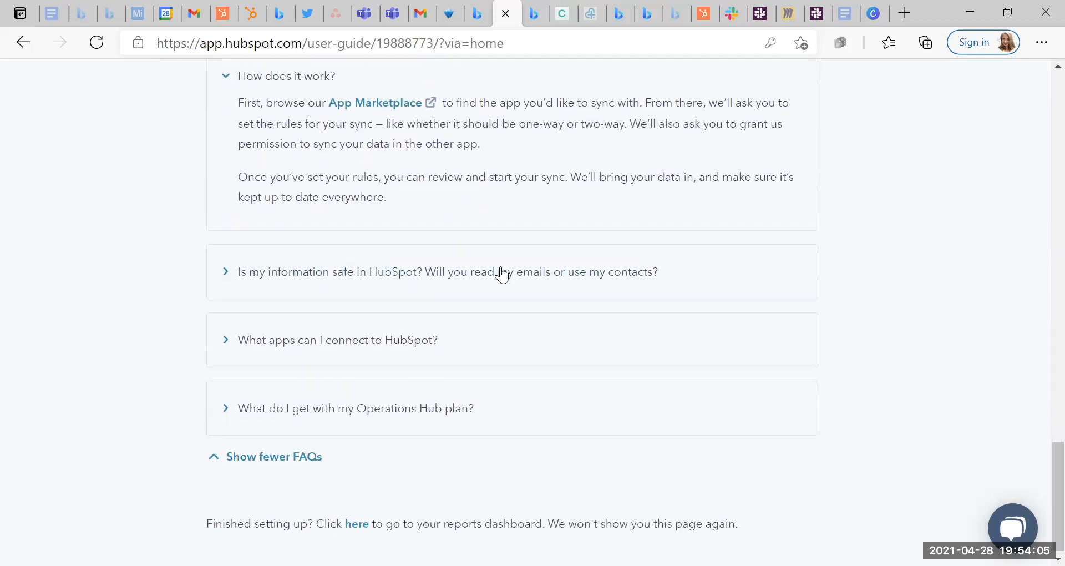
pyautogui.moveTo(452, 250)
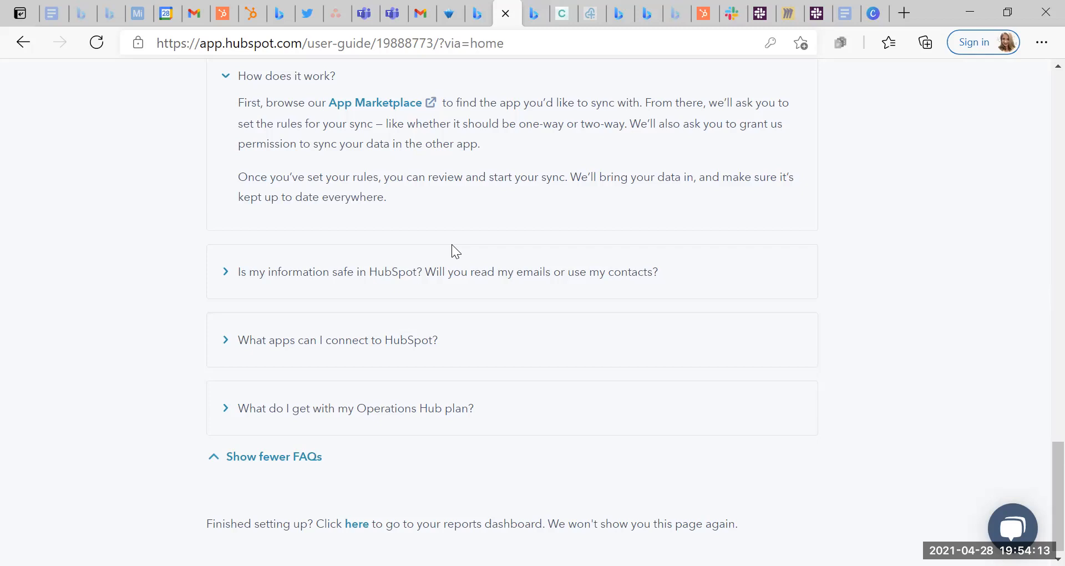
pyautogui.moveTo(311, 283)
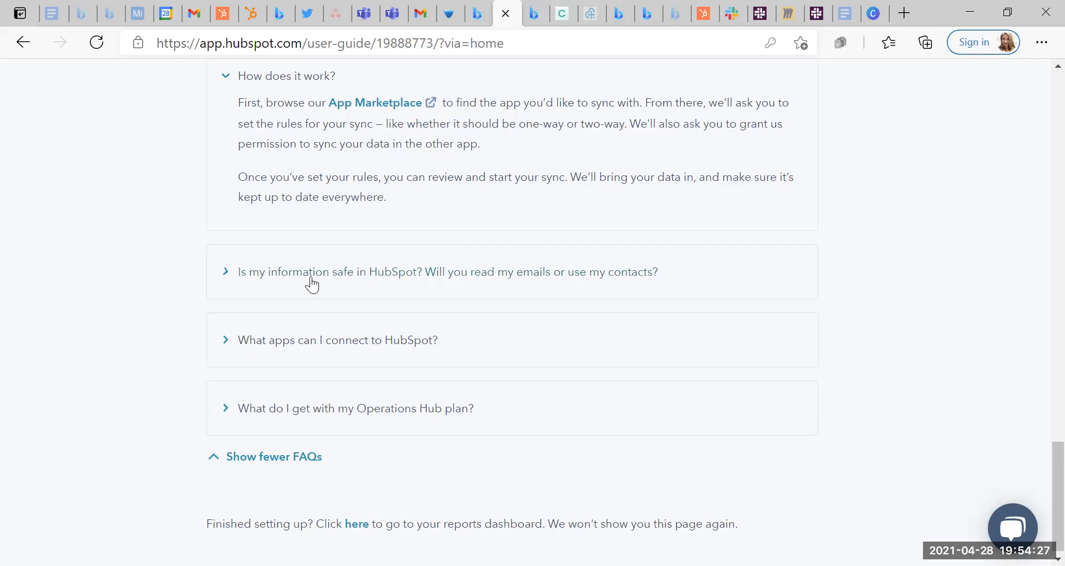
pyautogui.click(312, 272)
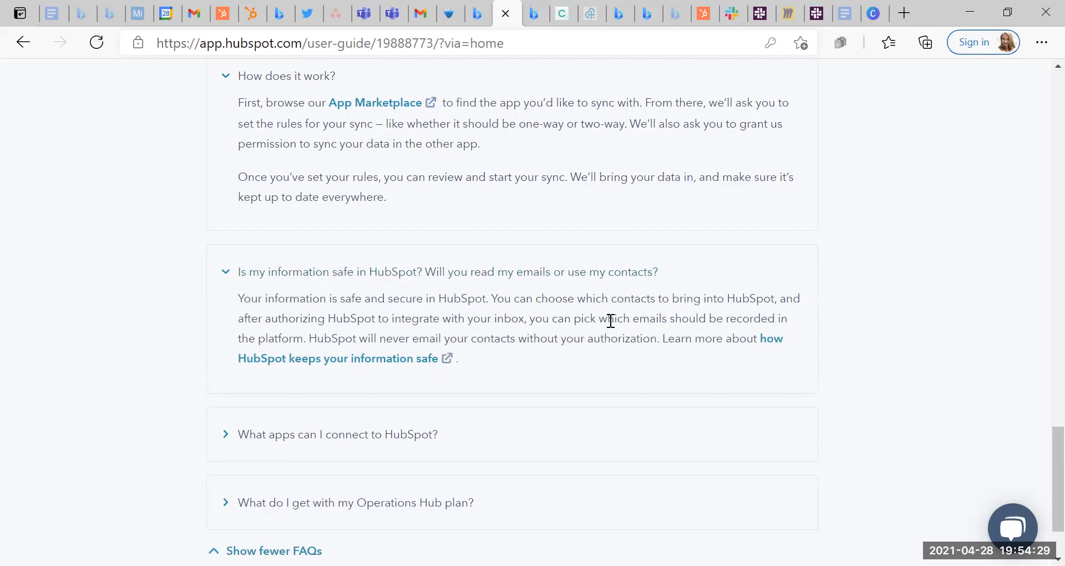
pyautogui.moveTo(637, 323)
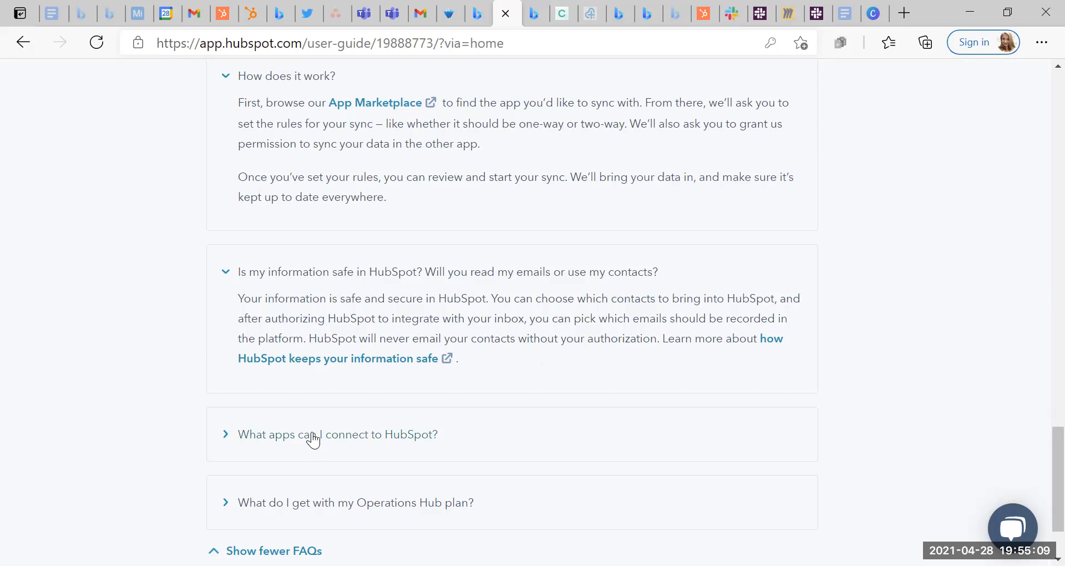
# Step: Expand the 'What apps can I connect to HubSpot?' FAQ answer
pyautogui.click(313, 435)
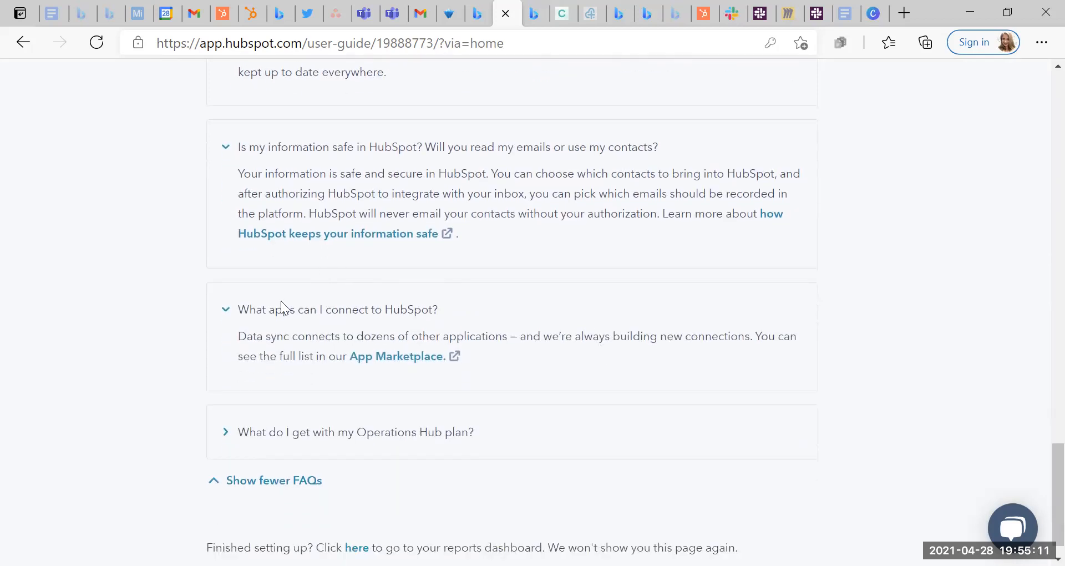
pyautogui.moveTo(518, 370)
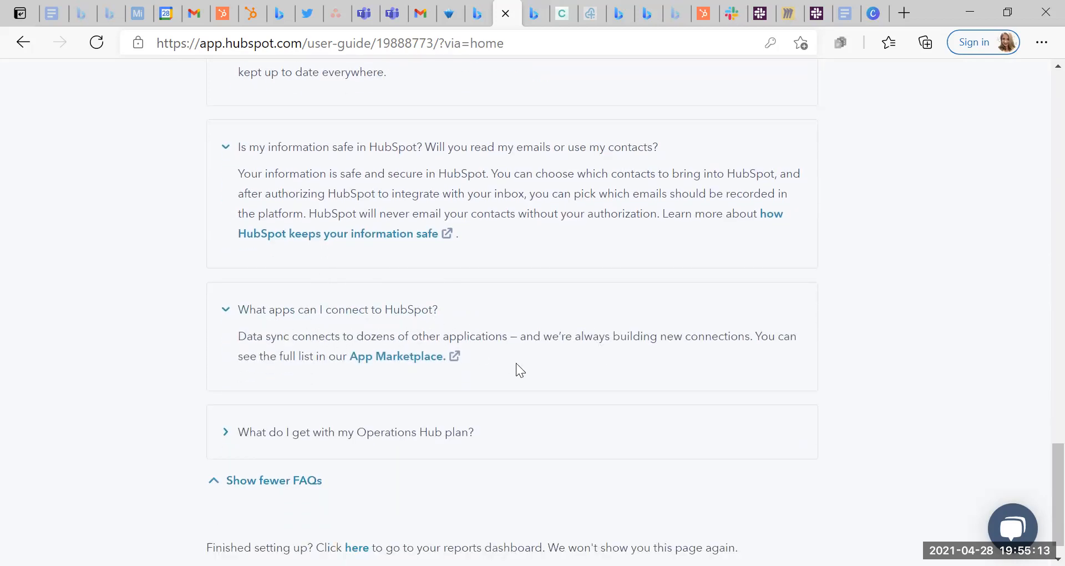
pyautogui.moveTo(287, 427)
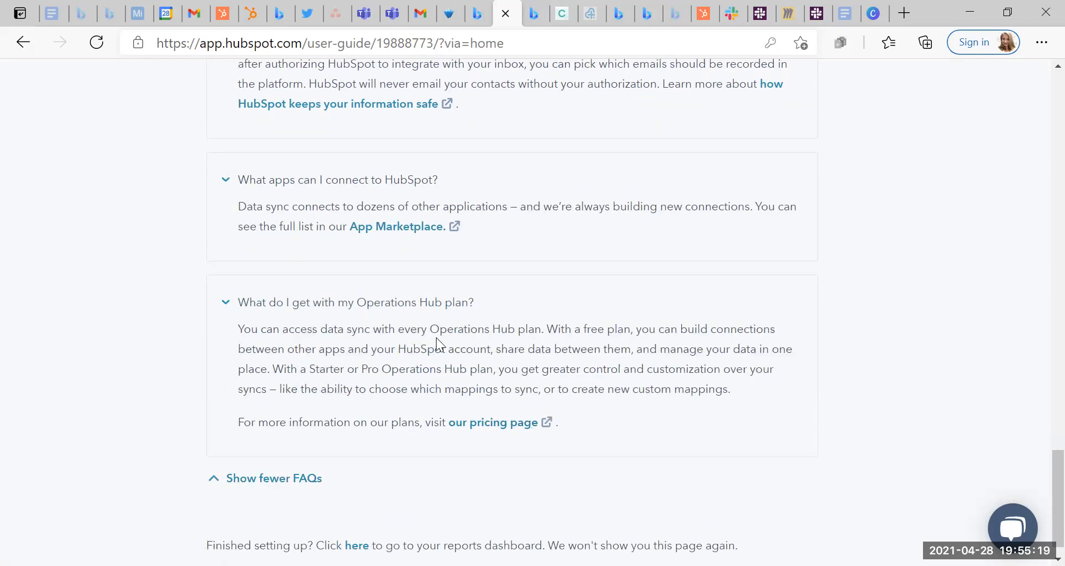
pyautogui.moveTo(558, 341)
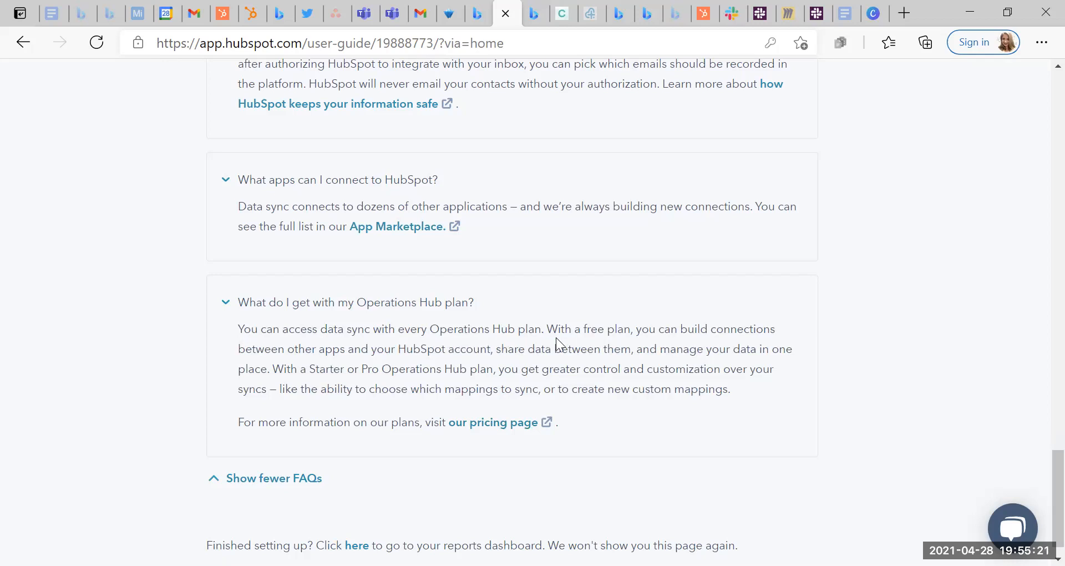
pyautogui.moveTo(290, 363)
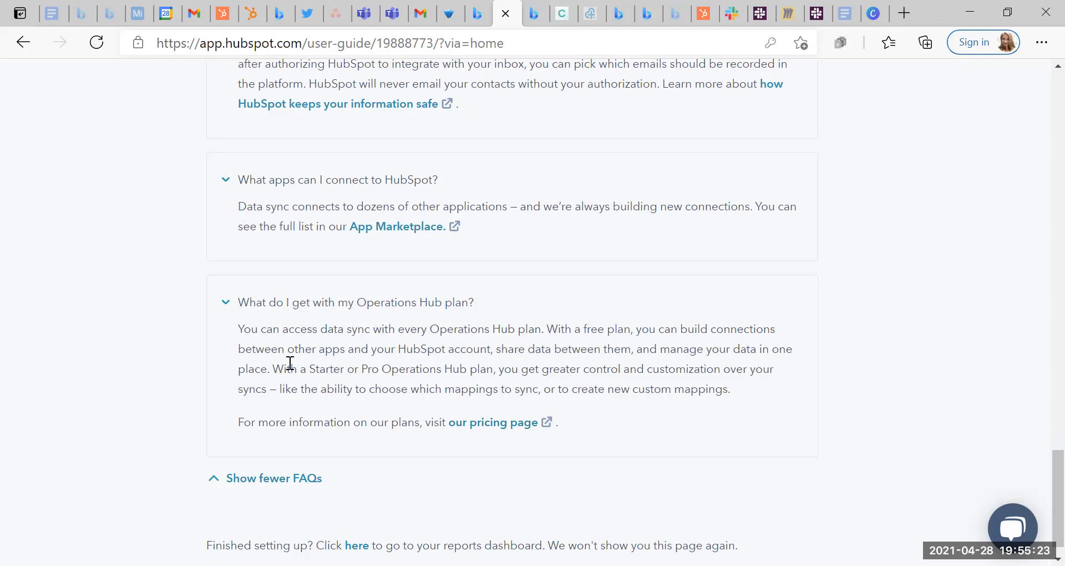
pyautogui.moveTo(427, 362)
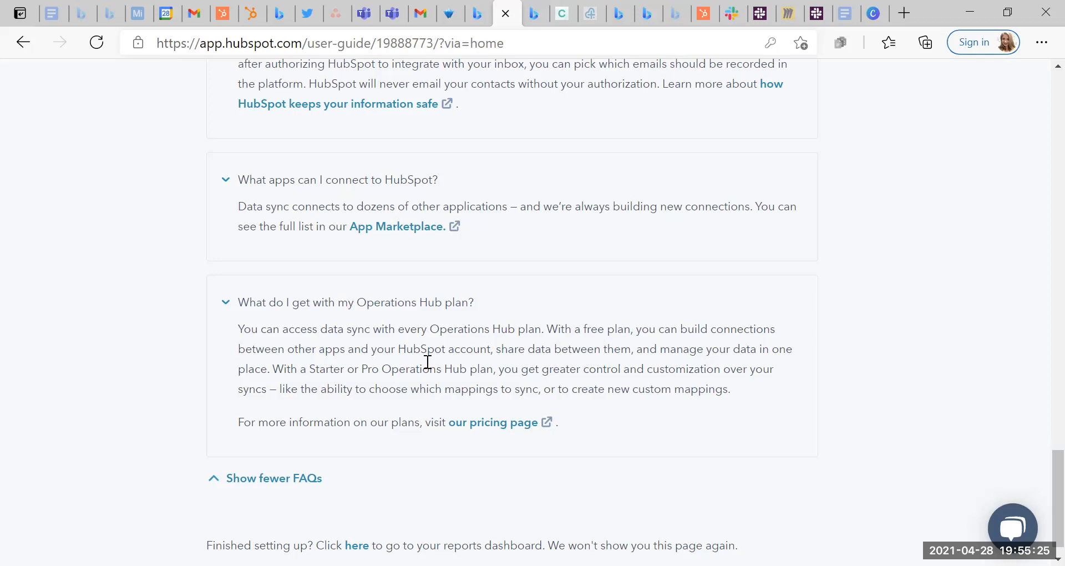
pyautogui.moveTo(638, 464)
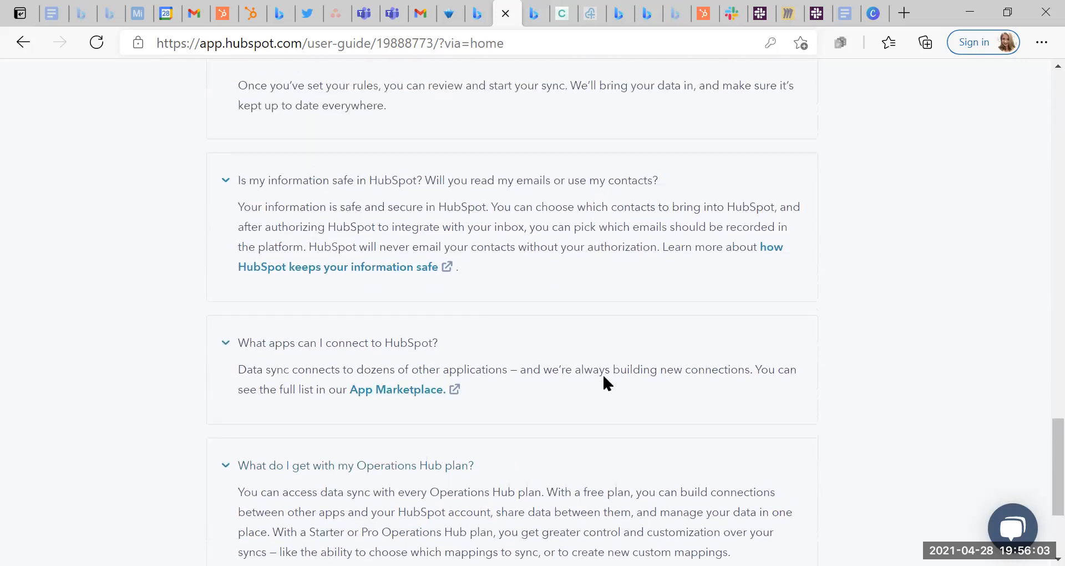
# Step: Open the App Marketplace's operations-team apps and scroll until the Airtable (data sync) card appears
pyautogui.click(396, 389)
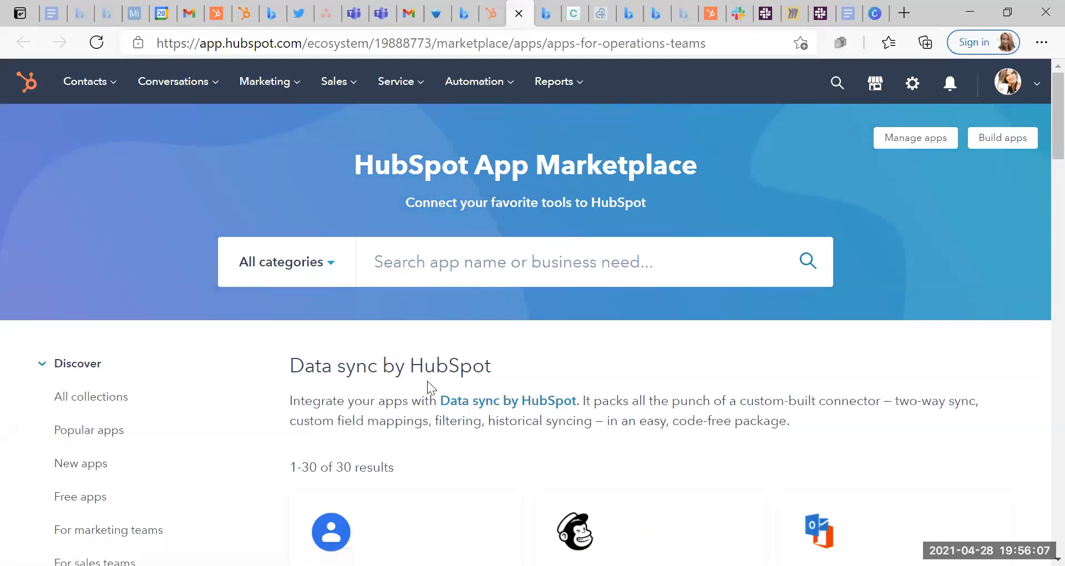
pyautogui.scroll(-3)
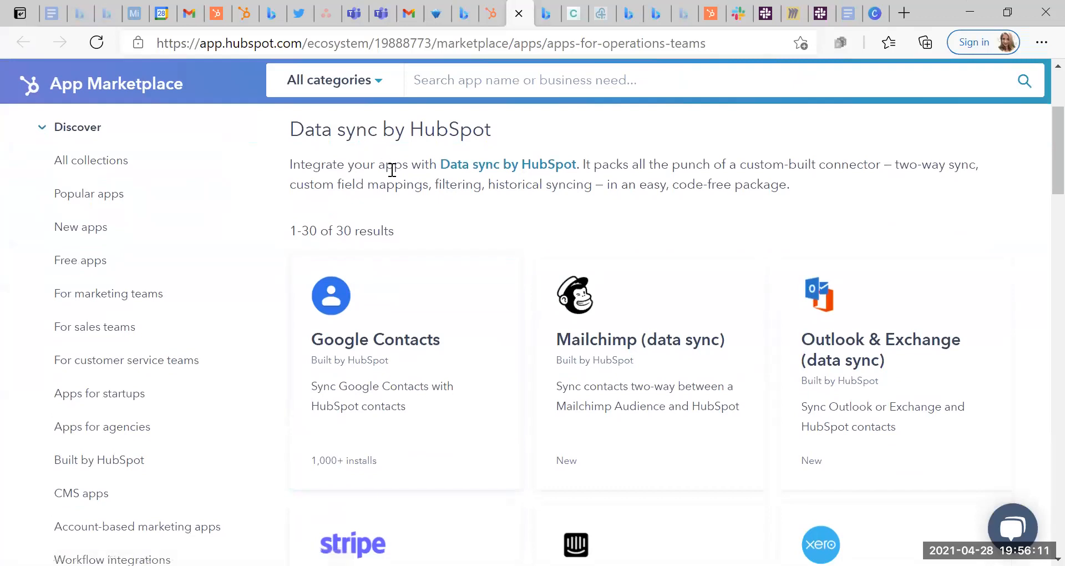
pyautogui.scroll(-3)
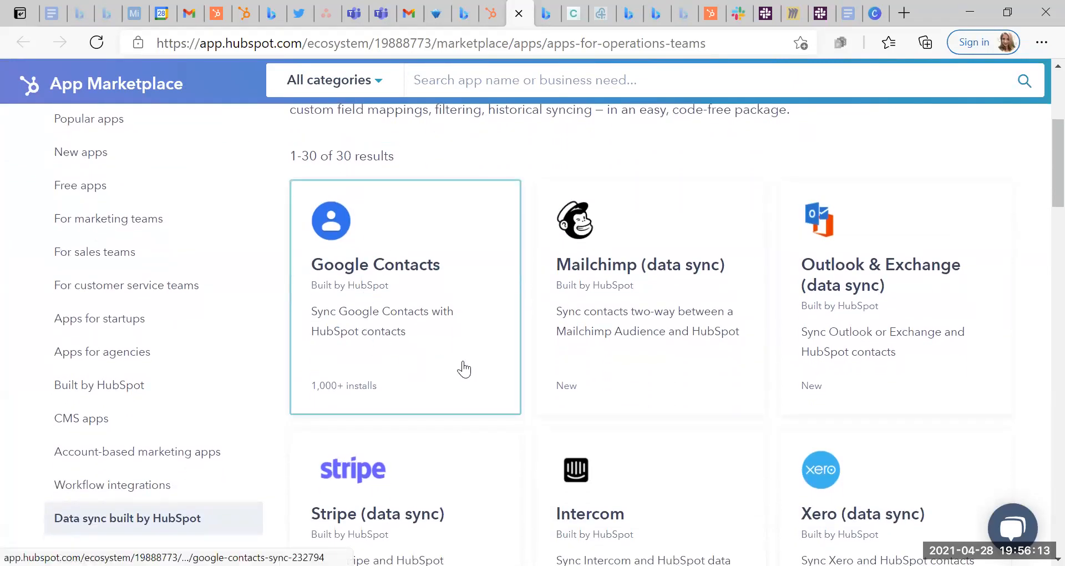
pyautogui.scroll(-3)
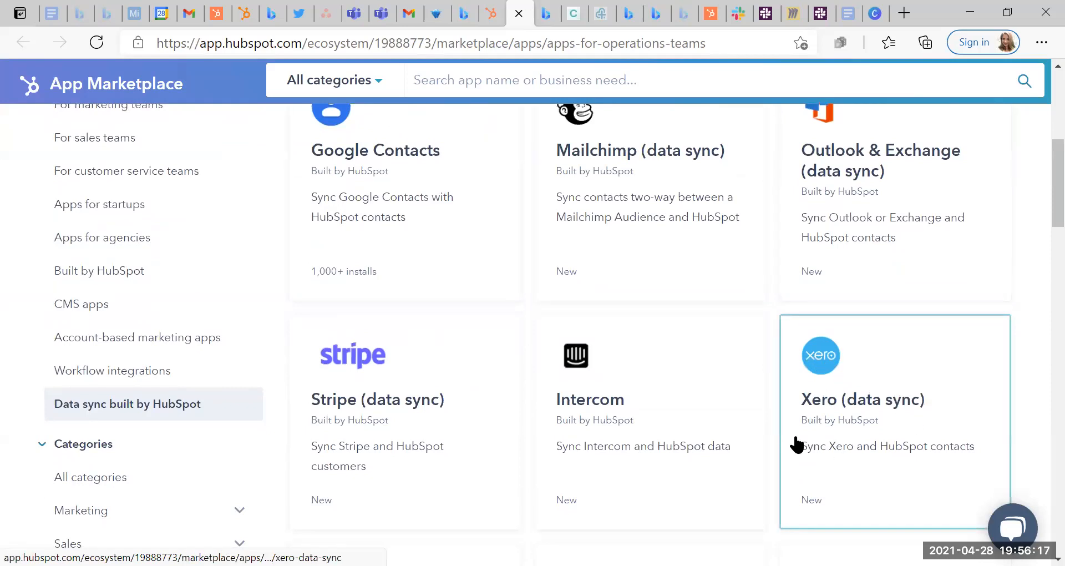
pyautogui.moveTo(851, 386)
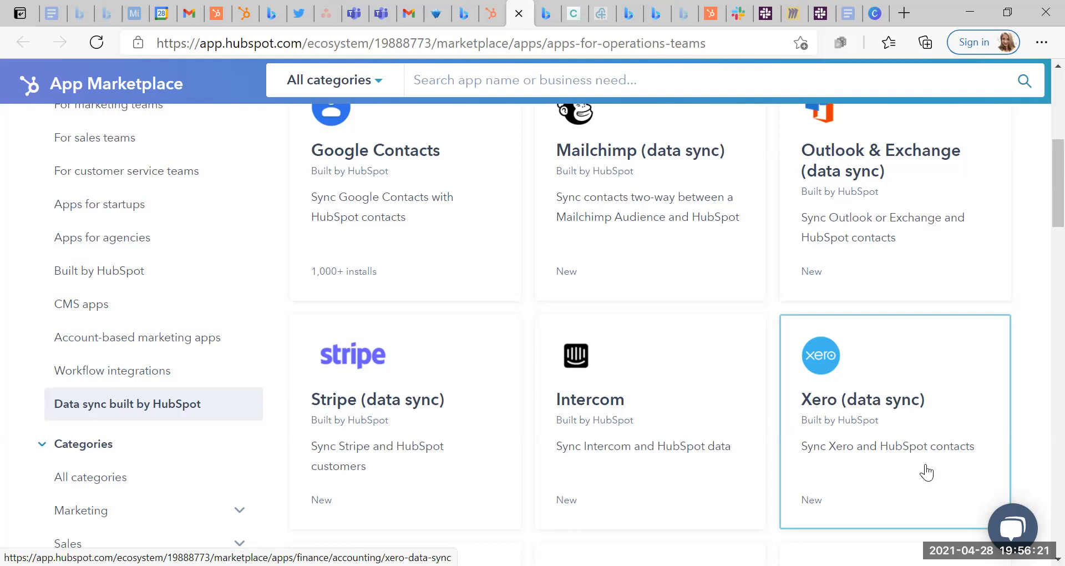
pyautogui.moveTo(676, 431)
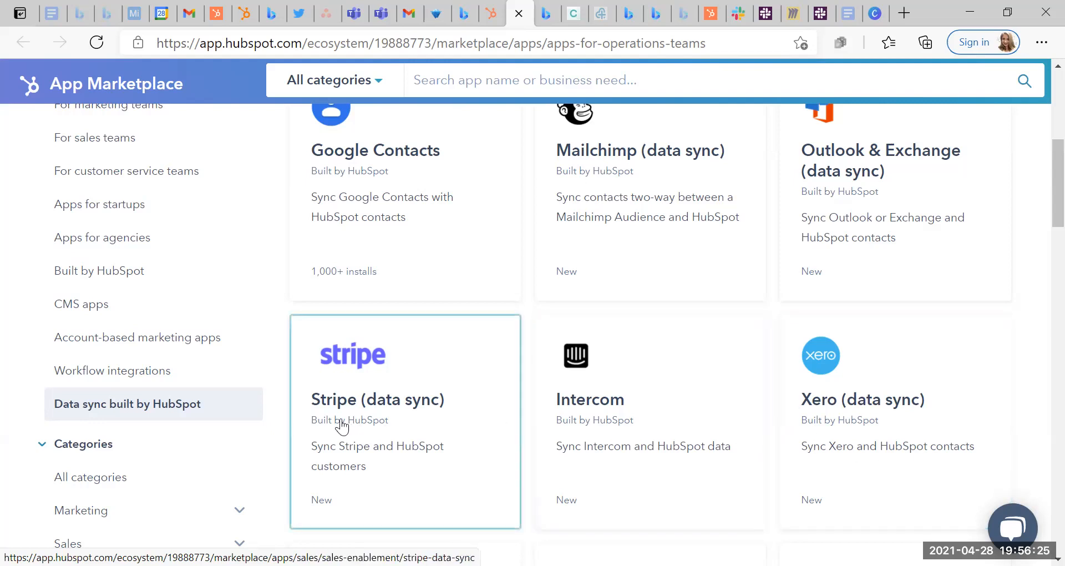
pyautogui.moveTo(344, 422)
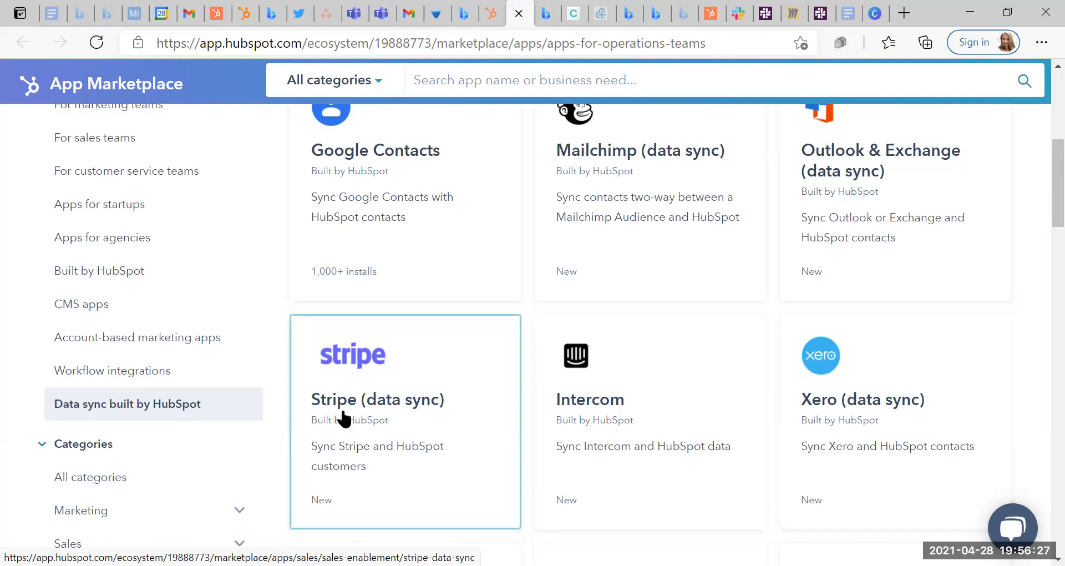
pyautogui.moveTo(870, 463)
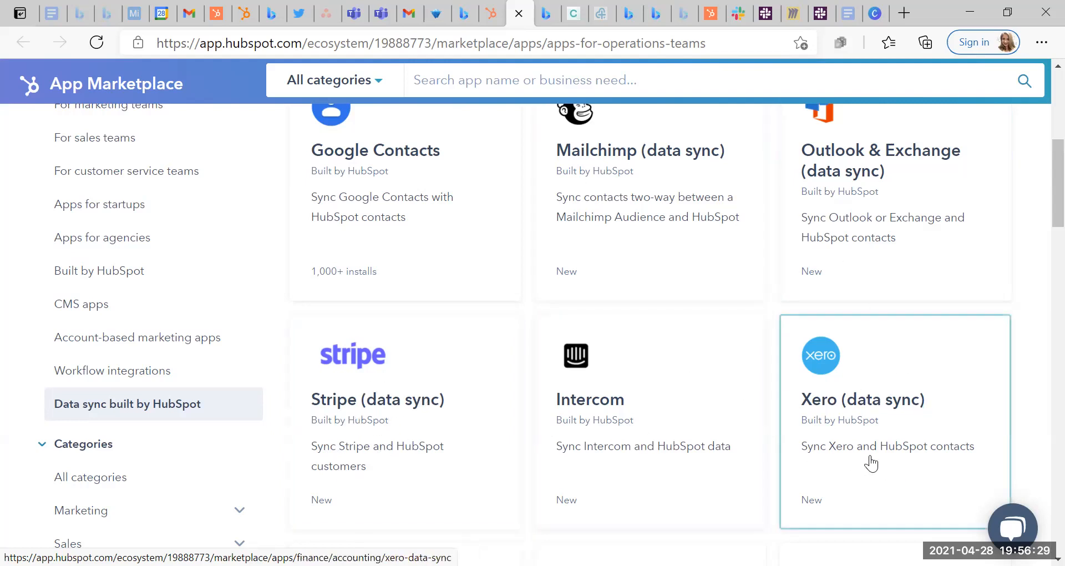
pyautogui.scroll(-3)
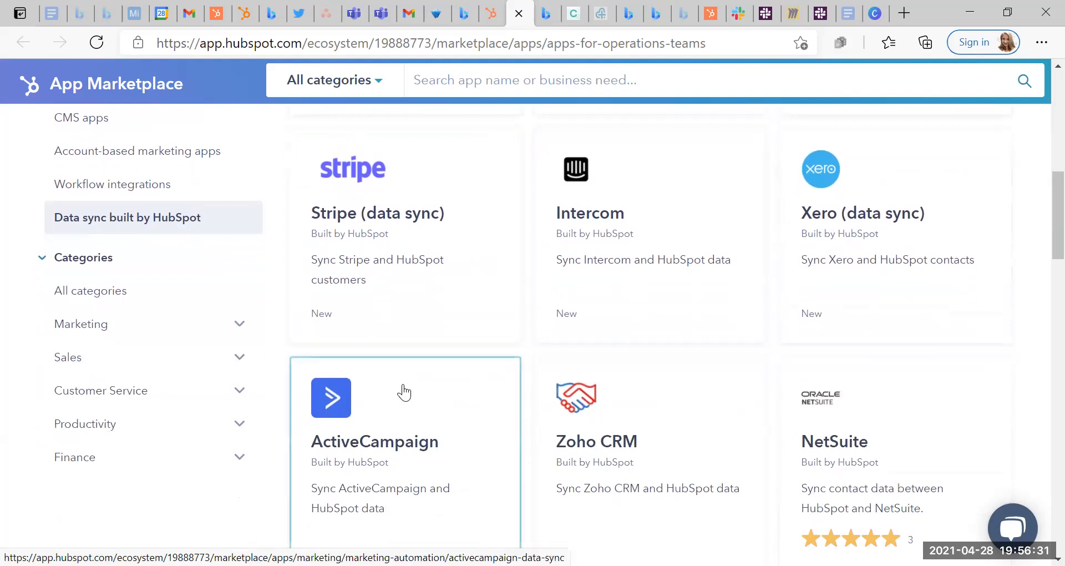
pyautogui.moveTo(398, 459)
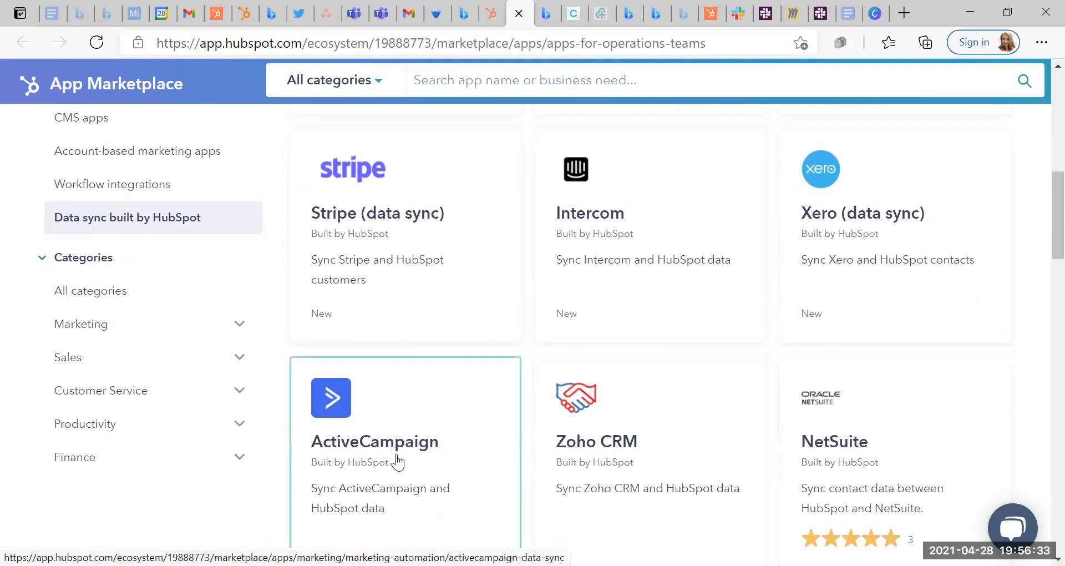
pyautogui.scroll(-3)
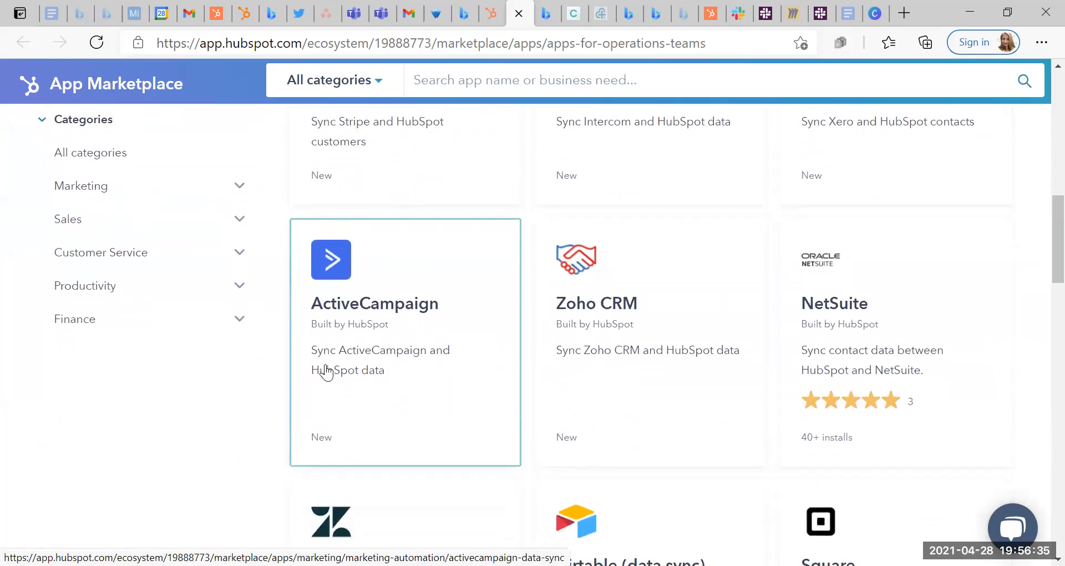
pyautogui.moveTo(414, 367)
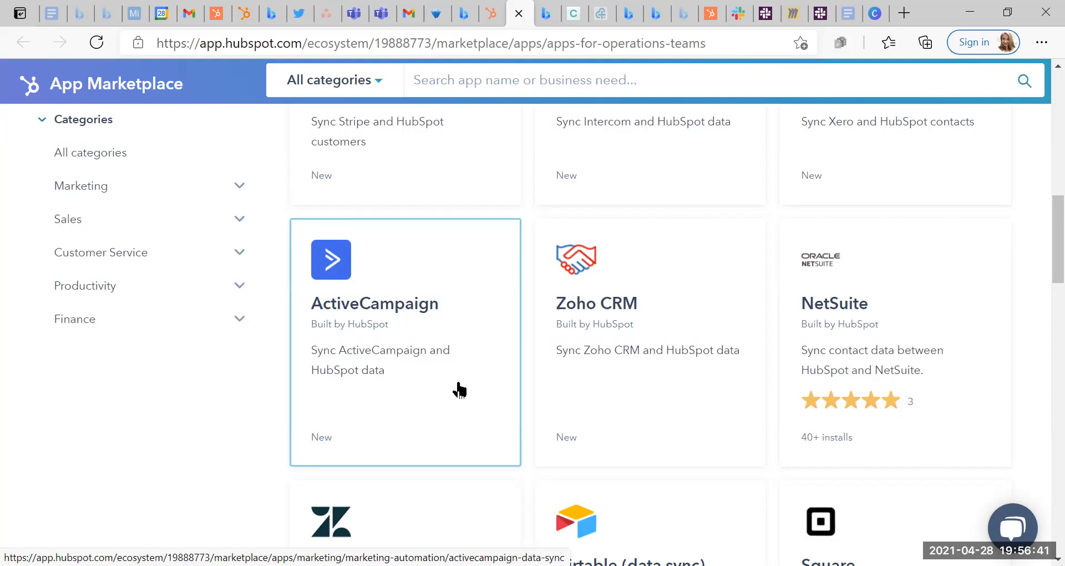
pyautogui.moveTo(557, 368)
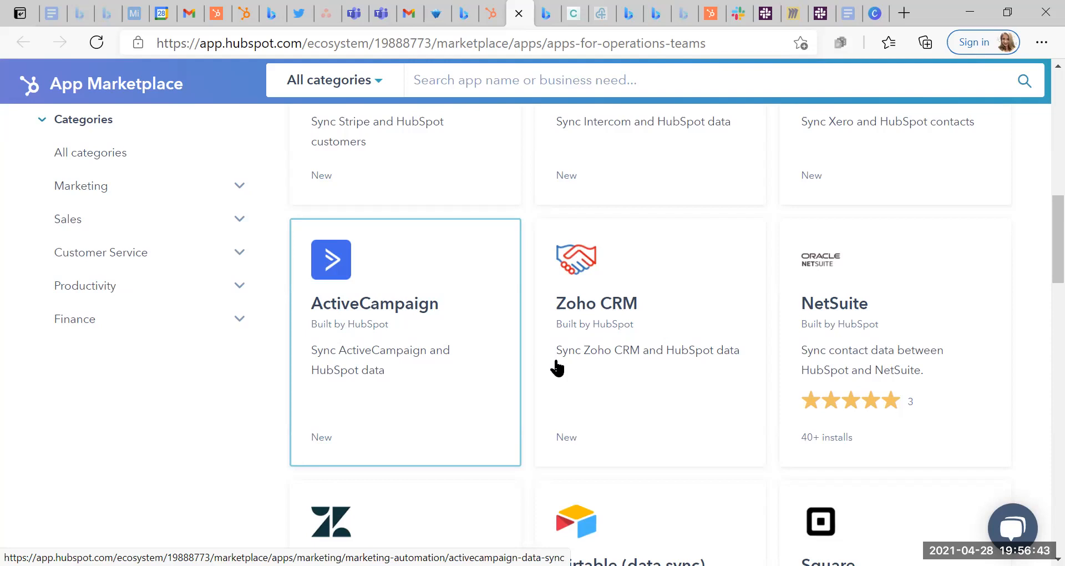
pyautogui.scroll(-3)
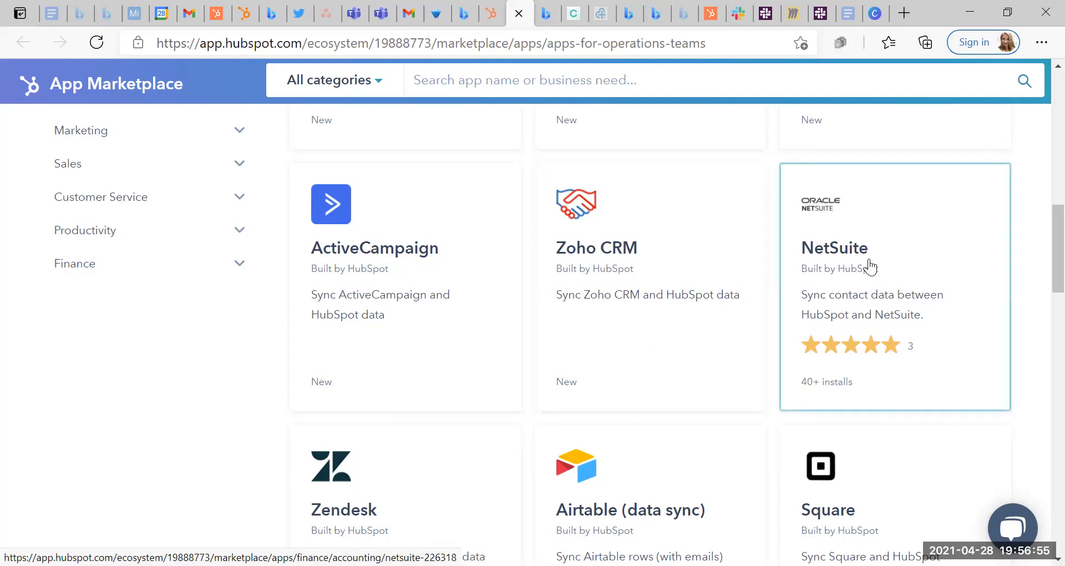
pyautogui.scroll(-3)
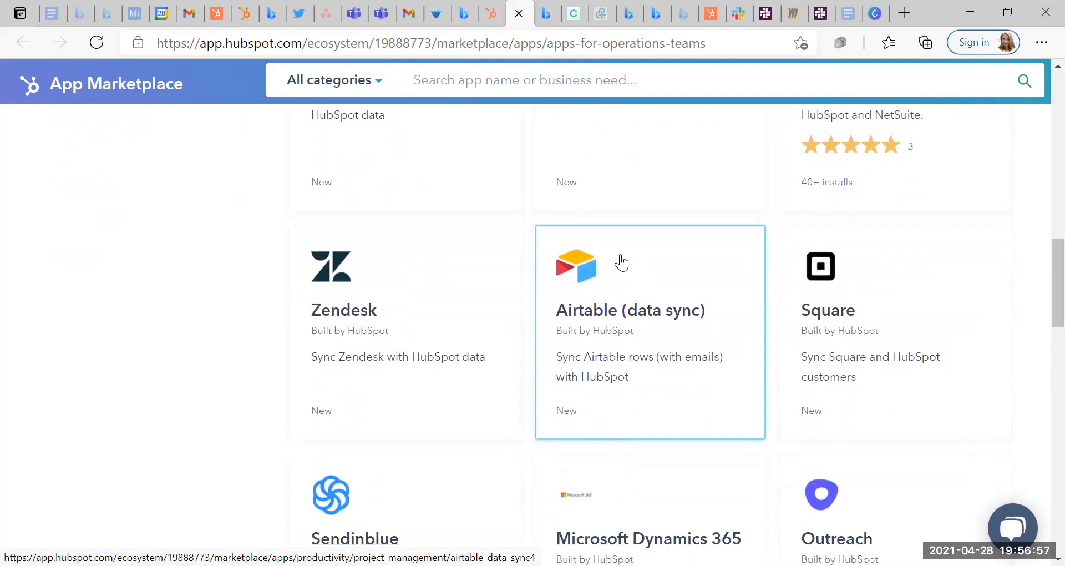
pyautogui.moveTo(593, 321)
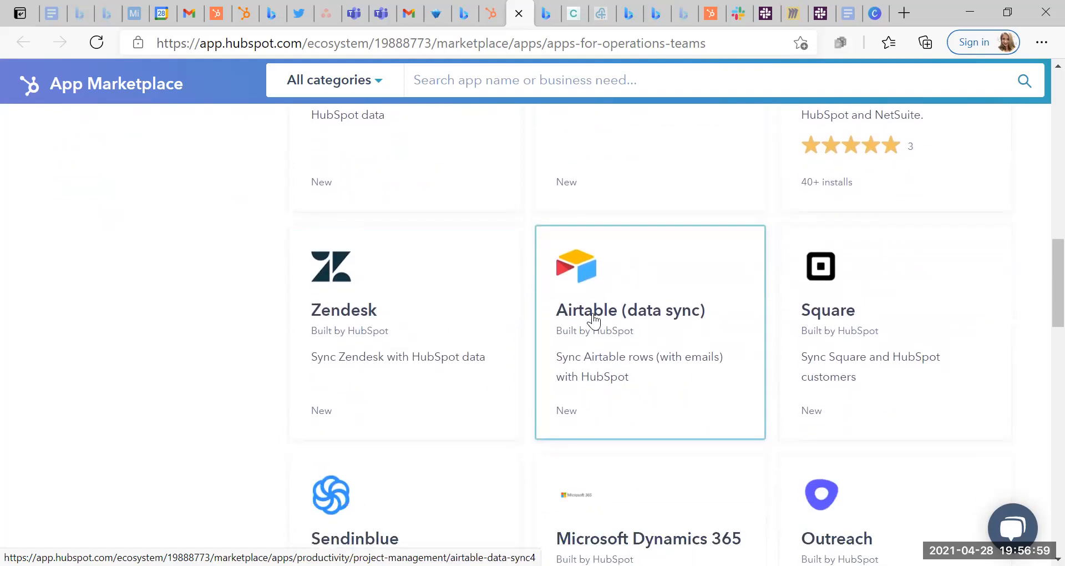
pyautogui.moveTo(537, 380)
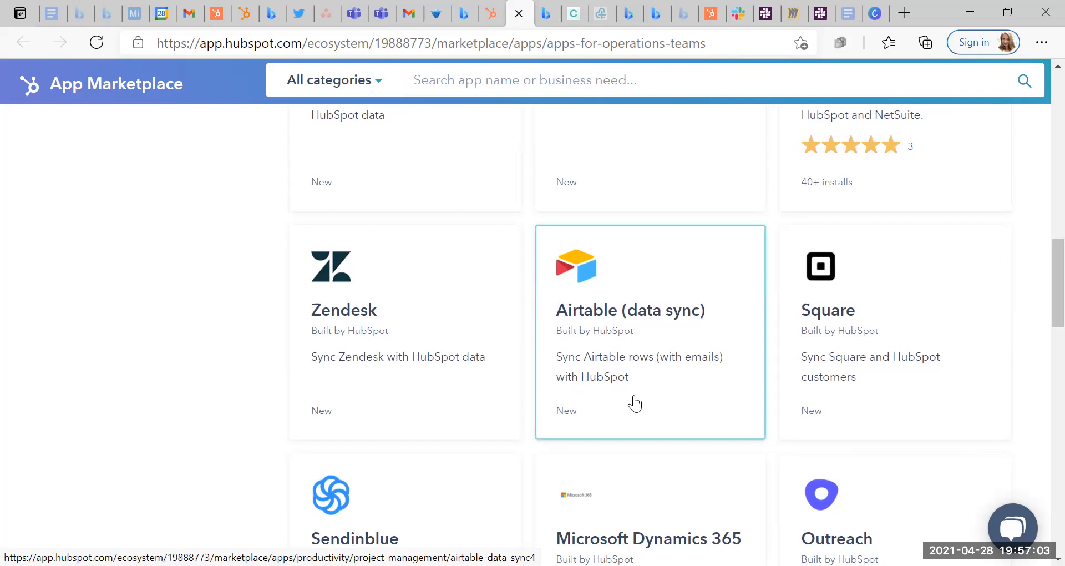
pyautogui.scroll(-3)
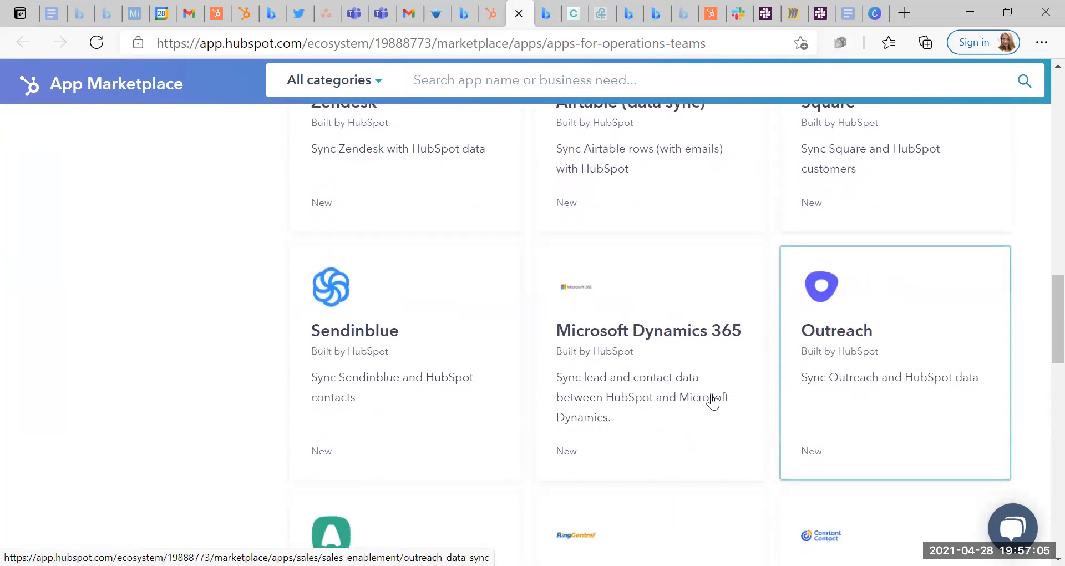
pyautogui.scroll(-3)
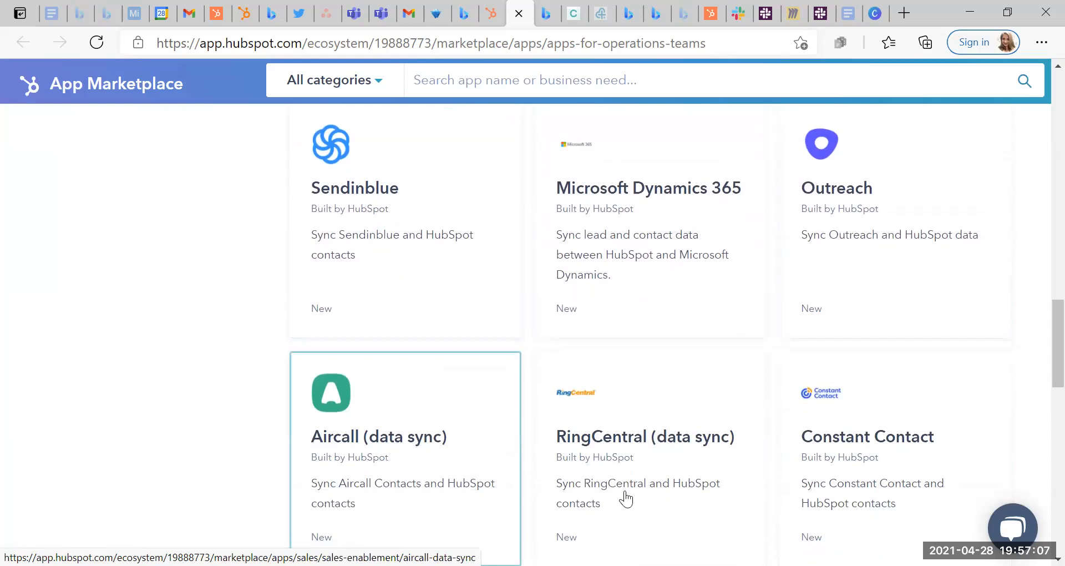
pyautogui.scroll(-3)
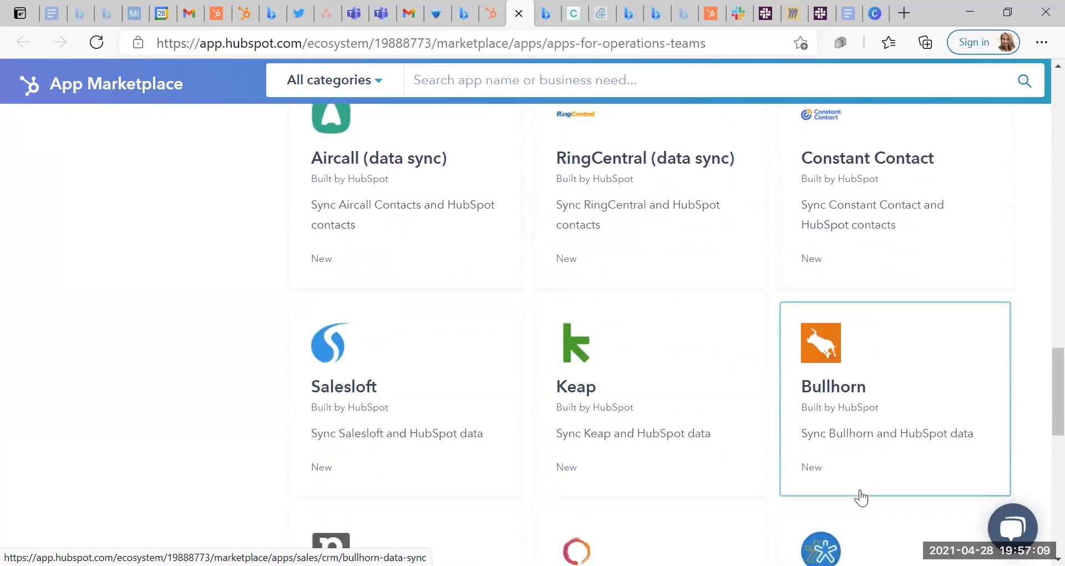
pyautogui.scroll(-3)
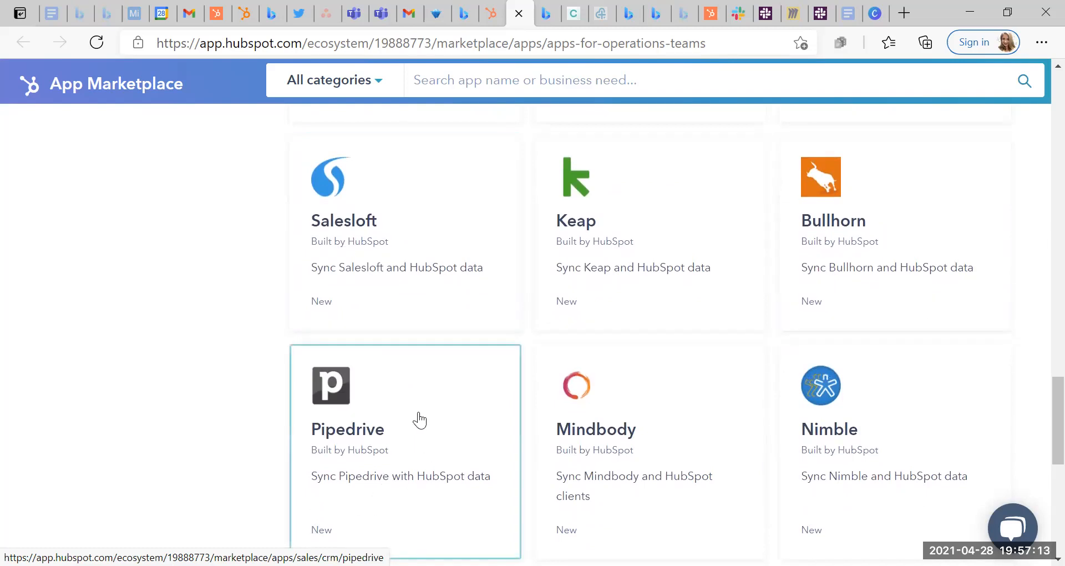
pyautogui.moveTo(316, 519)
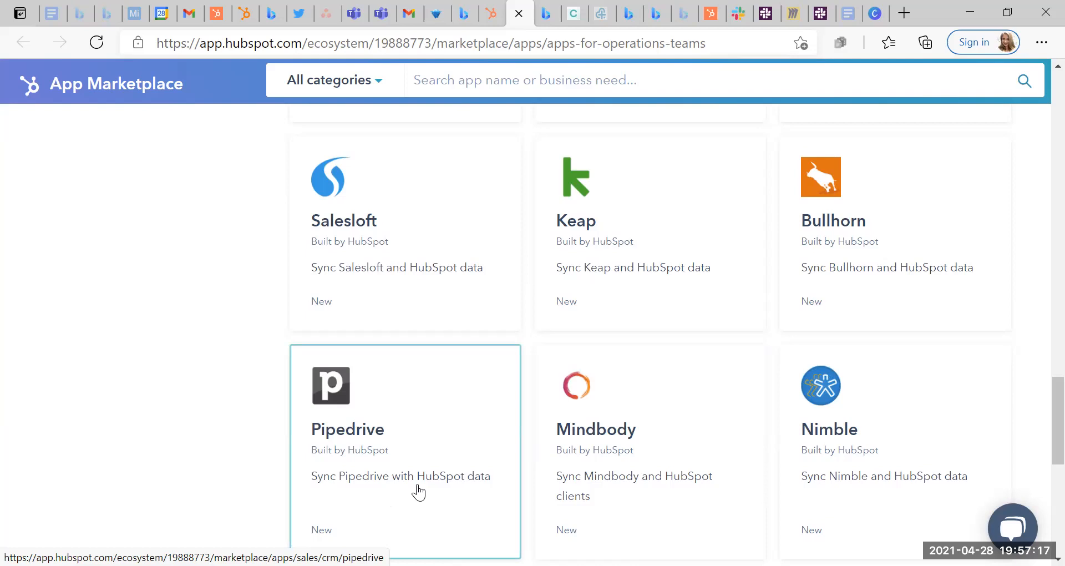
pyautogui.scroll(-3)
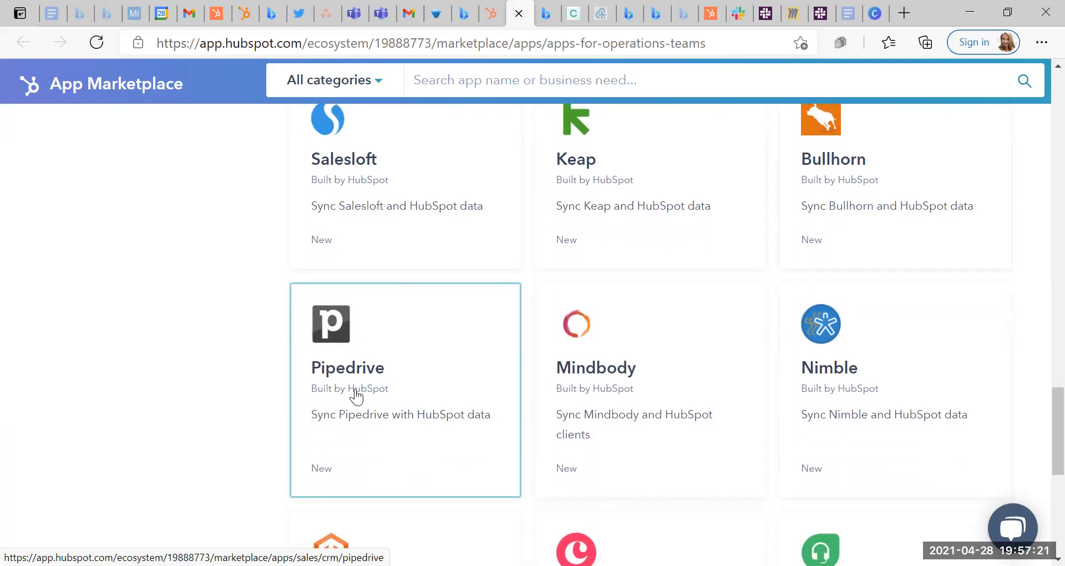
pyautogui.moveTo(356, 396)
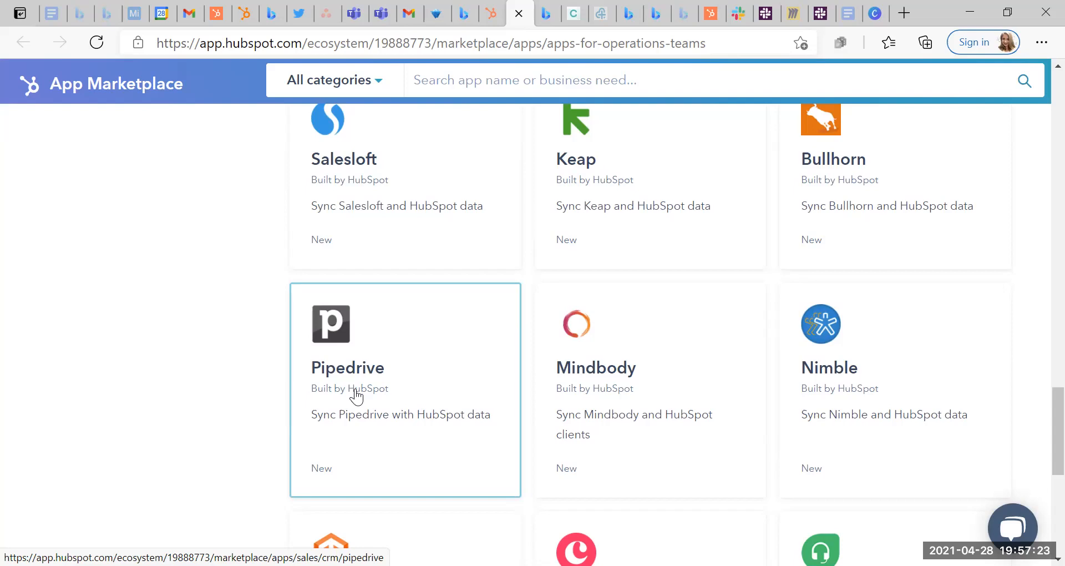
pyautogui.moveTo(425, 383)
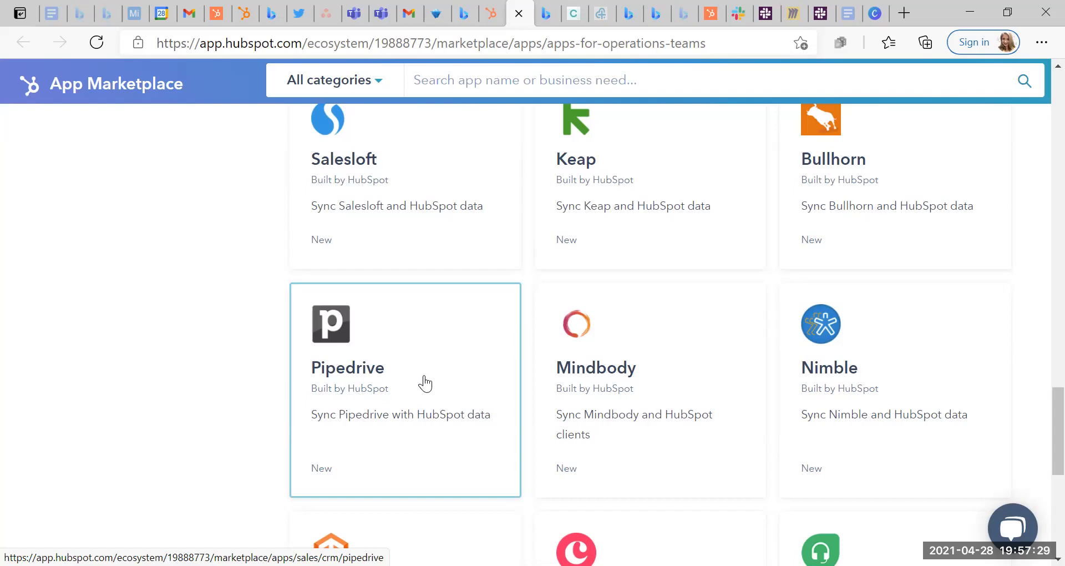
pyautogui.moveTo(474, 344)
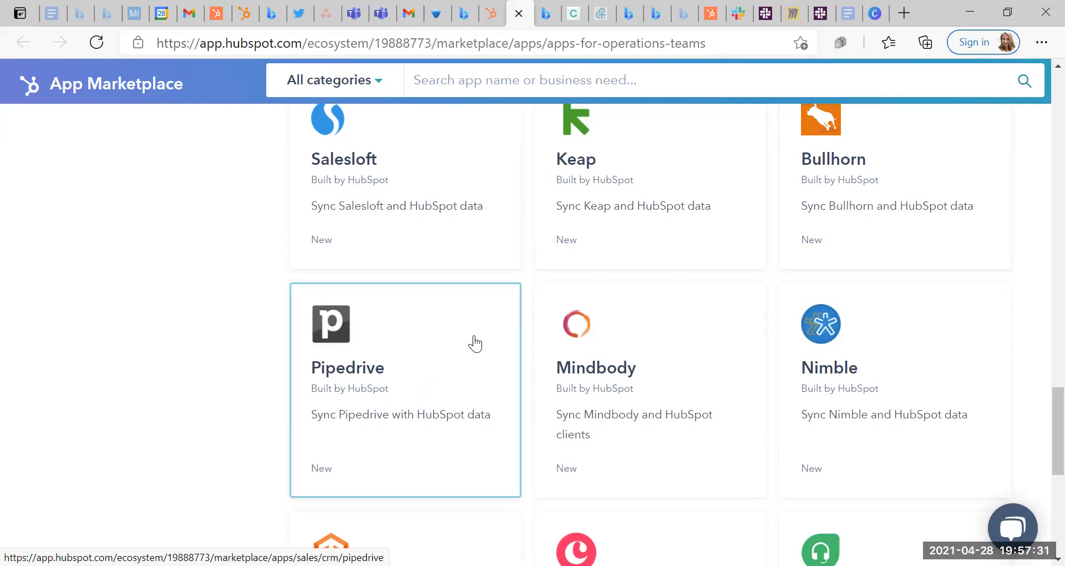
pyautogui.scroll(-3)
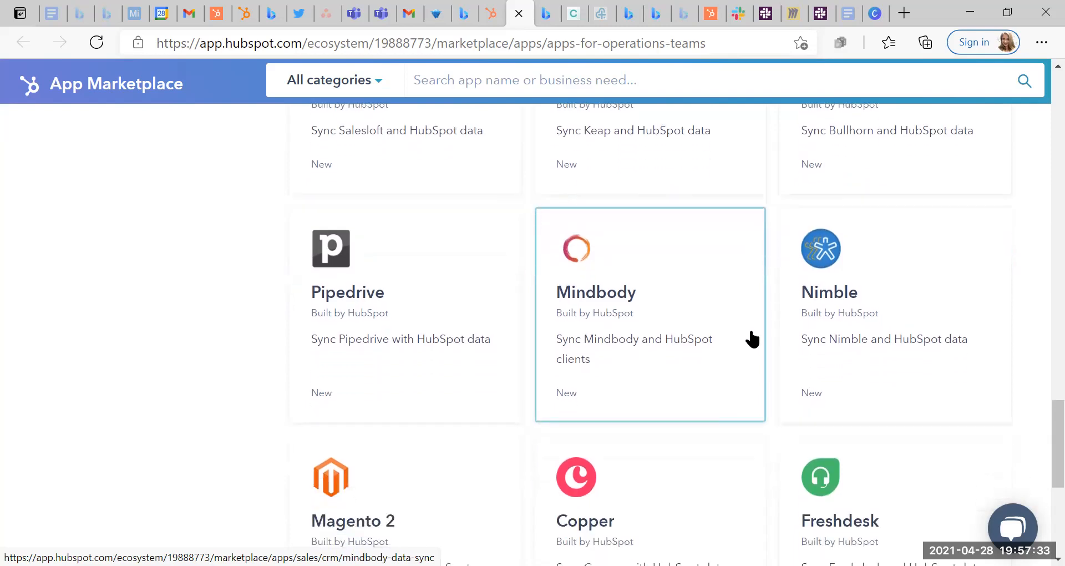
pyautogui.scroll(-3)
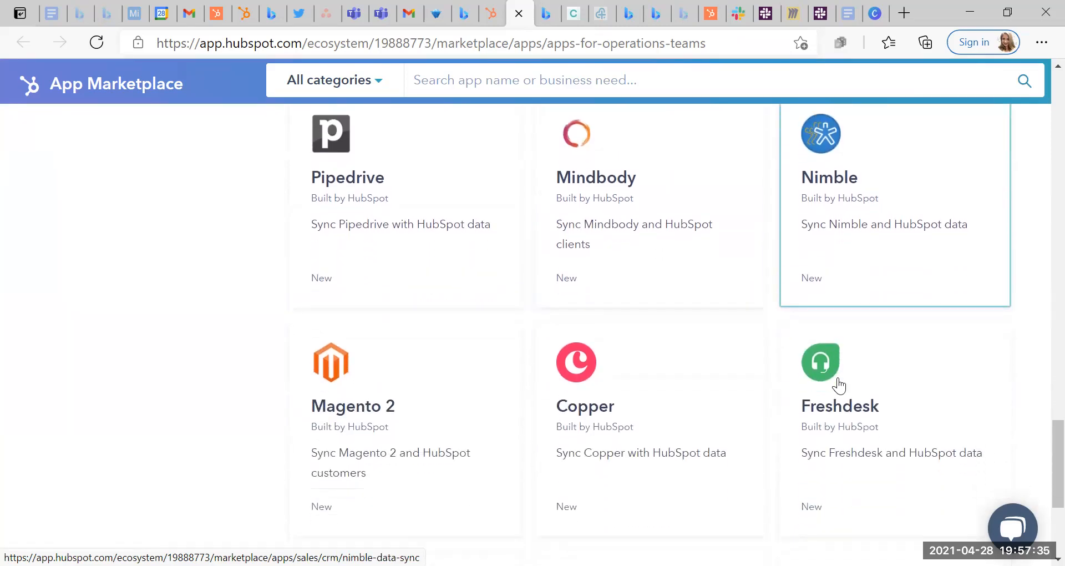
pyautogui.scroll(-3)
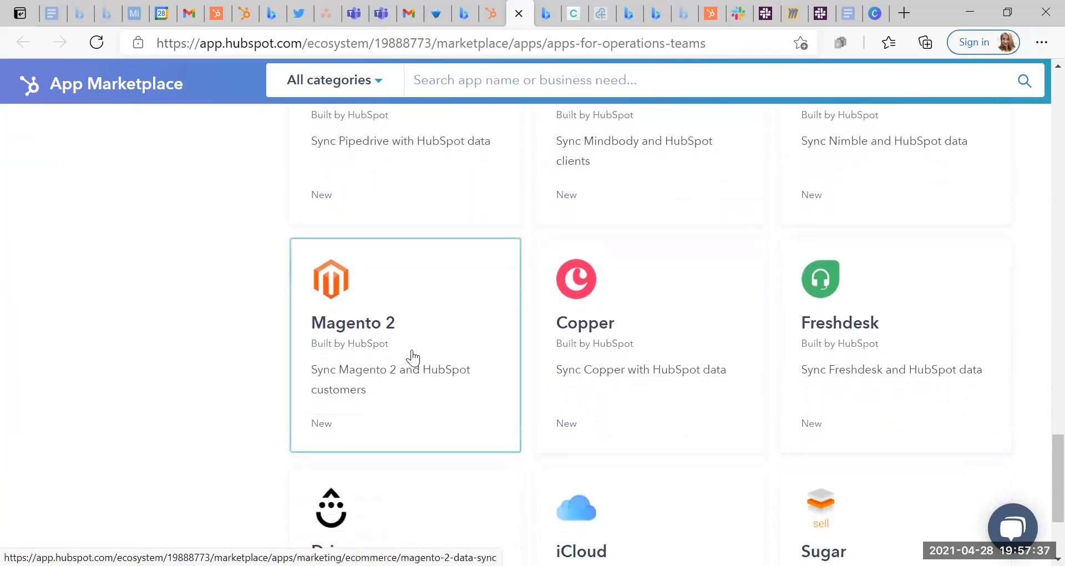
pyautogui.scroll(-3)
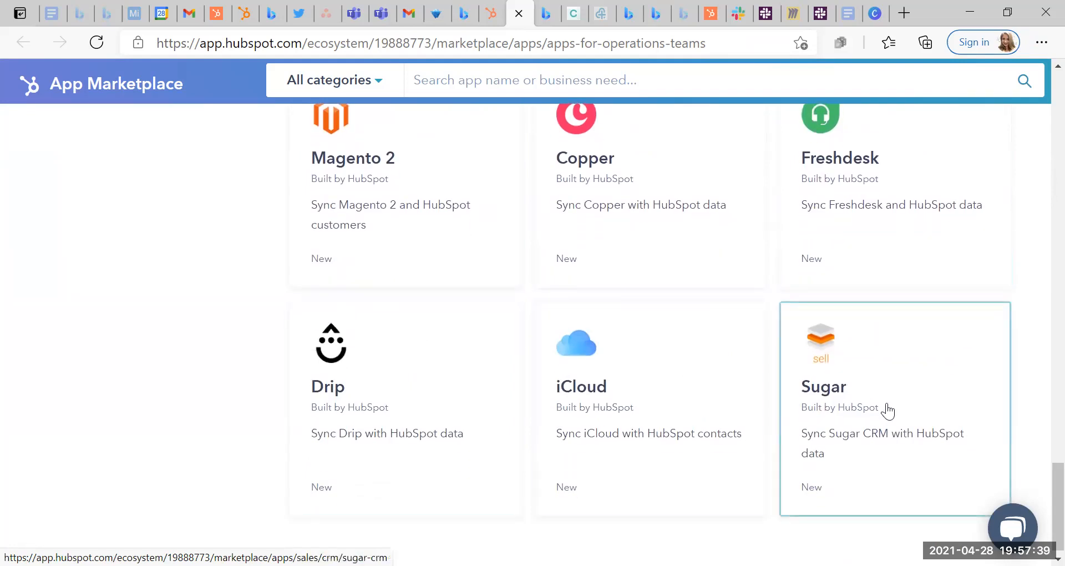
pyautogui.scroll(-3)
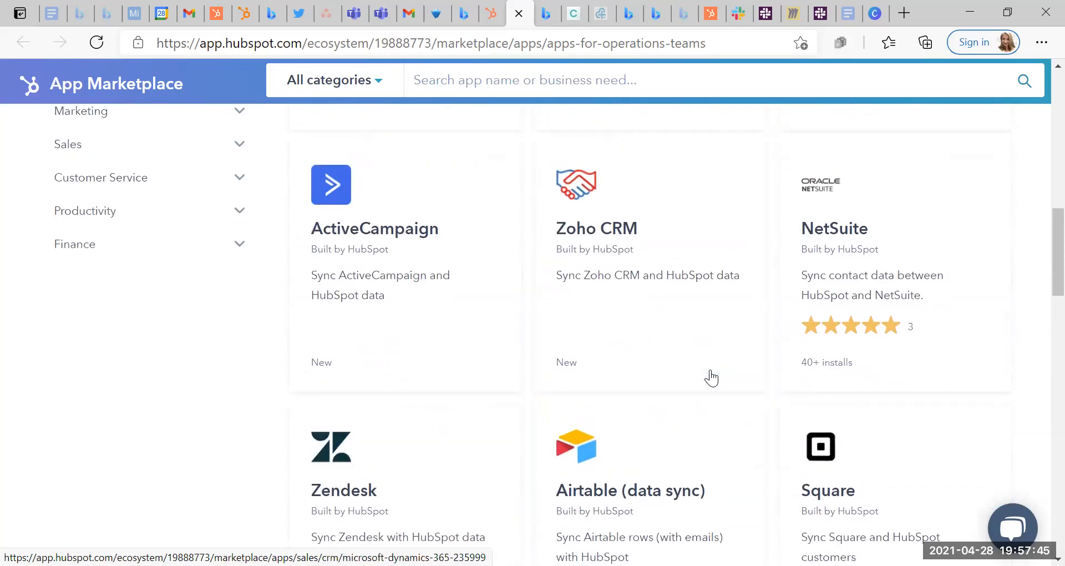
# Step: Open the Airtable (data sync) app page with its overview and provider details
pyautogui.click(630, 491)
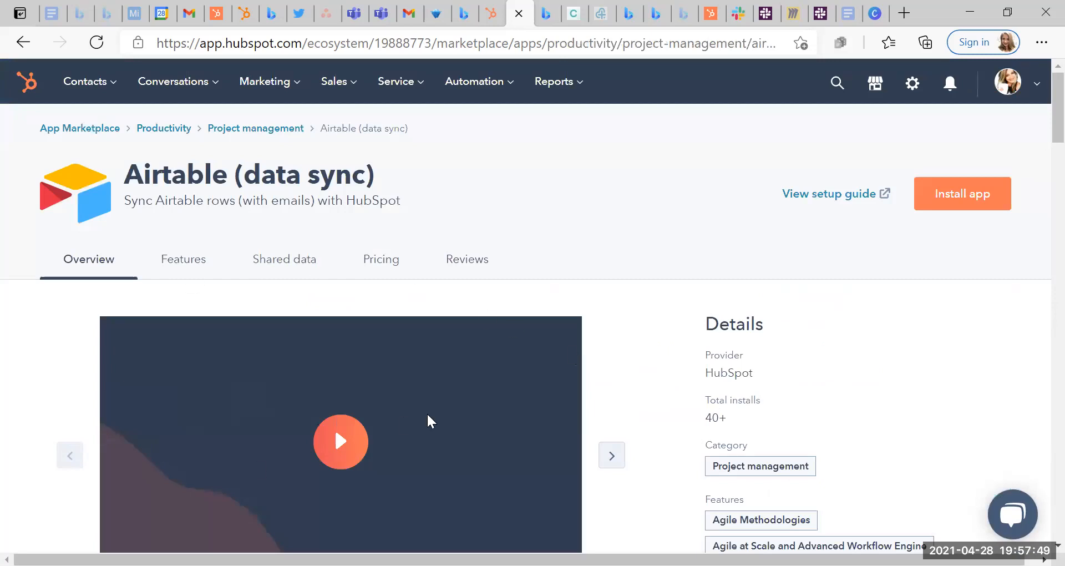
pyautogui.scroll(-3)
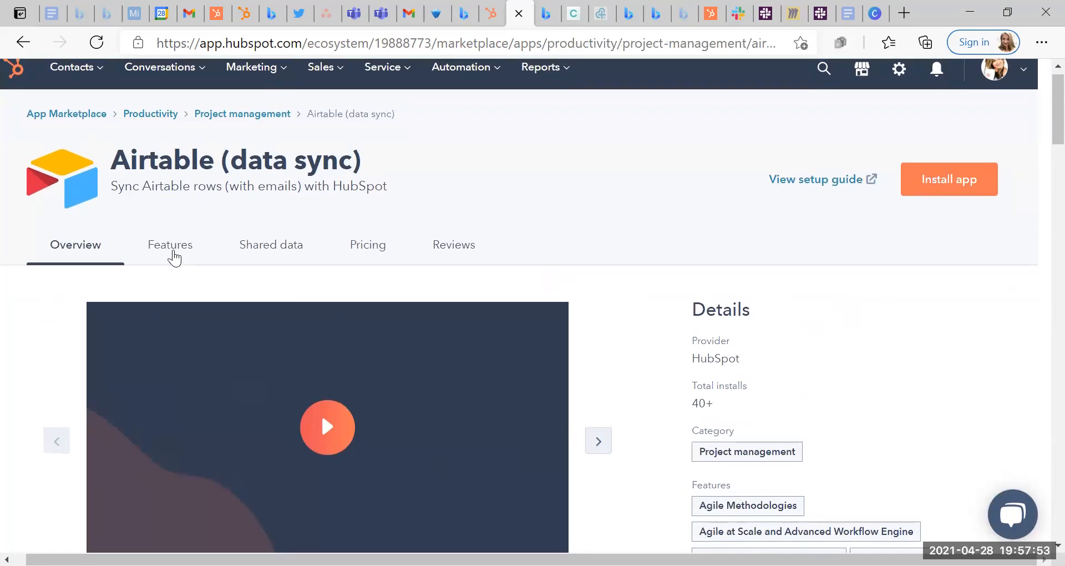
pyautogui.click(170, 244)
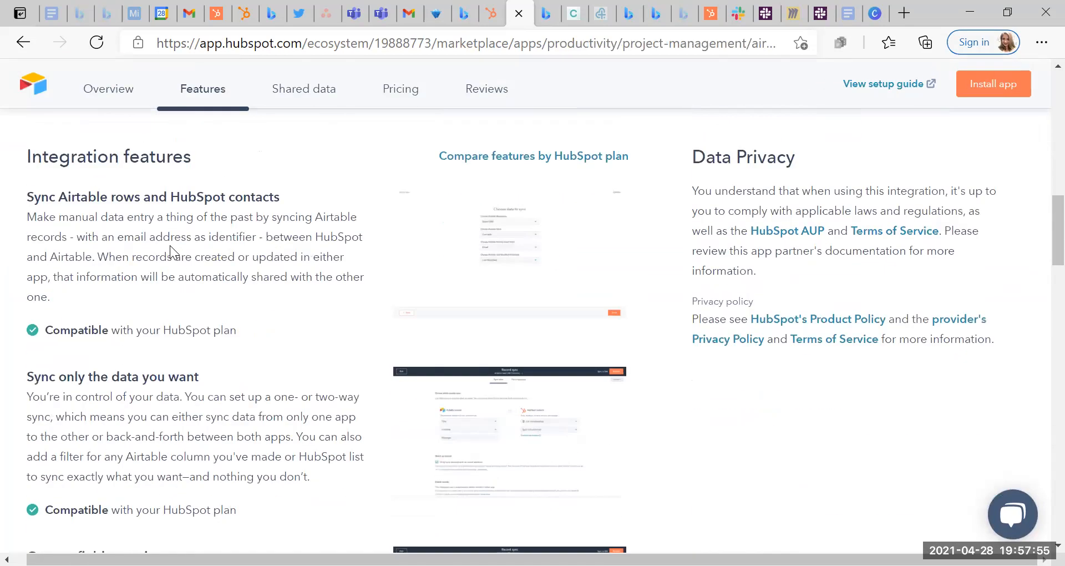
pyautogui.scroll(-3)
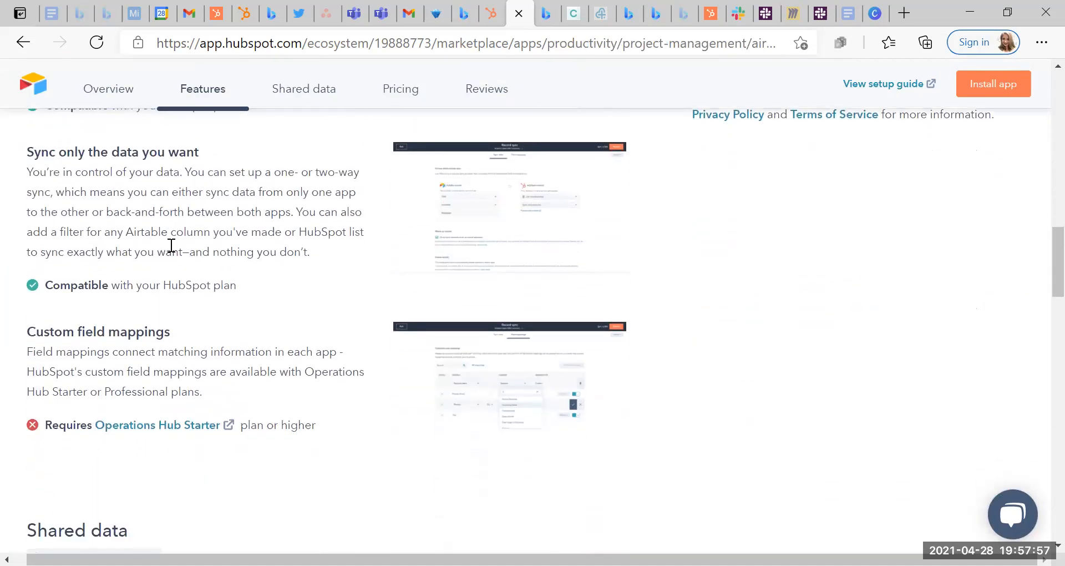
pyautogui.scroll(-3)
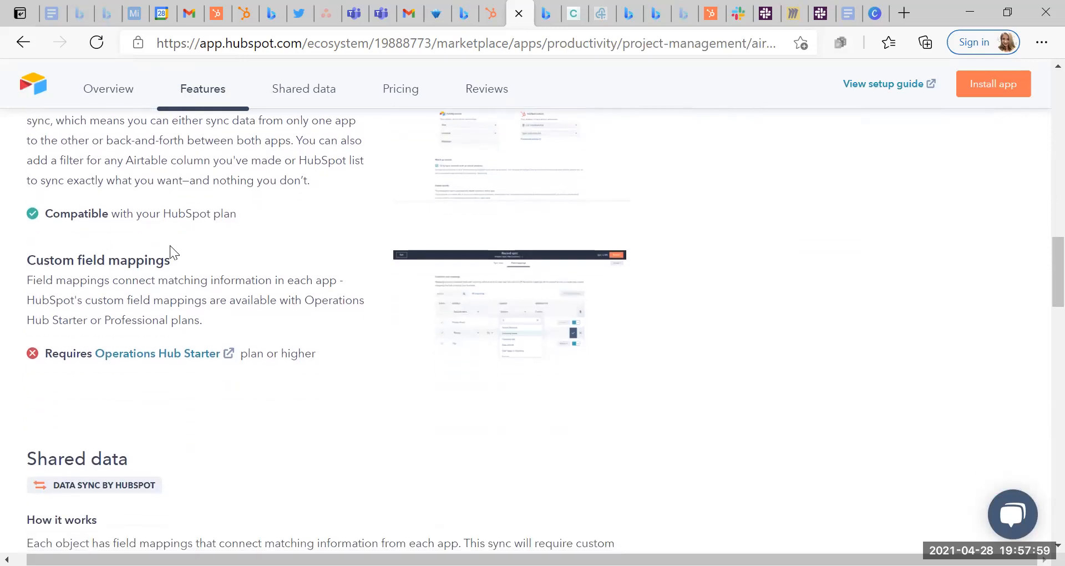
pyautogui.moveTo(137, 363)
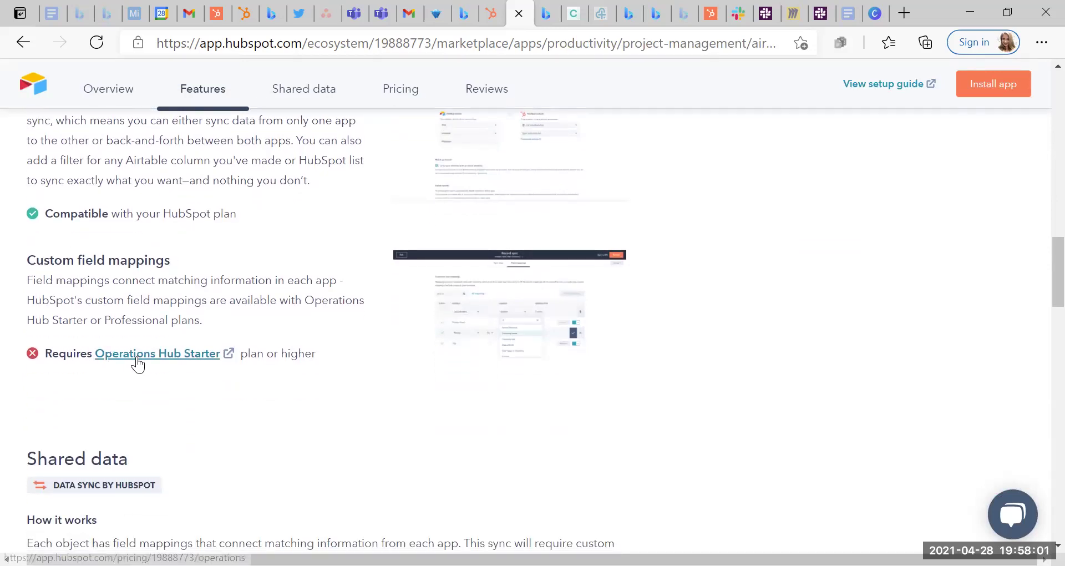
pyautogui.scroll(3)
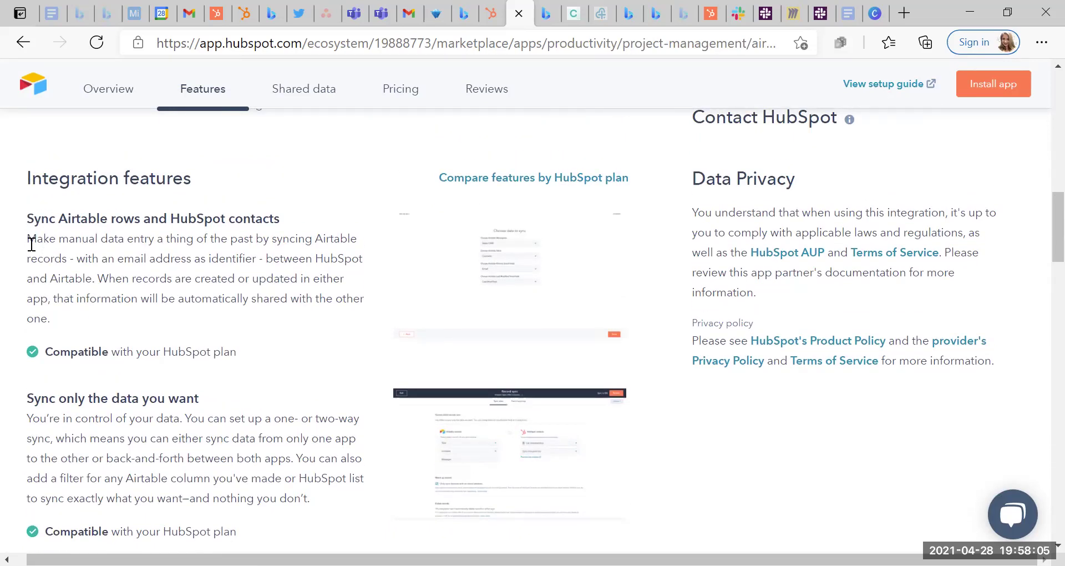
pyautogui.moveTo(295, 253)
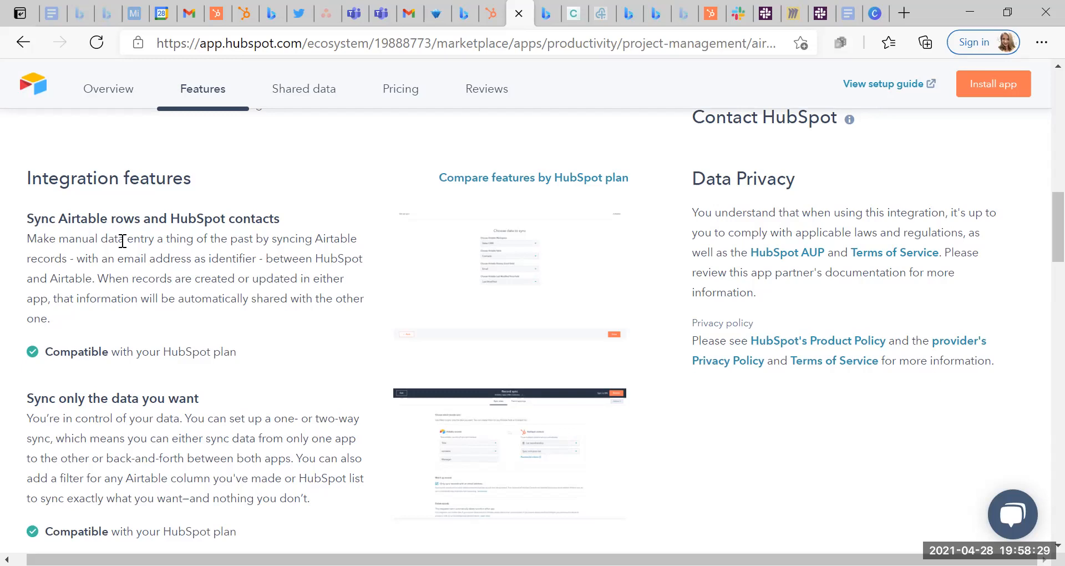
pyautogui.moveTo(224, 296)
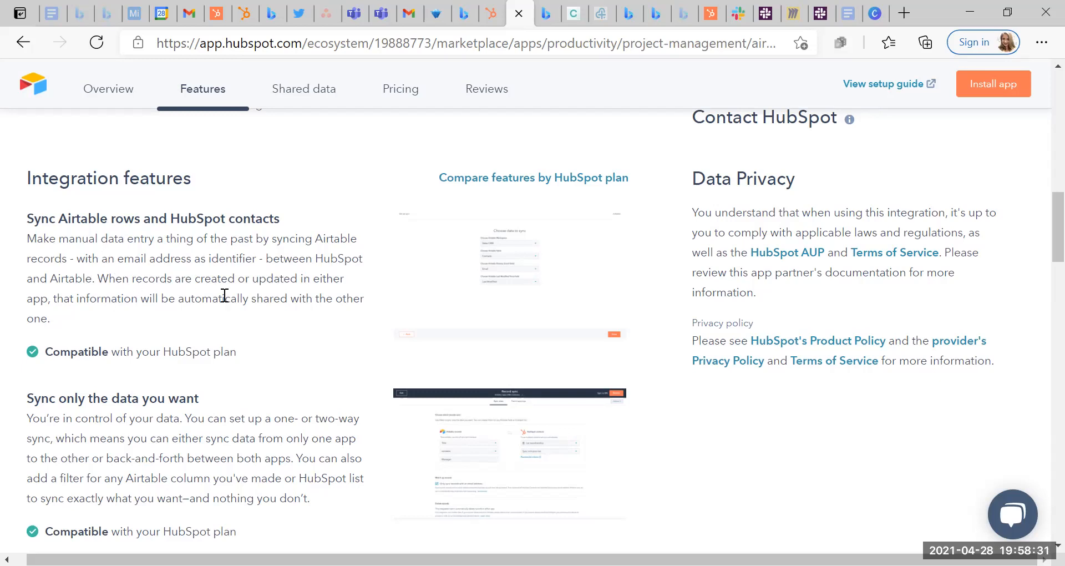
pyautogui.moveTo(244, 284)
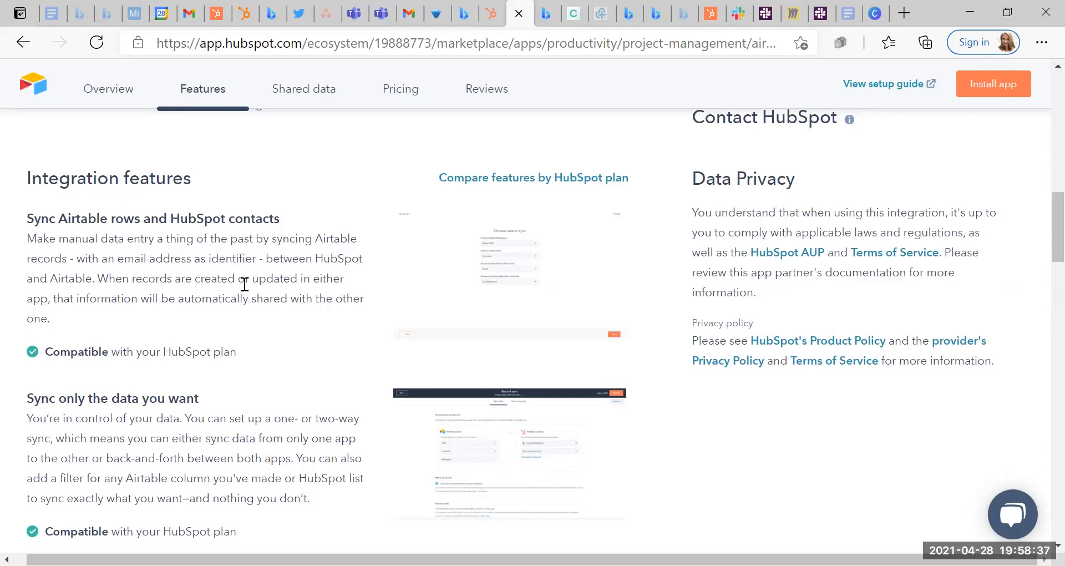
pyautogui.scroll(-3)
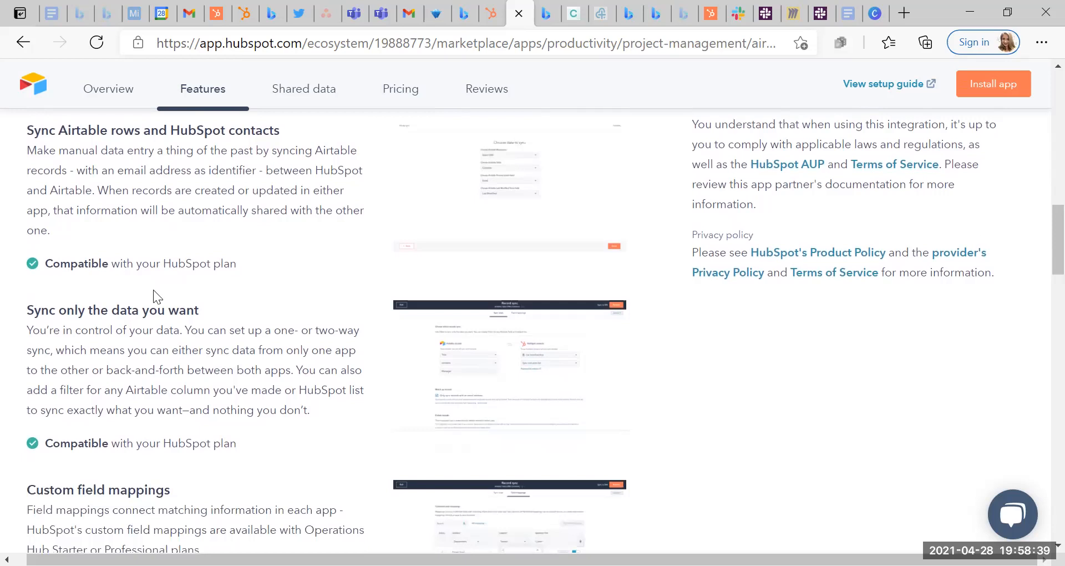
pyautogui.scroll(-3)
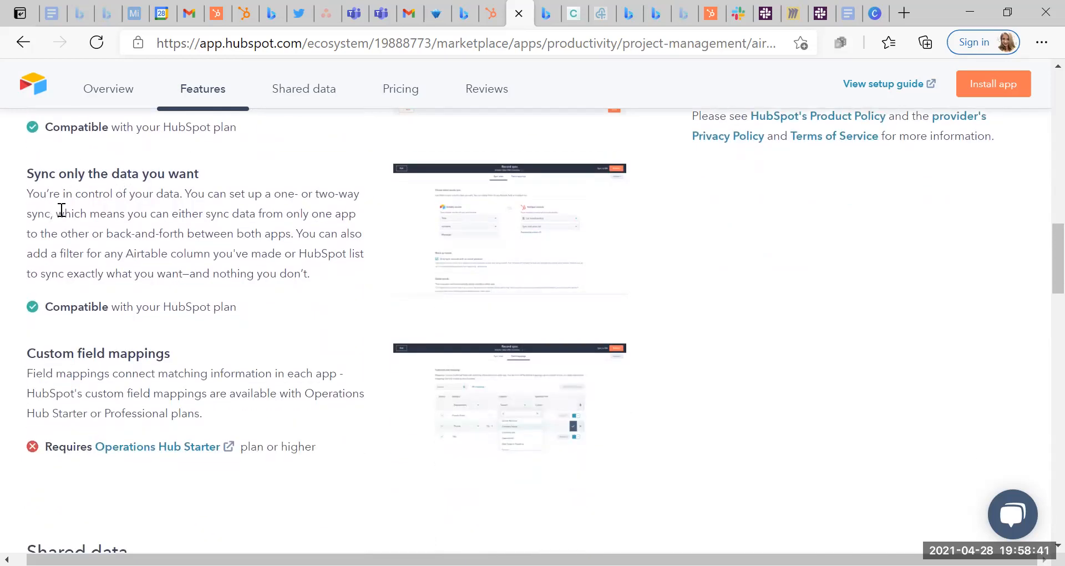
pyautogui.moveTo(154, 233)
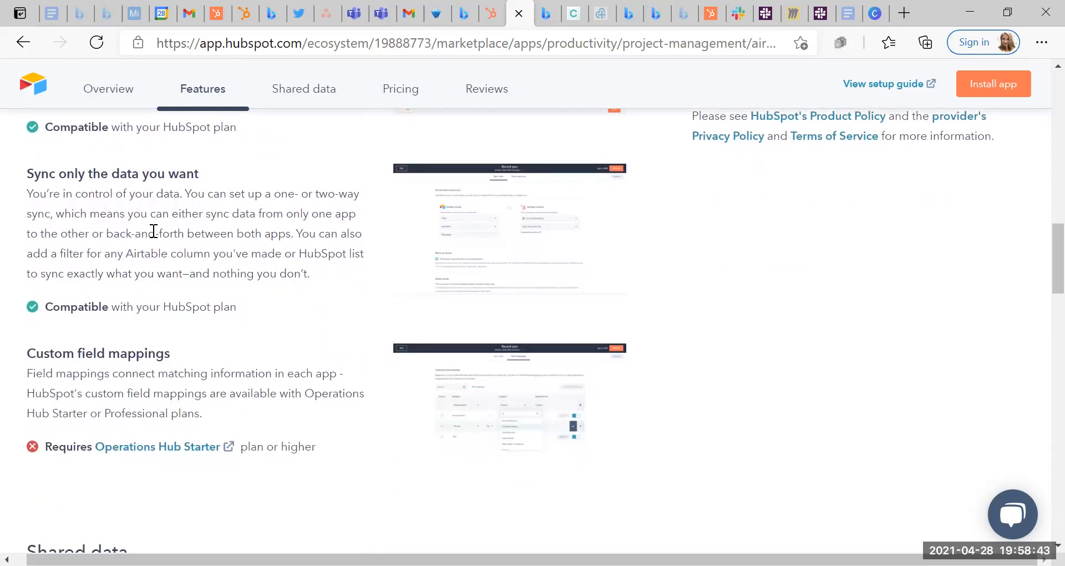
pyautogui.moveTo(202, 237)
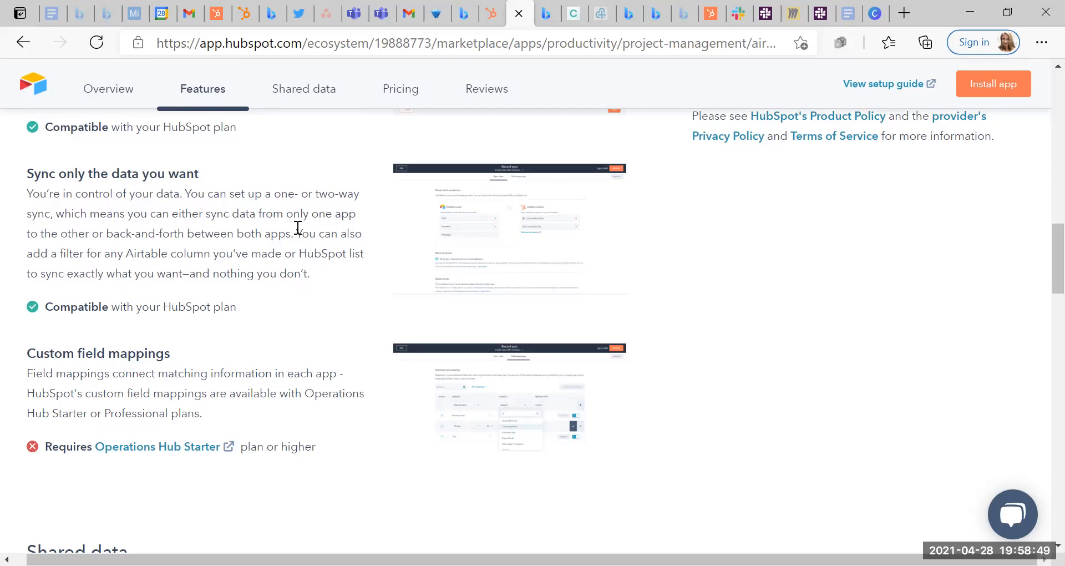
pyautogui.moveTo(114, 253)
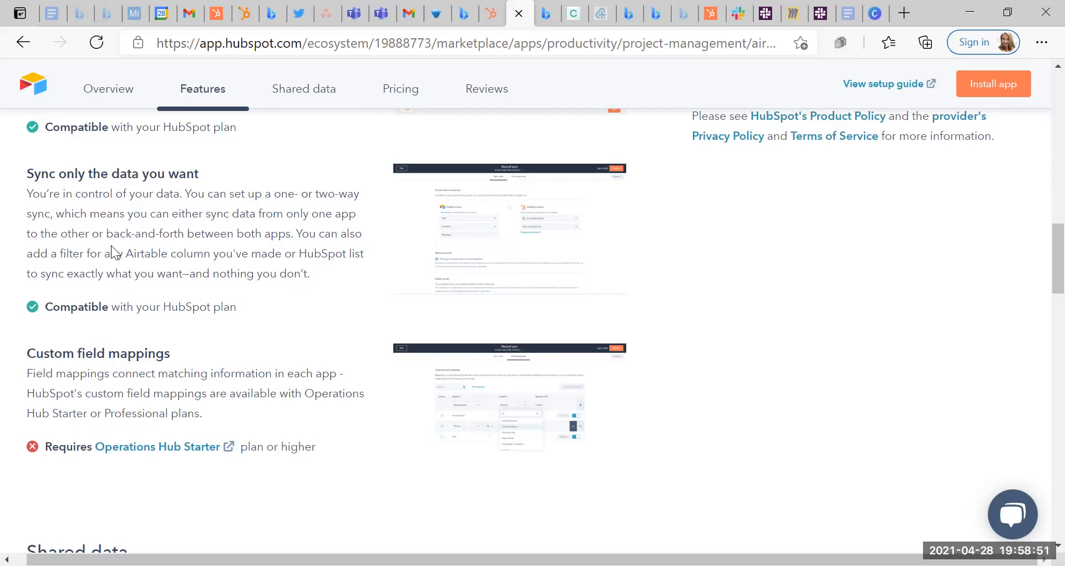
pyautogui.moveTo(53, 268)
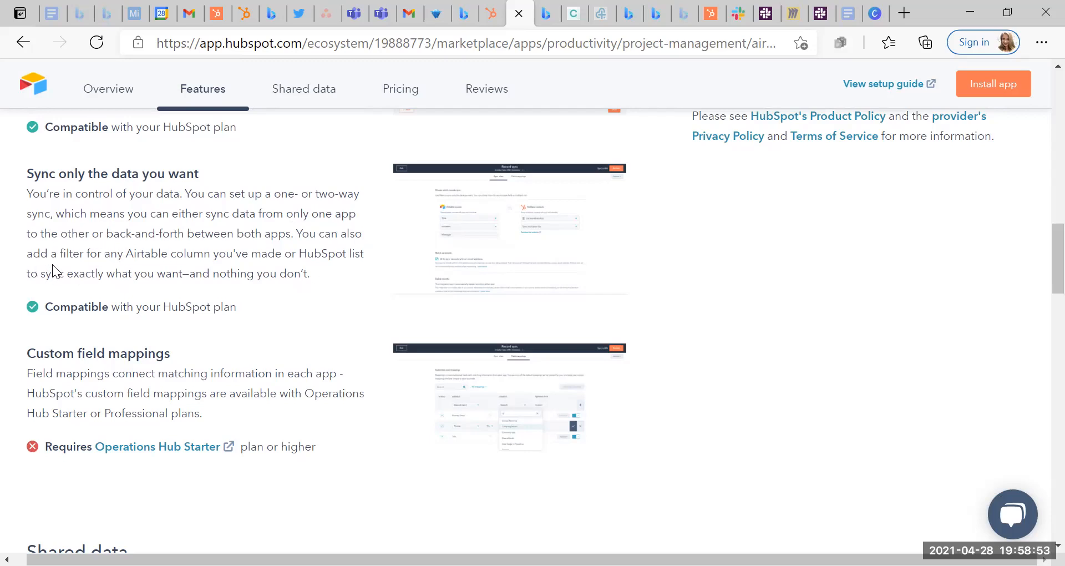
pyautogui.moveTo(280, 269)
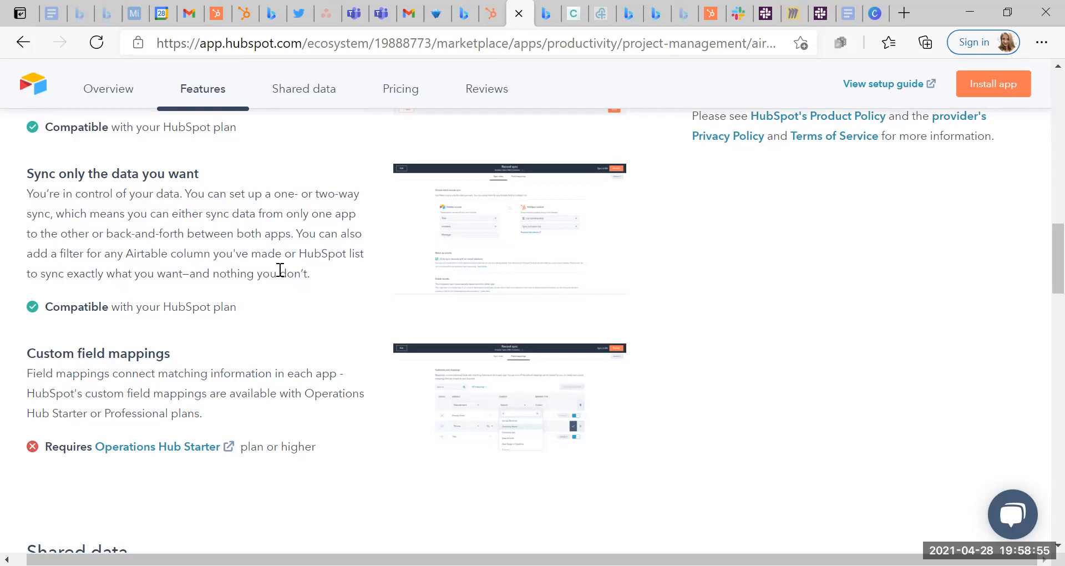
pyautogui.moveTo(82, 287)
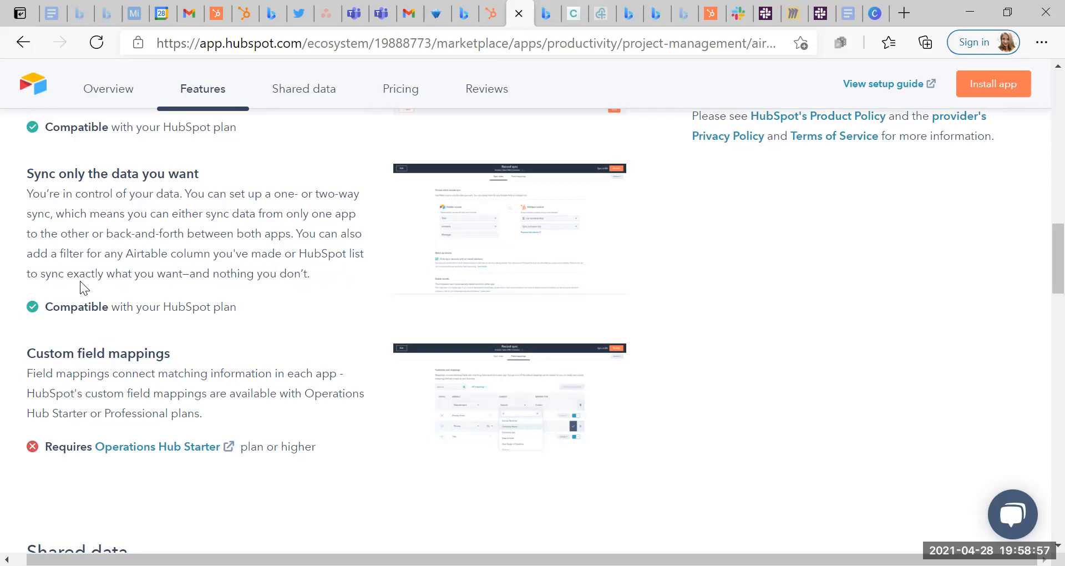
pyautogui.moveTo(303, 294)
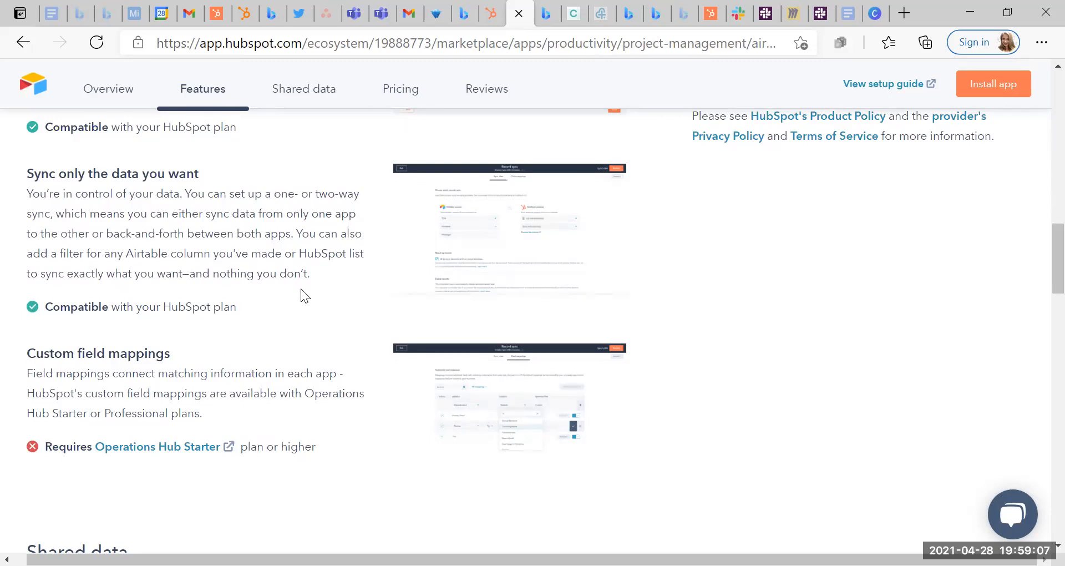
pyautogui.scroll(-3)
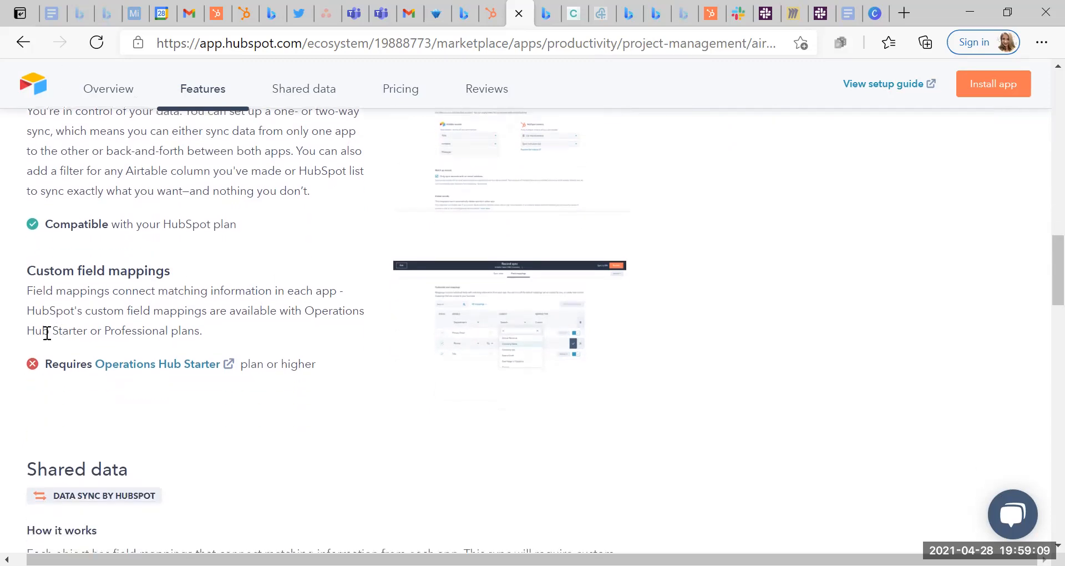
pyautogui.moveTo(334, 304)
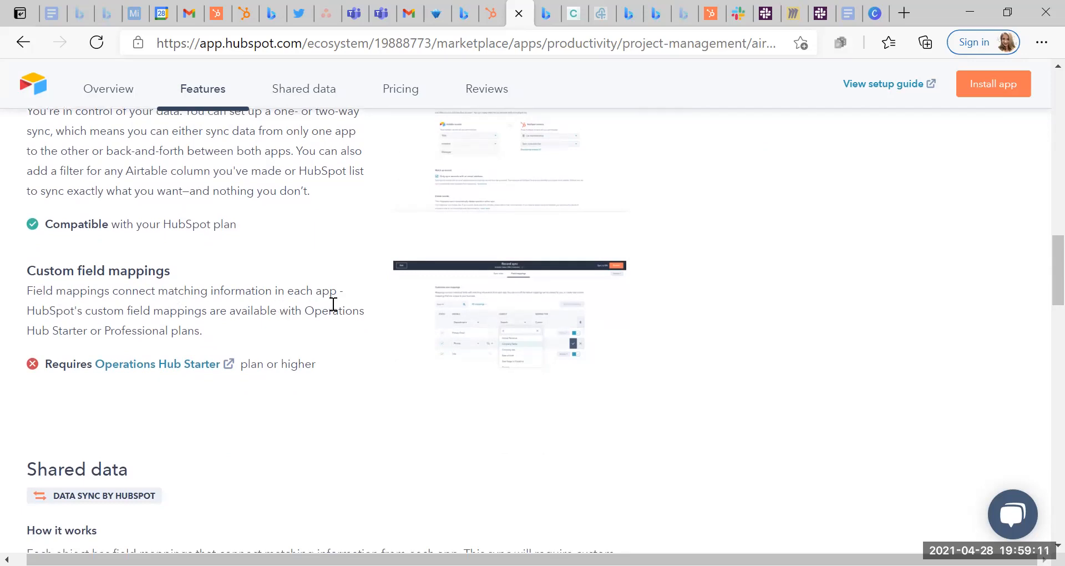
pyautogui.moveTo(323, 328)
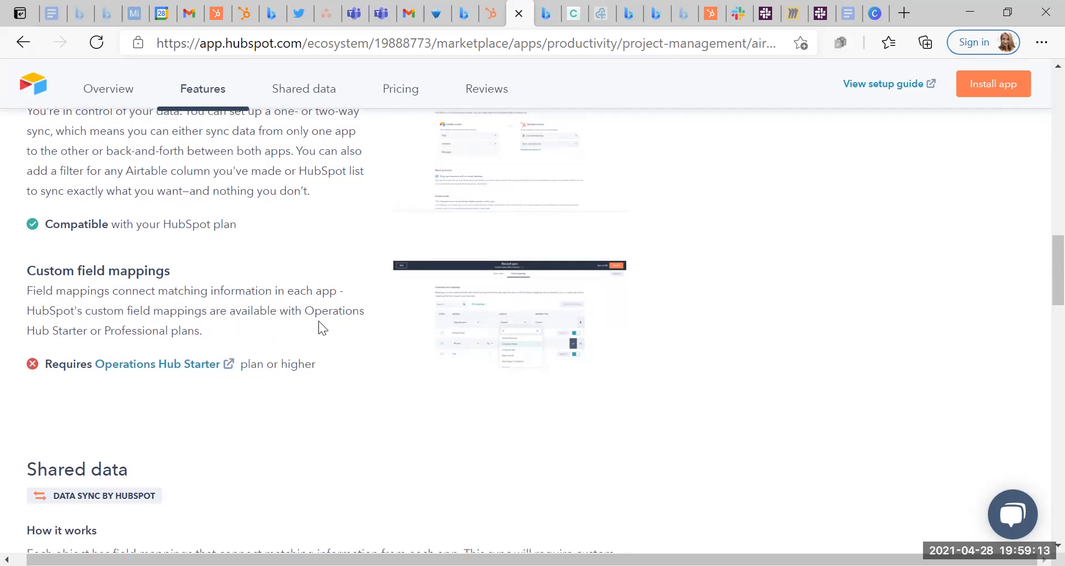
pyautogui.moveTo(94, 325)
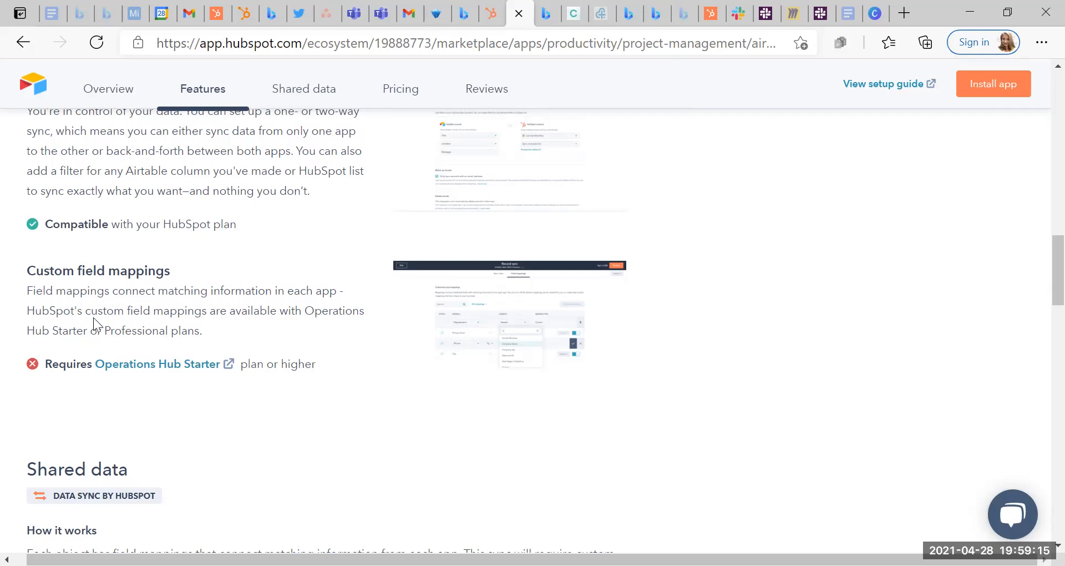
pyautogui.moveTo(133, 366)
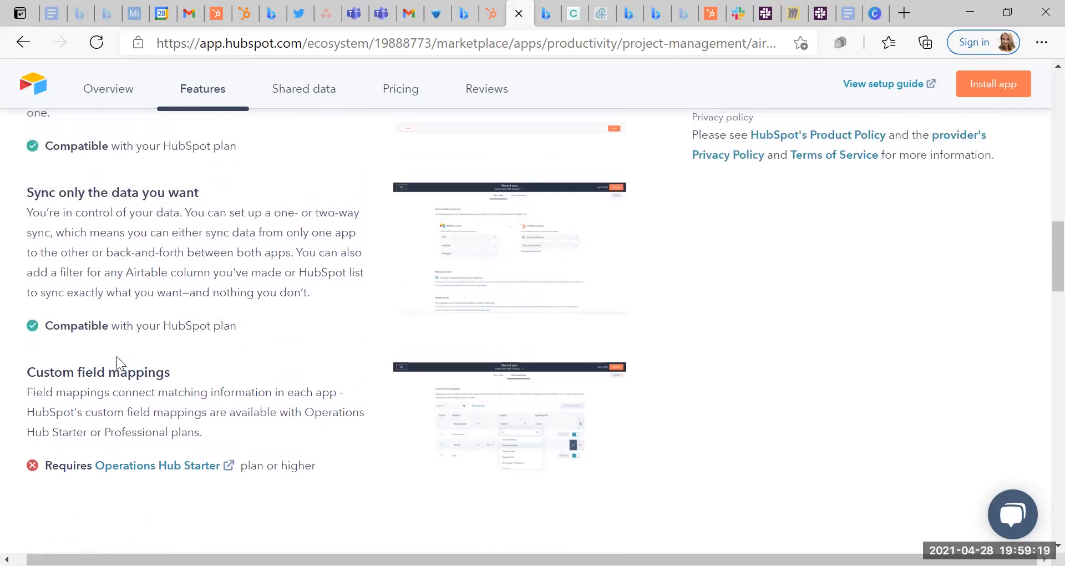
# Step: Scroll the Airtable listing down to its Shared data Contacts ⇄ Contacts field mappings
pyautogui.scroll(-3)
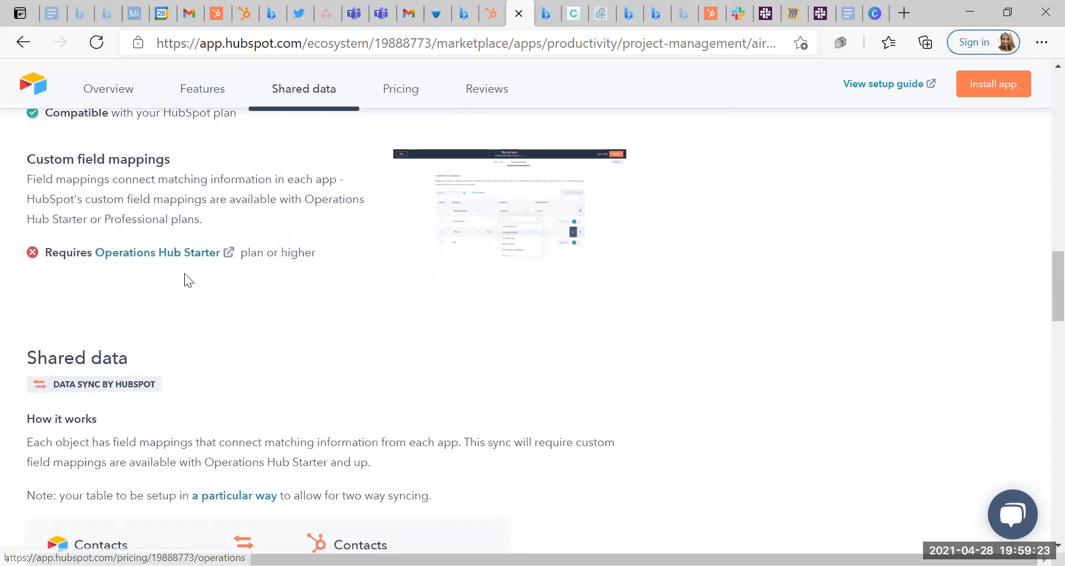
pyautogui.scroll(-3)
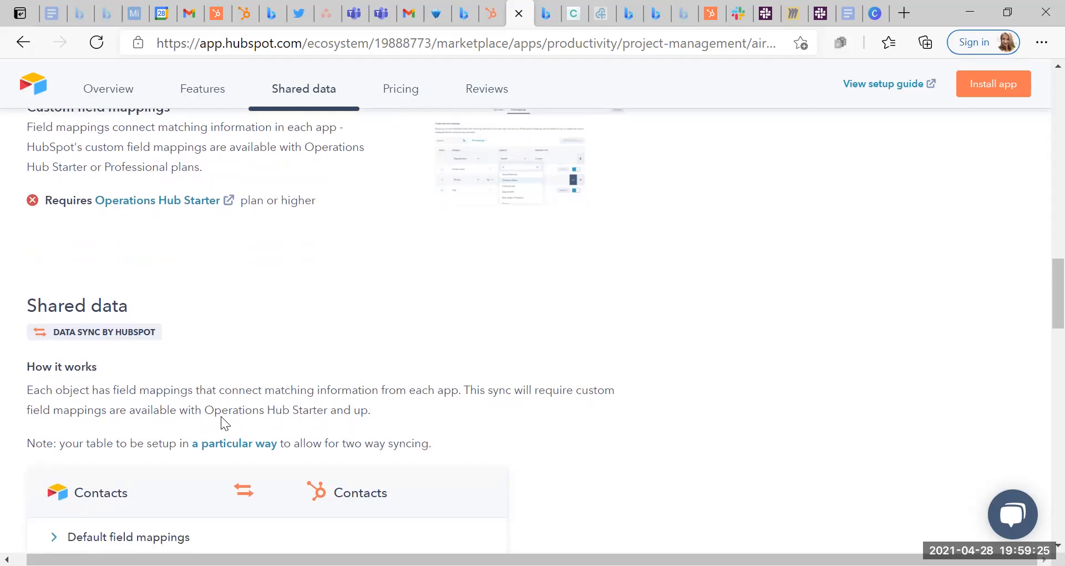
pyautogui.scroll(-3)
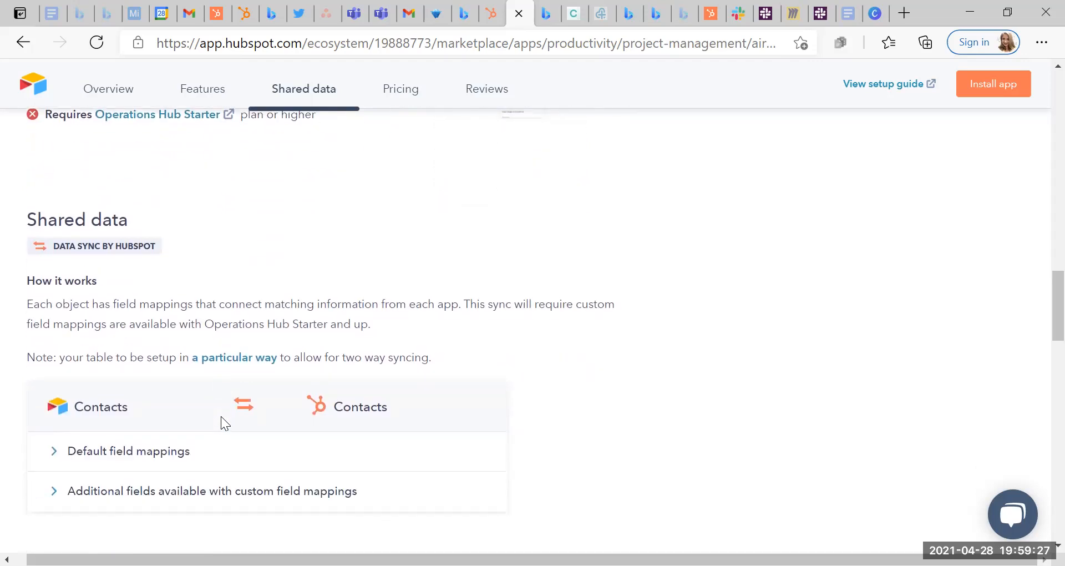
pyautogui.scroll(-3)
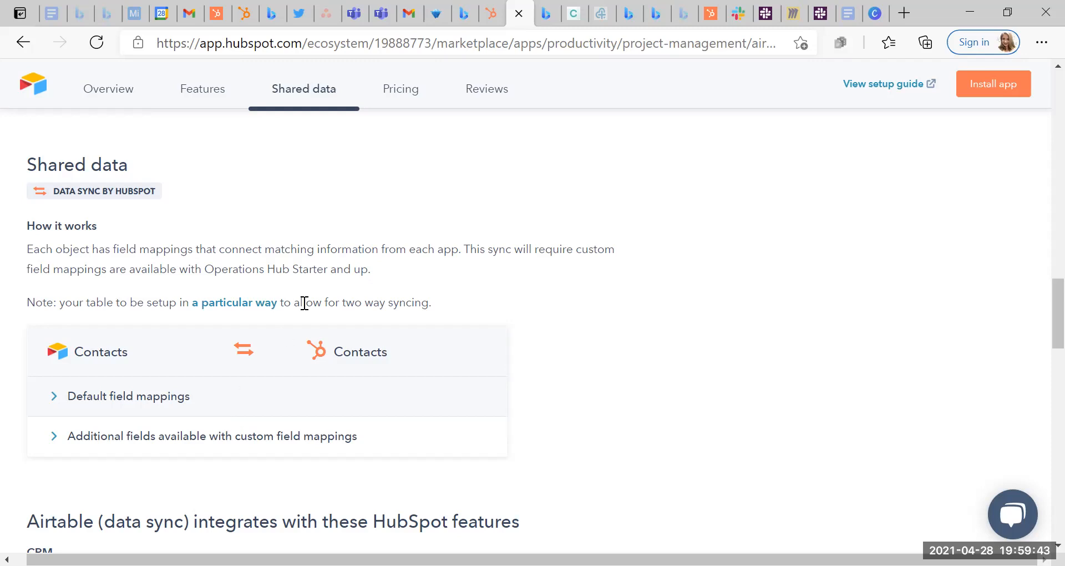
pyautogui.scroll(-3)
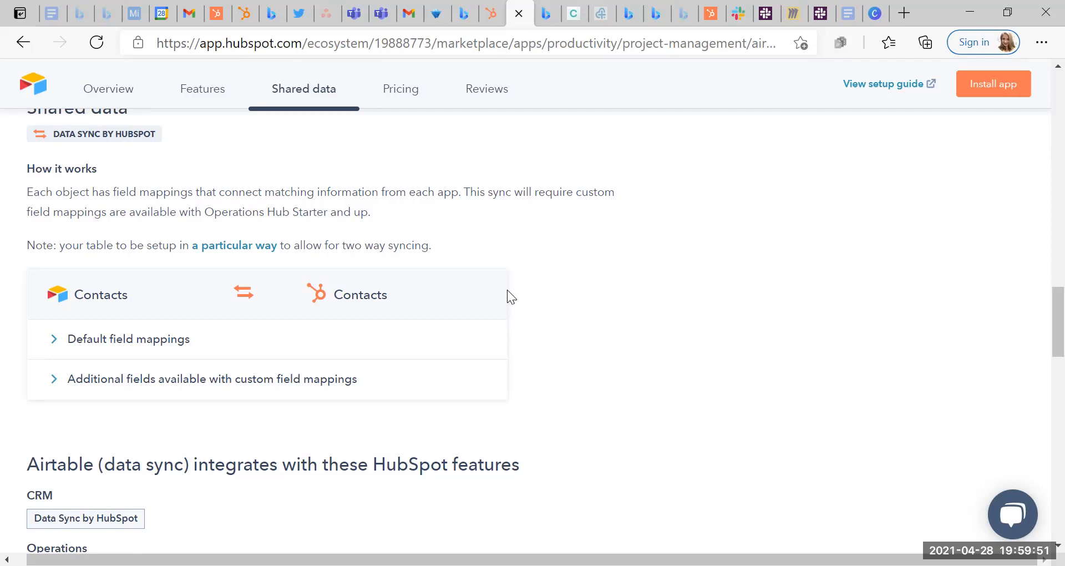
pyautogui.moveTo(596, 273)
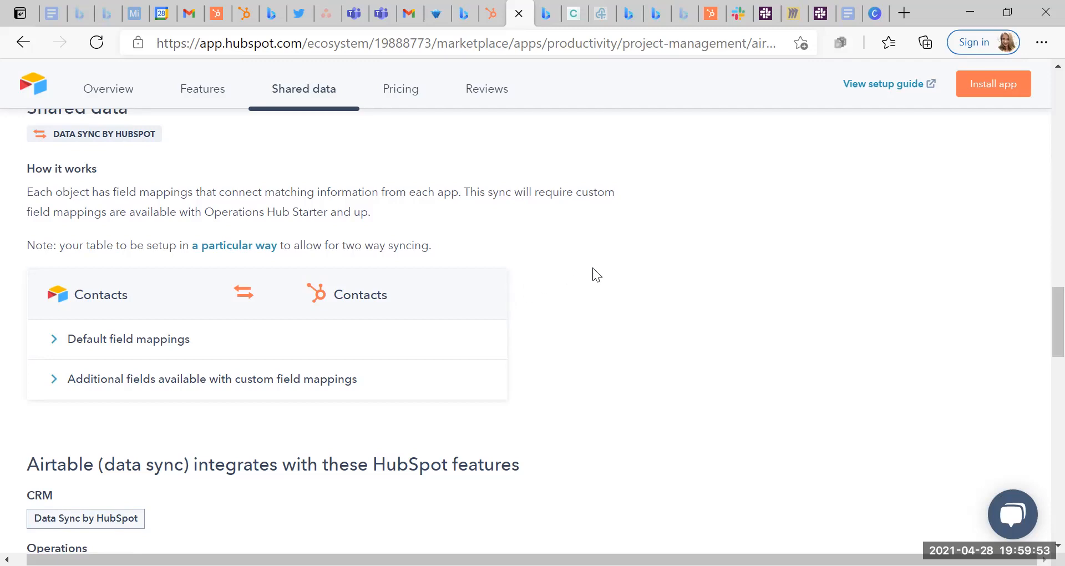
pyautogui.scroll(-3)
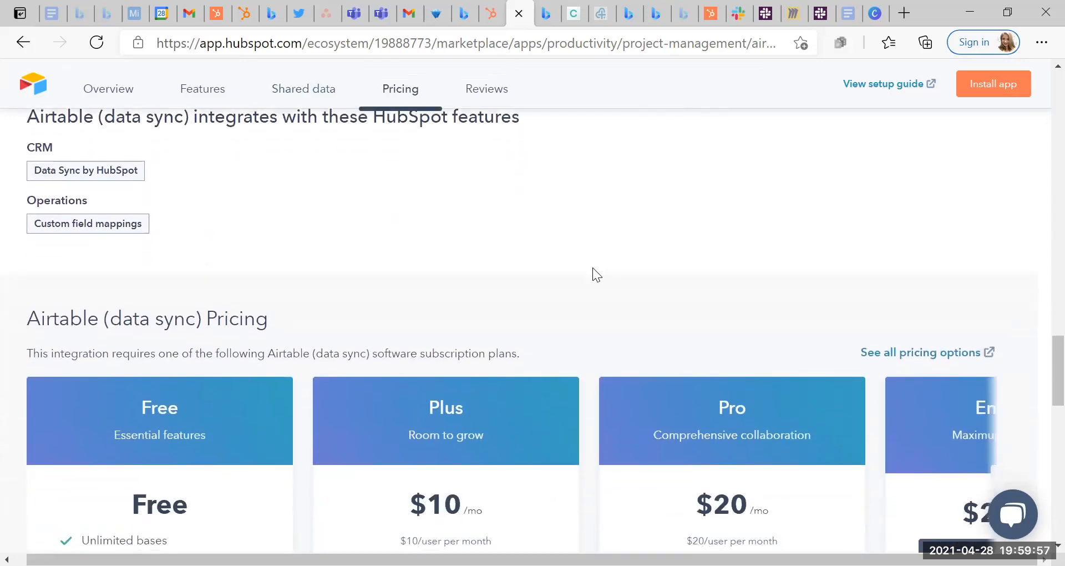
# Step: Review Airtable's pricing plans, revealing the remaining ones including Enterprise
pyautogui.scroll(-3)
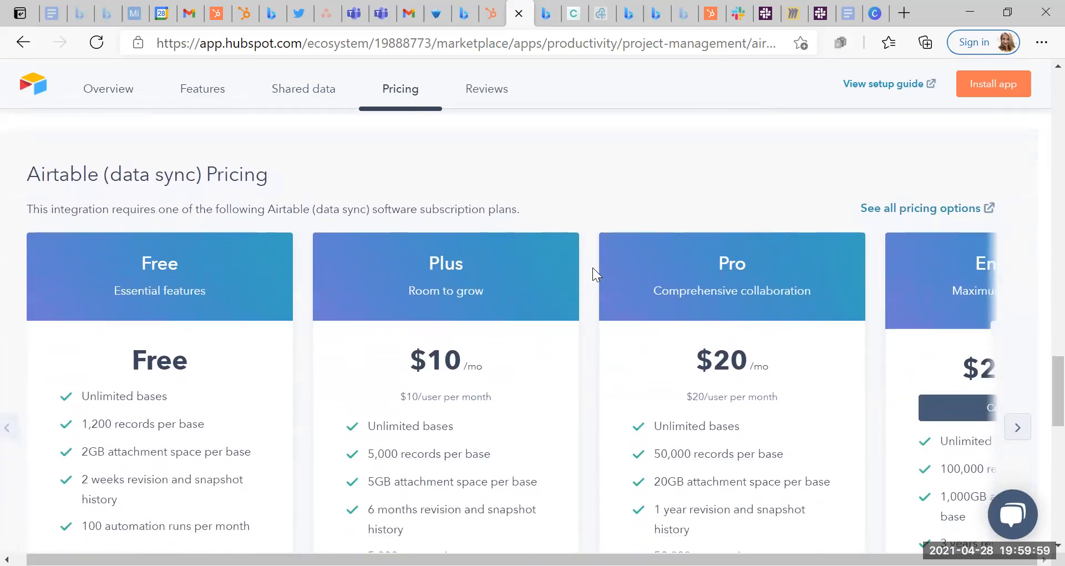
pyautogui.scroll(-3)
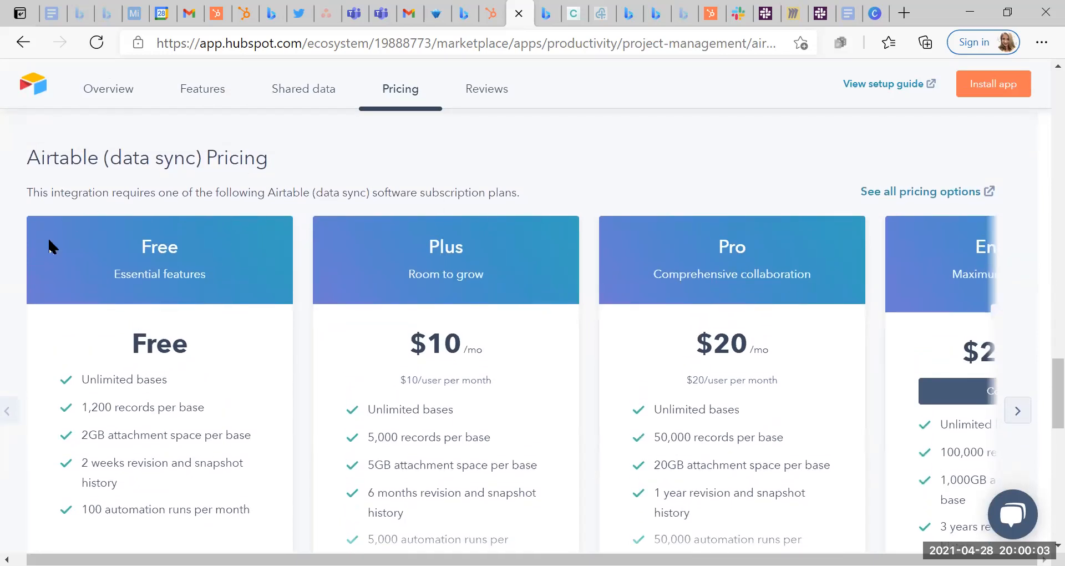
pyautogui.scroll(-3)
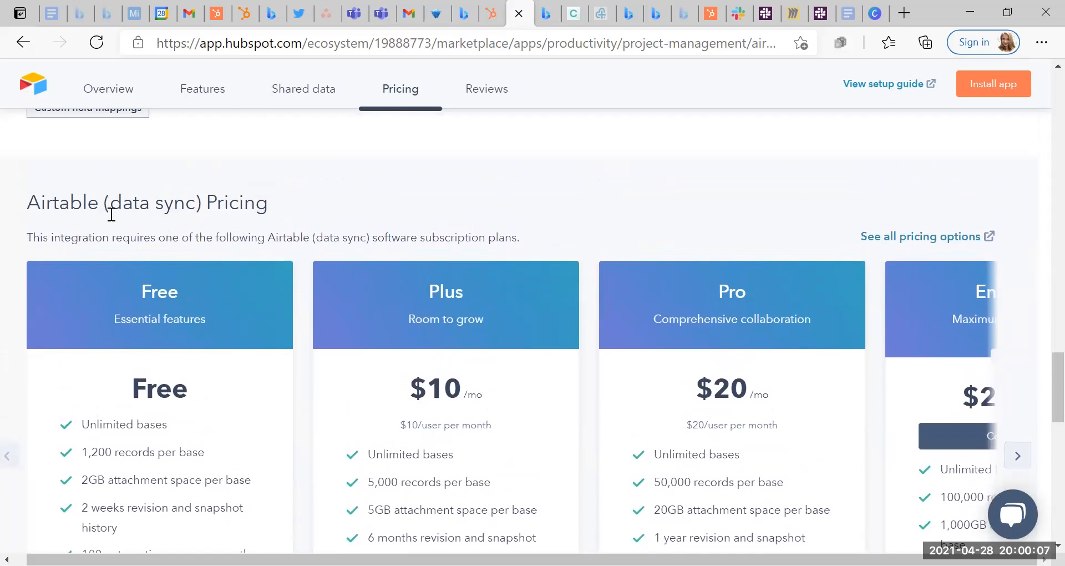
pyautogui.scroll(-3)
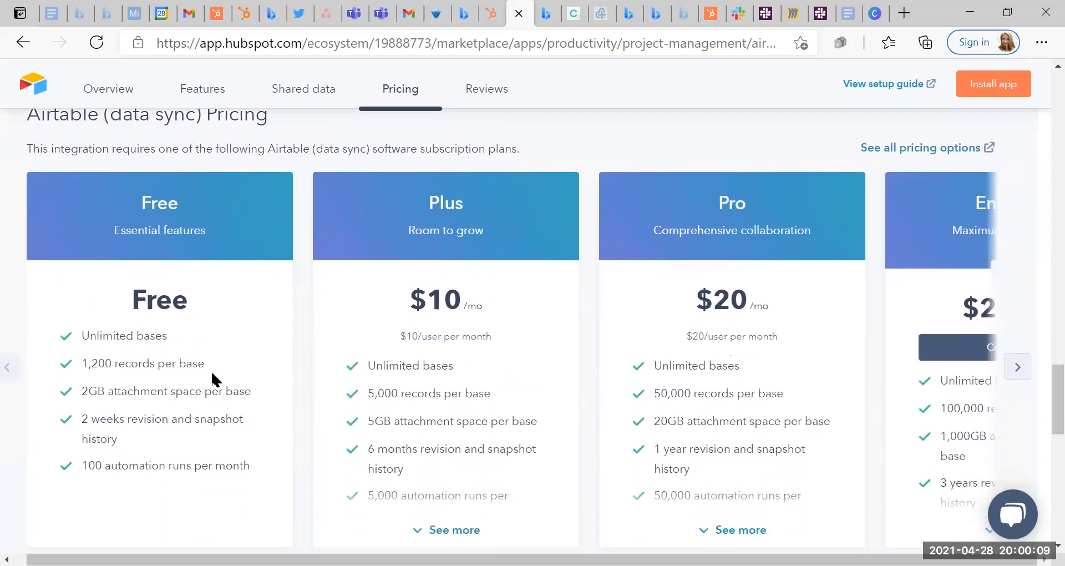
pyautogui.click(1017, 366)
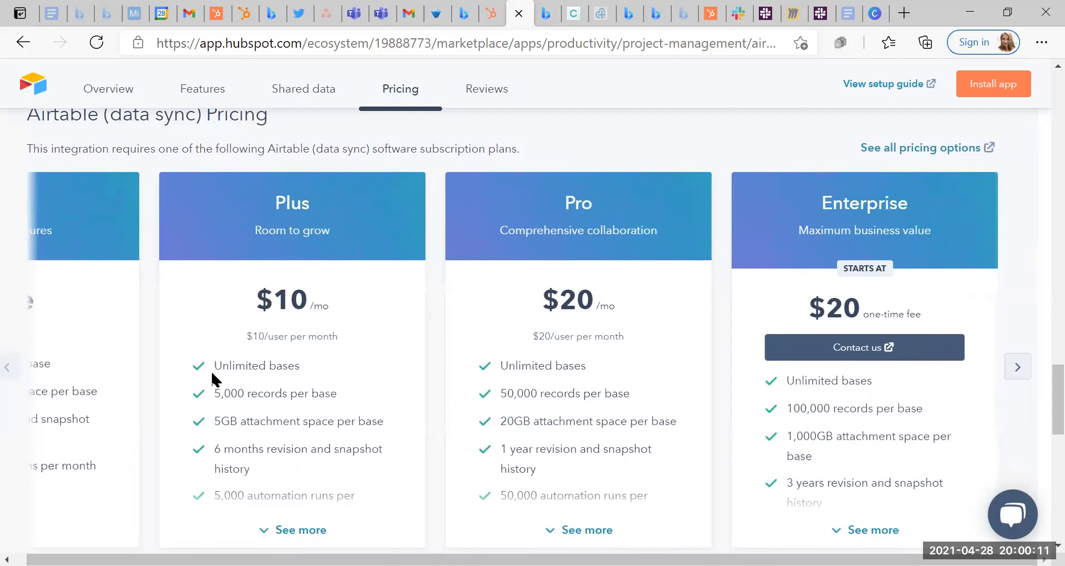
pyautogui.scroll(3)
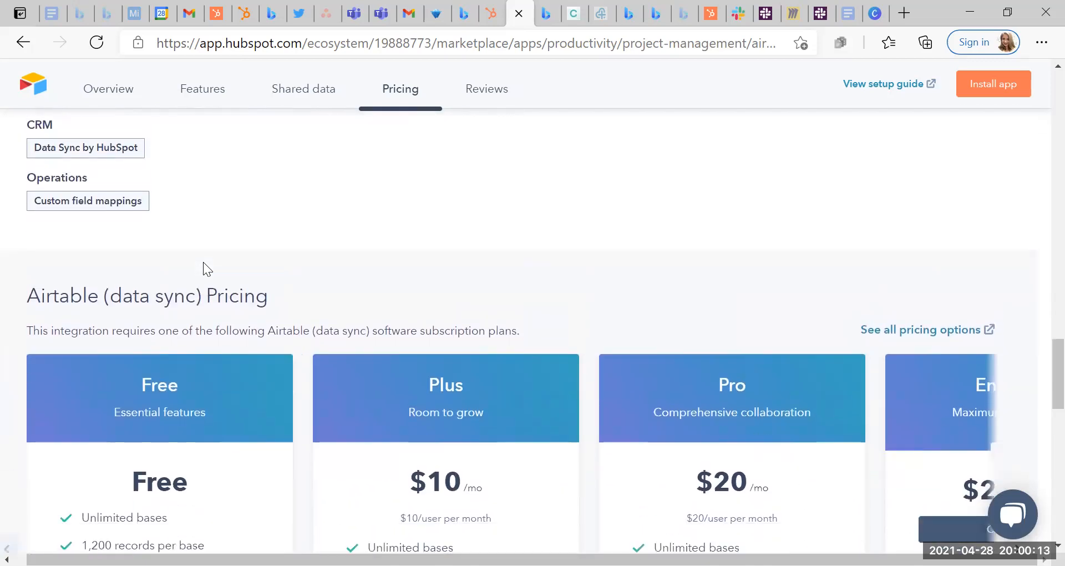
# Step: Check the app's customer reviews, then return via Pricing to the Features overview
pyautogui.click(486, 89)
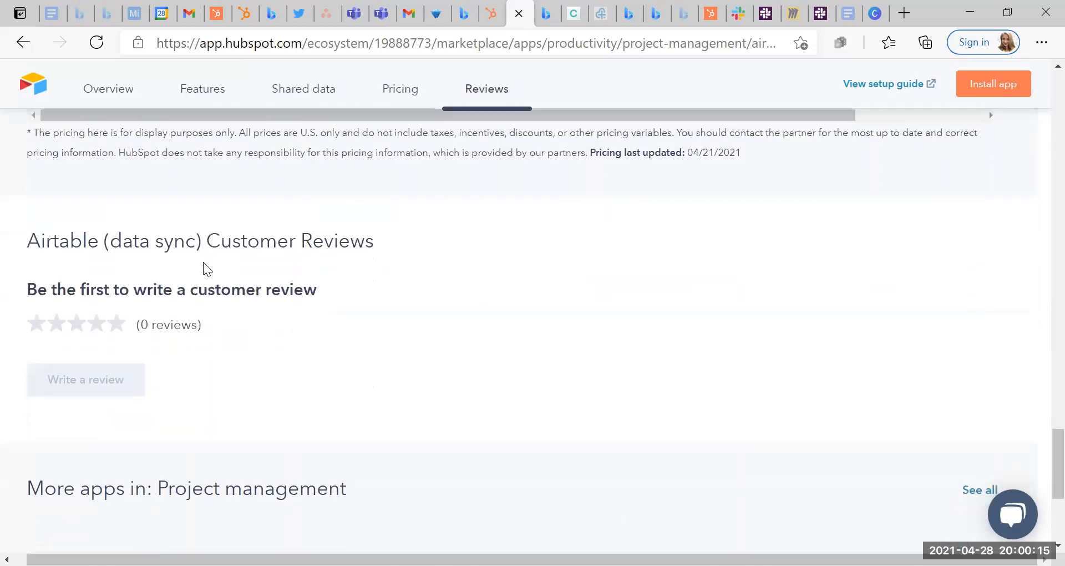
pyautogui.scroll(-3)
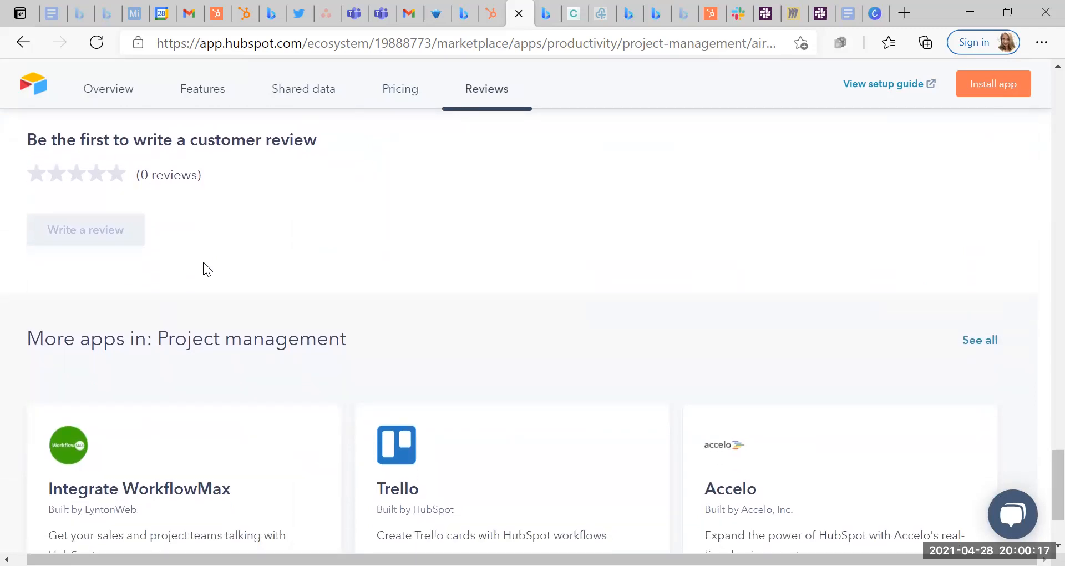
pyautogui.moveTo(249, 328)
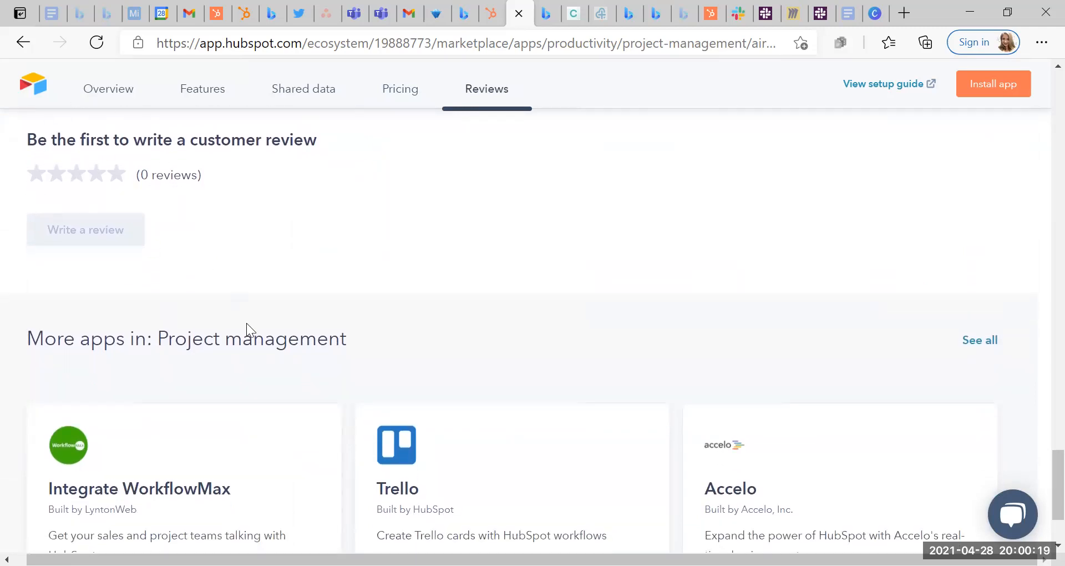
pyautogui.click(400, 89)
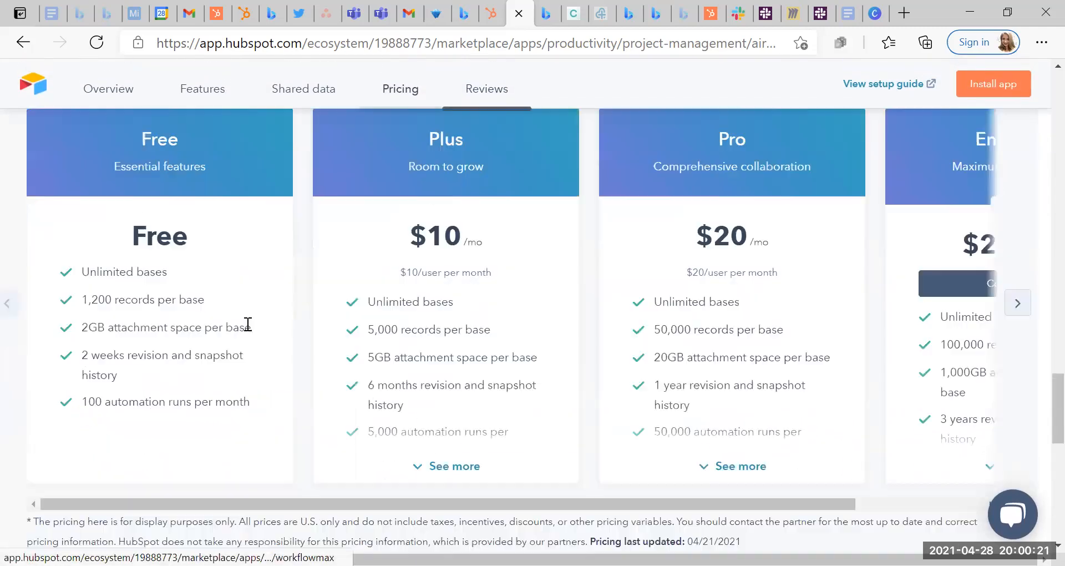
pyautogui.click(202, 88)
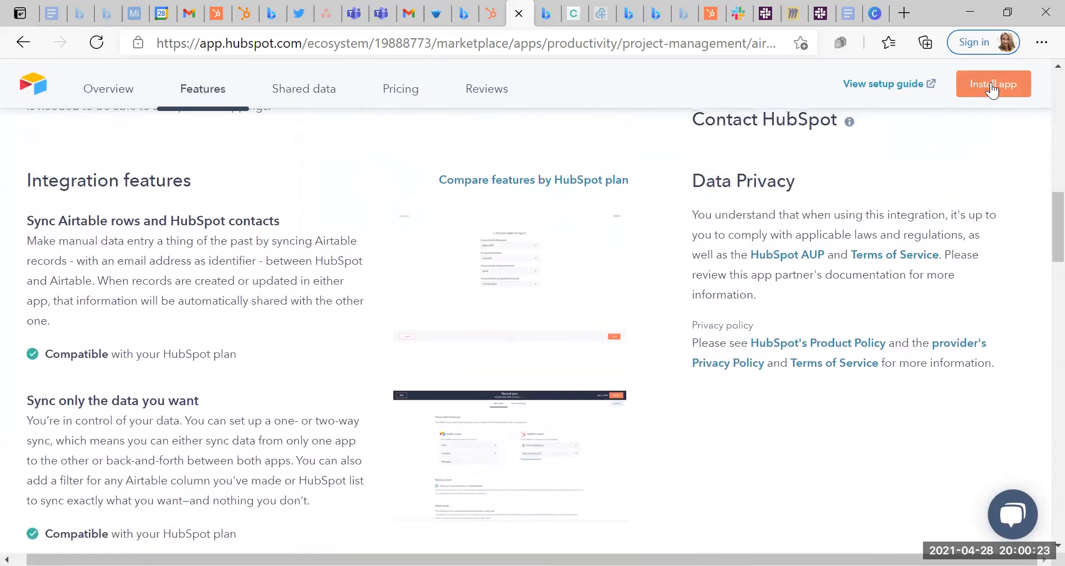
# Step: Begin installing the Airtable integration from its listing page
pyautogui.click(992, 83)
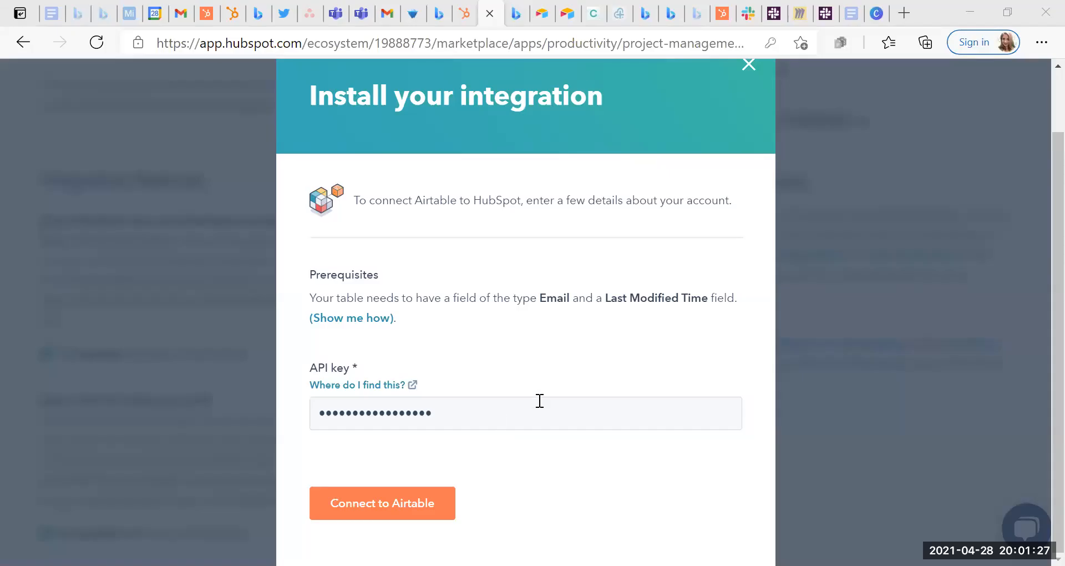
pyautogui.moveTo(376, 502)
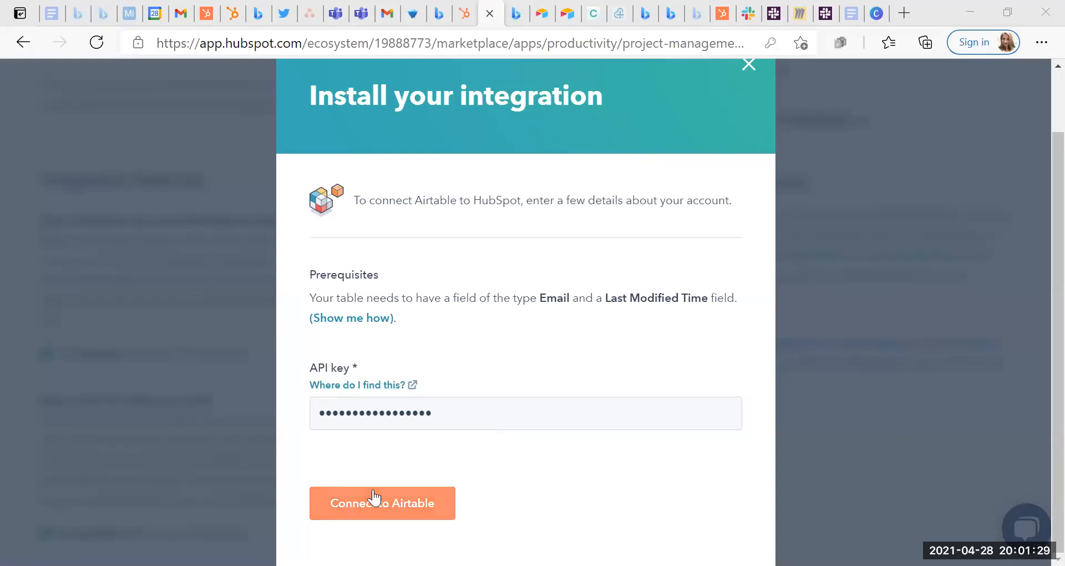
# Step: Connect Airtable with the entered key, update the saved browser password, and begin sync setup
pyautogui.click(373, 503)
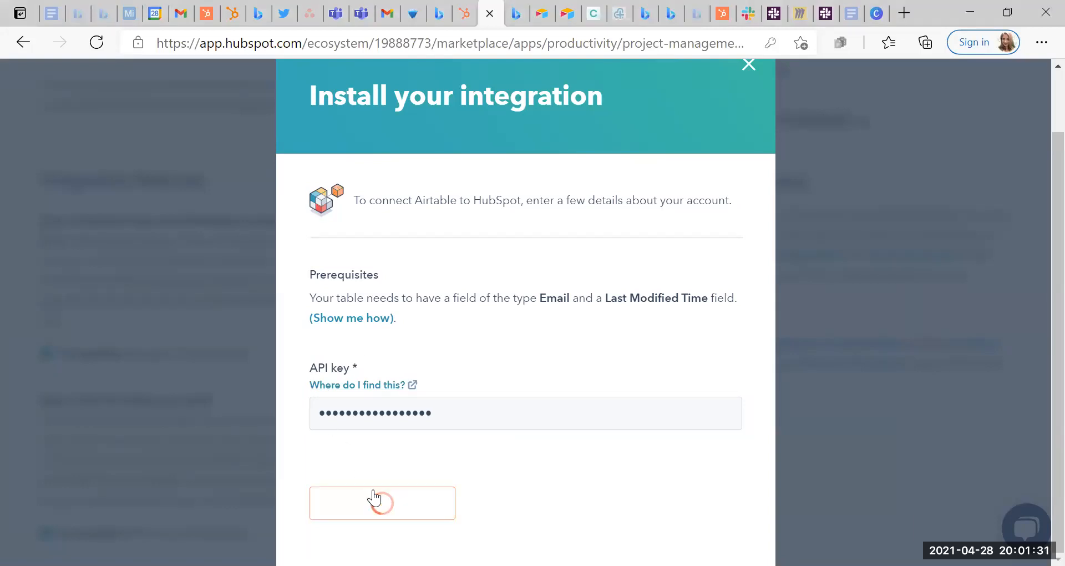
pyautogui.click(382, 502)
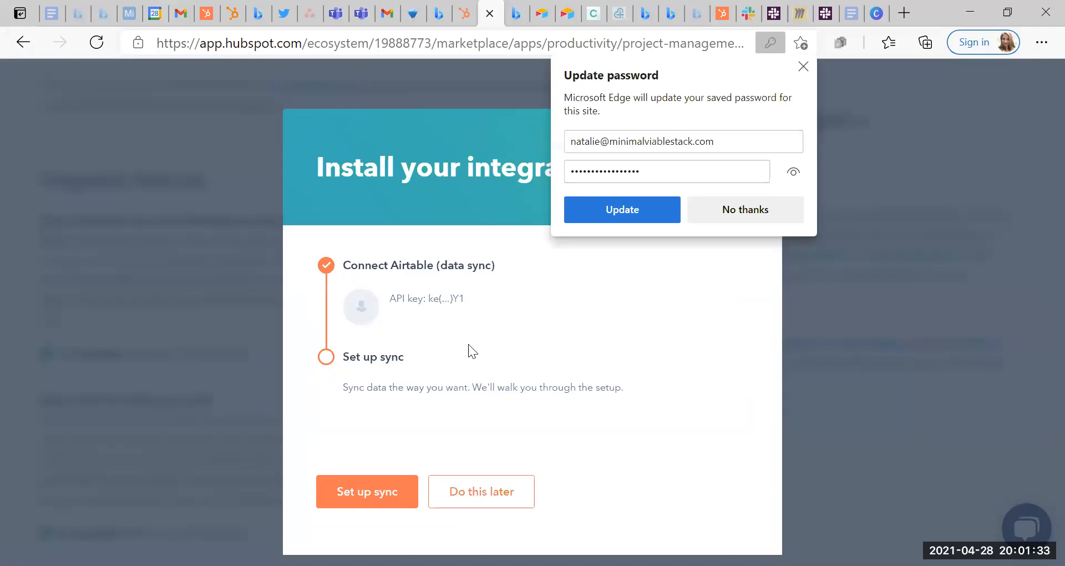
pyautogui.moveTo(659, 209)
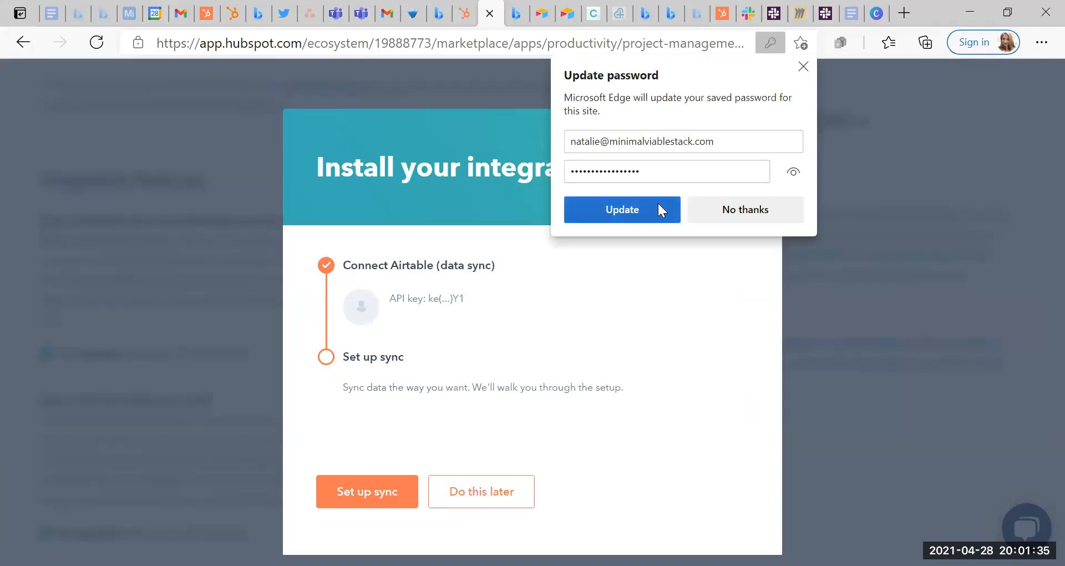
pyautogui.click(621, 210)
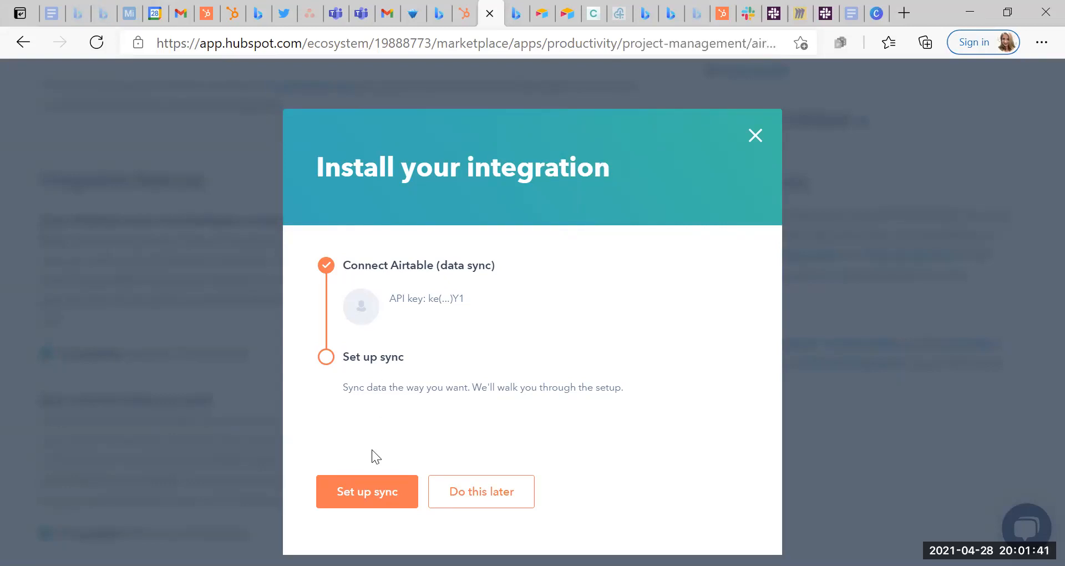
pyautogui.click(367, 492)
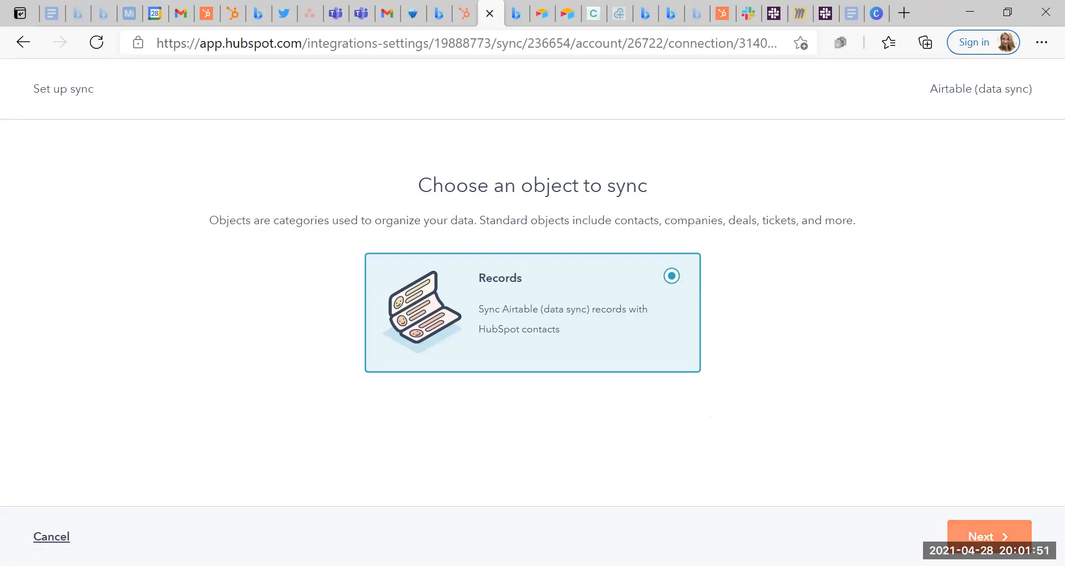
# Step: Sync records from the Experts table in Minimal Viable Stack Denis, using Email and 'last' fields
pyautogui.click(989, 536)
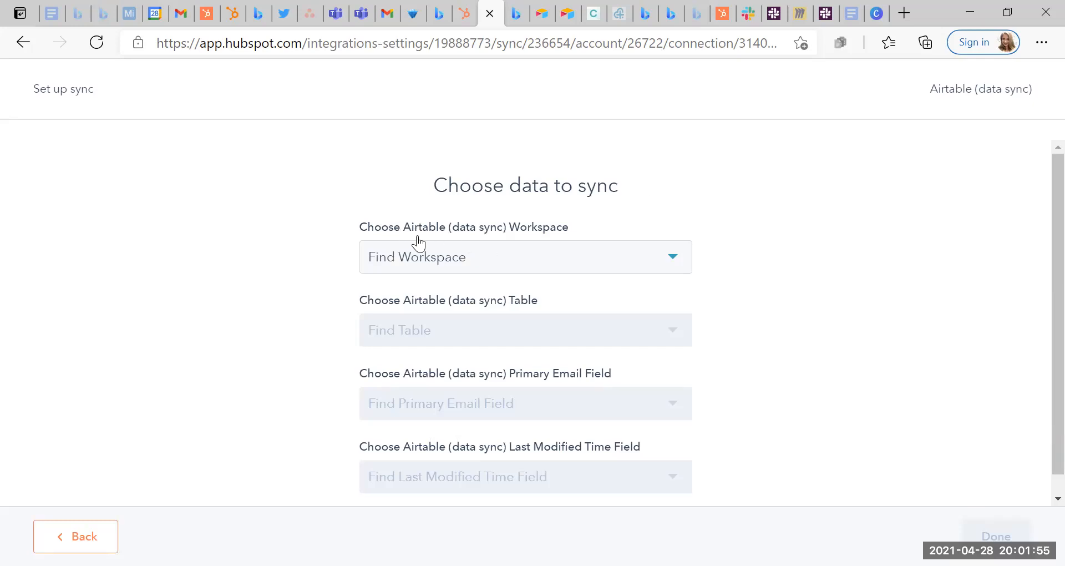
pyautogui.click(525, 257)
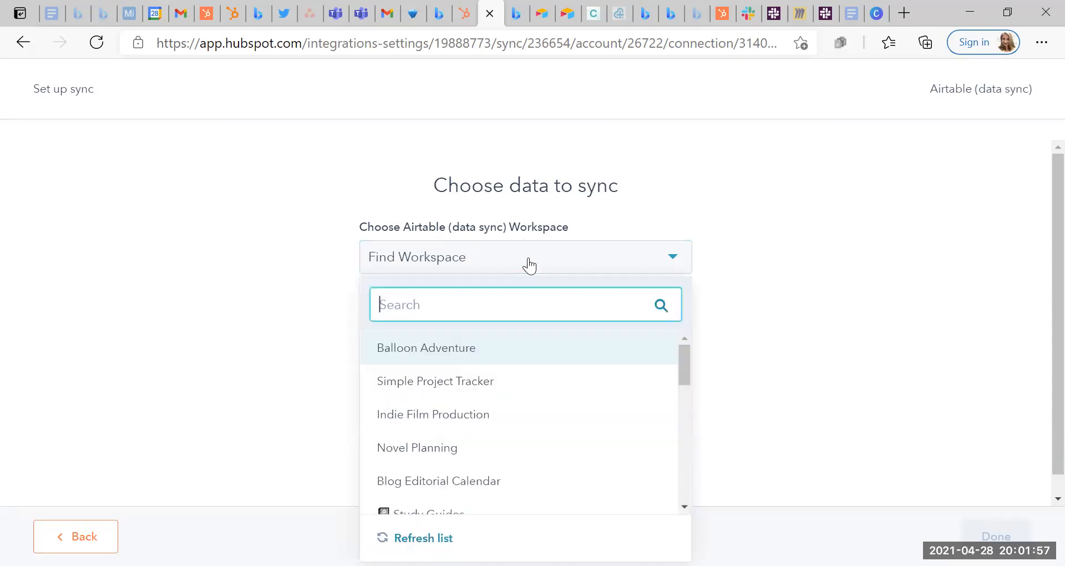
pyautogui.scroll(-3)
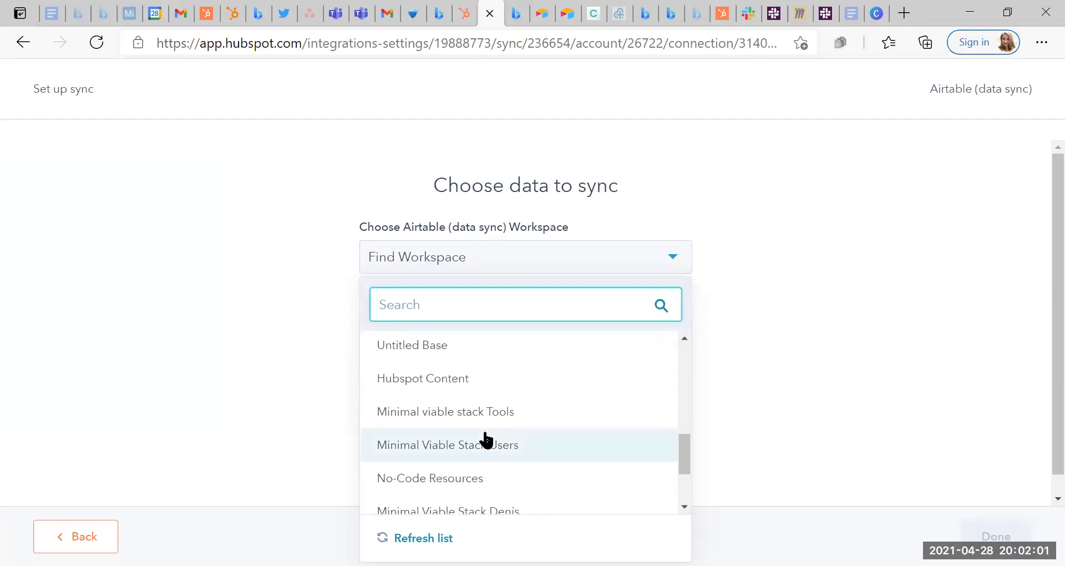
pyautogui.scroll(-3)
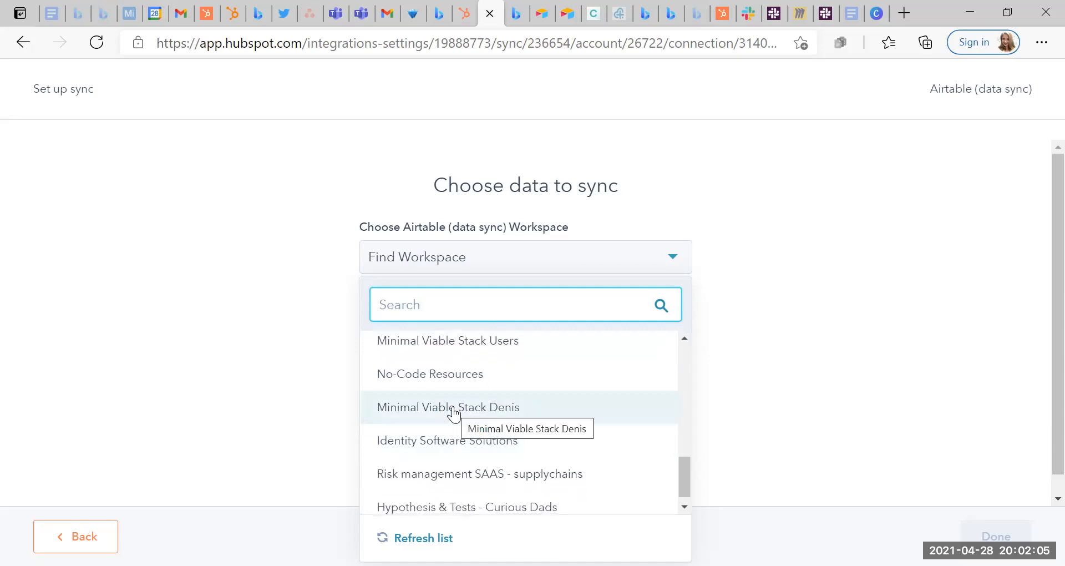
pyautogui.click(452, 407)
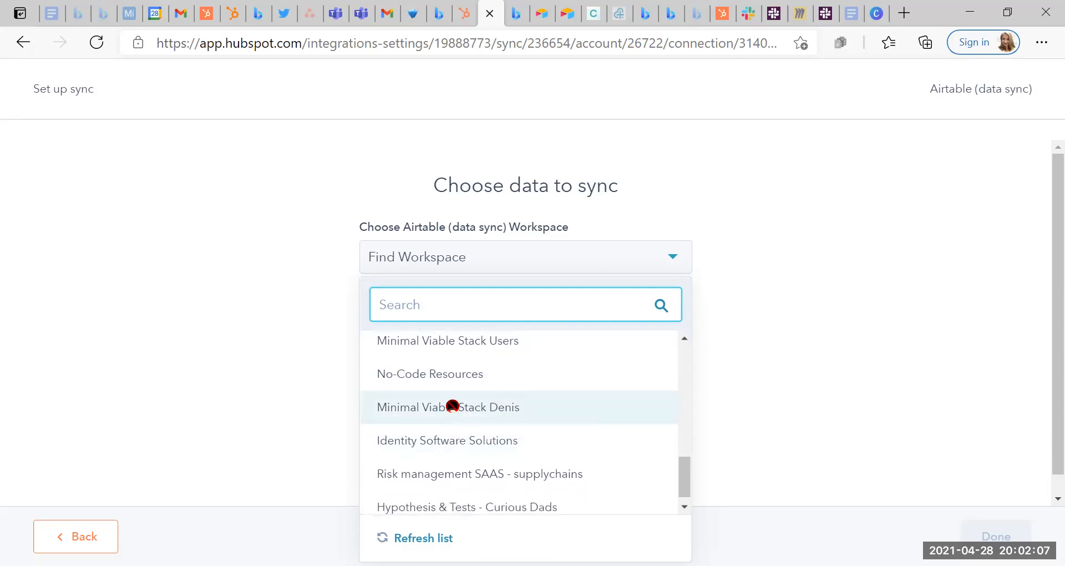
pyautogui.click(448, 407)
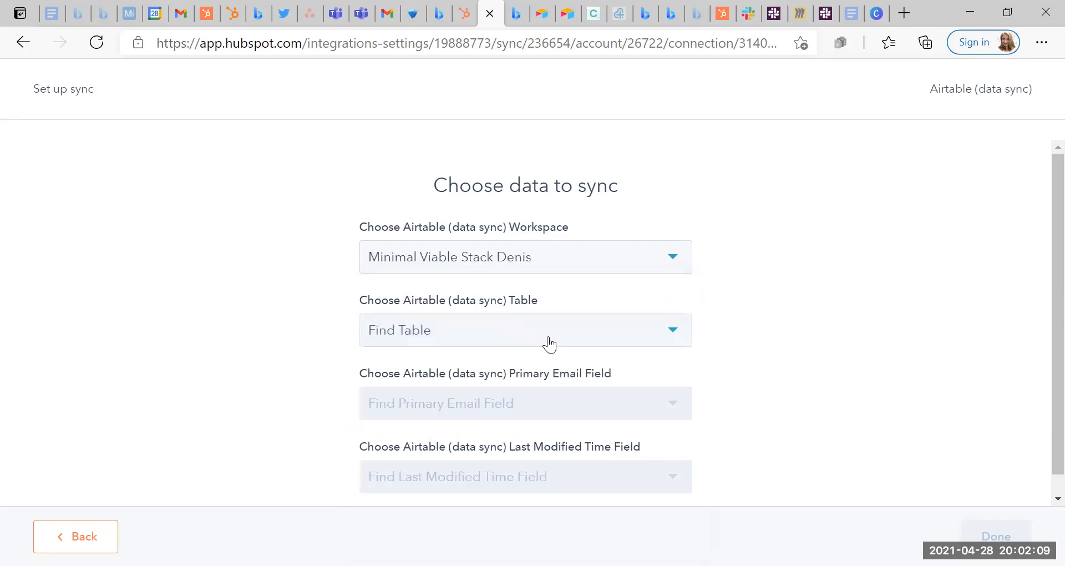
pyautogui.click(550, 330)
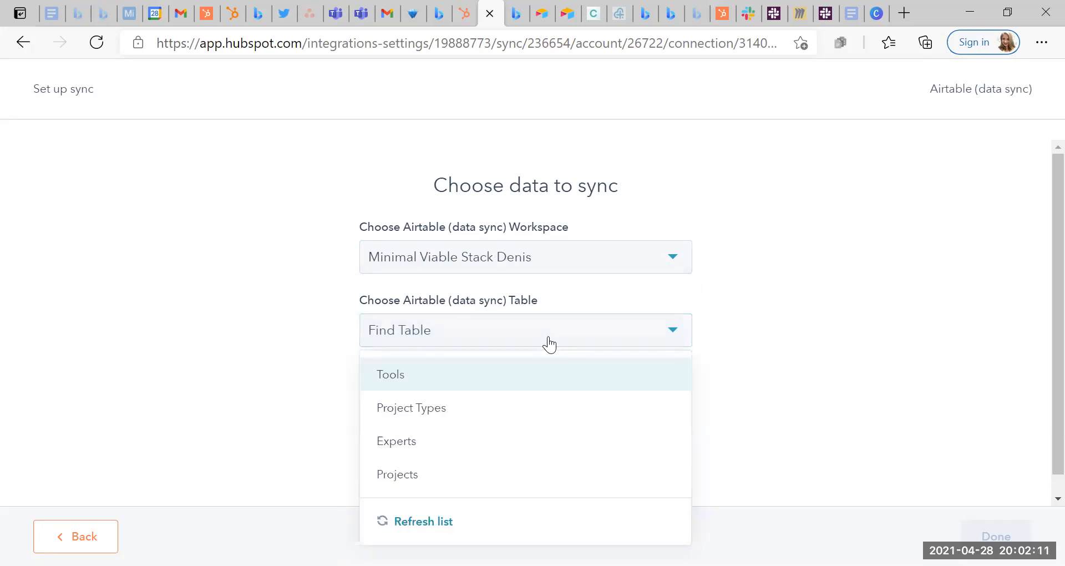
pyautogui.moveTo(427, 448)
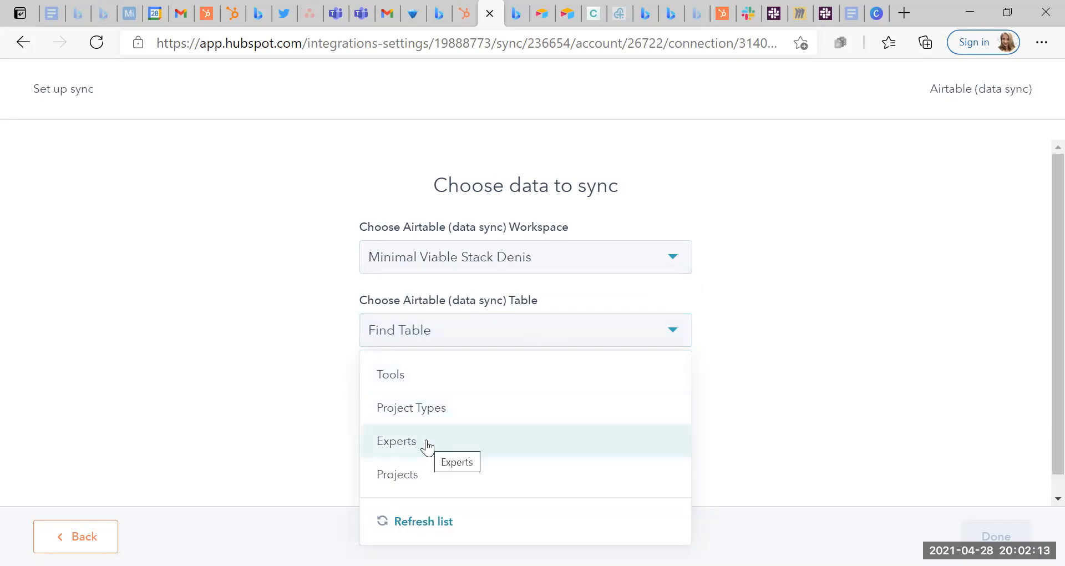
pyautogui.click(395, 441)
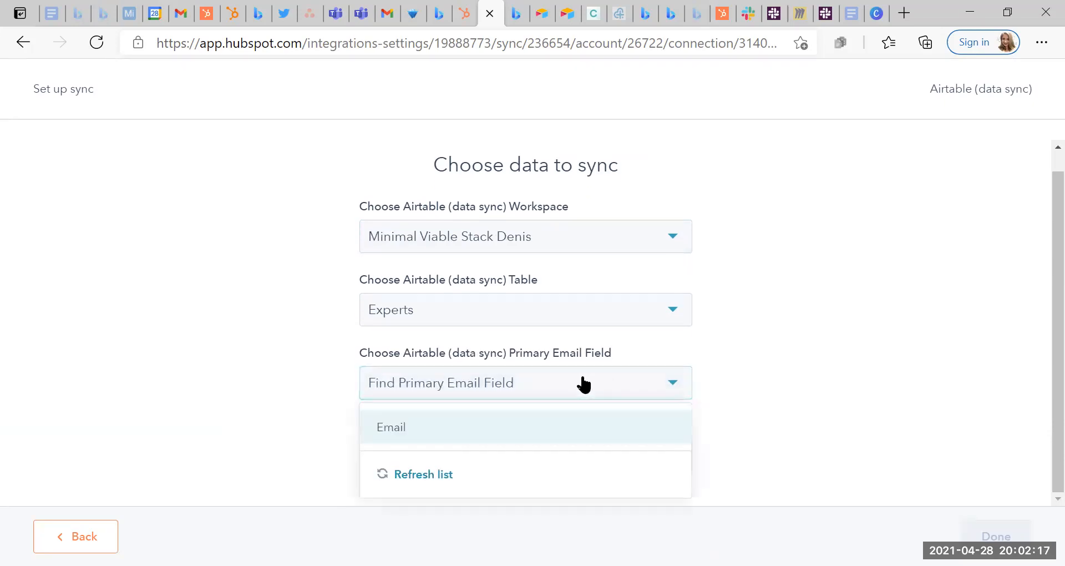
pyautogui.click(390, 426)
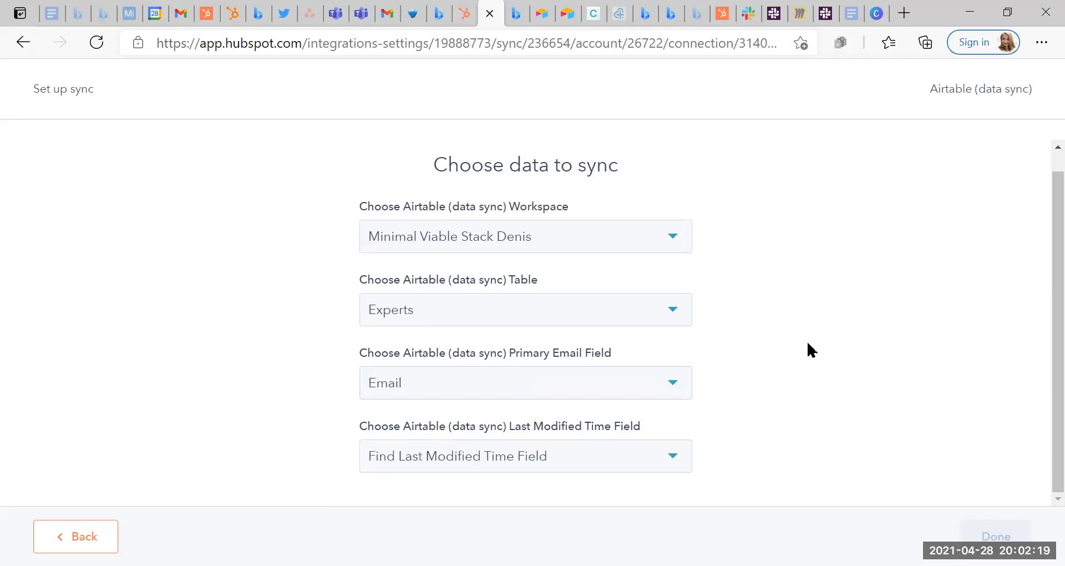
pyautogui.moveTo(276, 474)
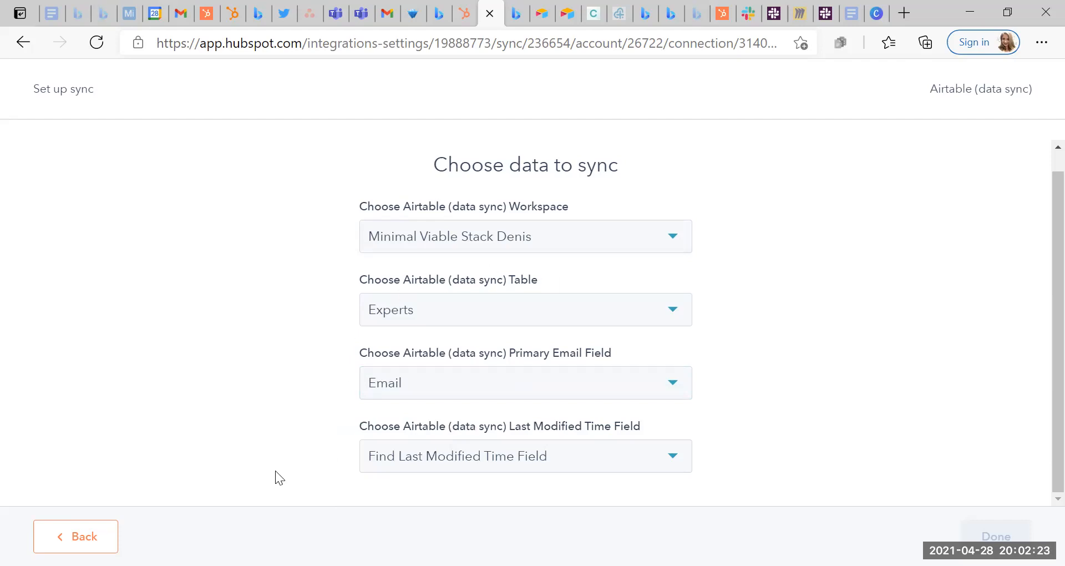
pyautogui.moveTo(611, 436)
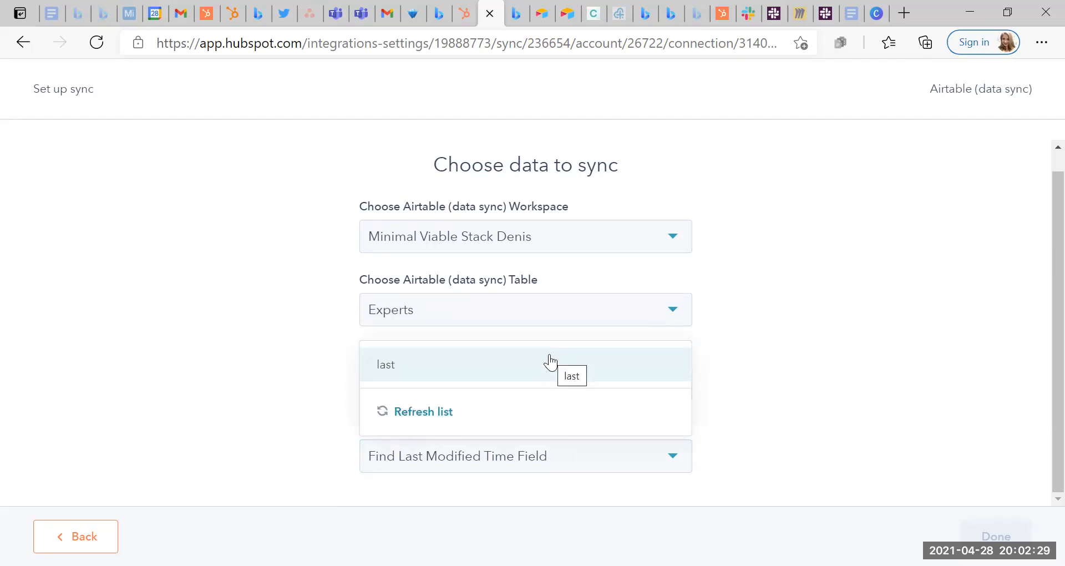
pyautogui.click(386, 364)
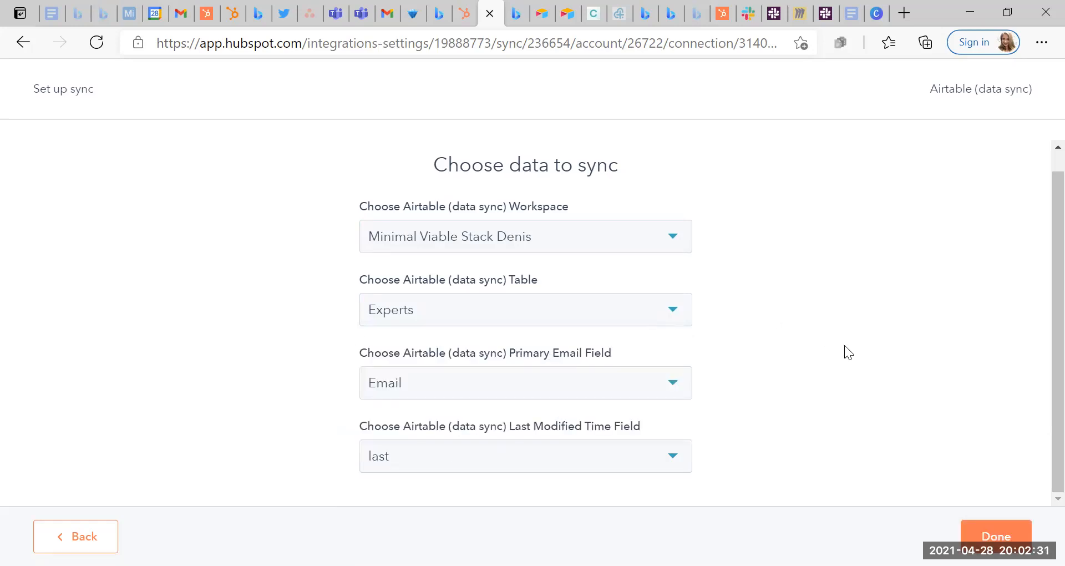
pyautogui.moveTo(798, 356)
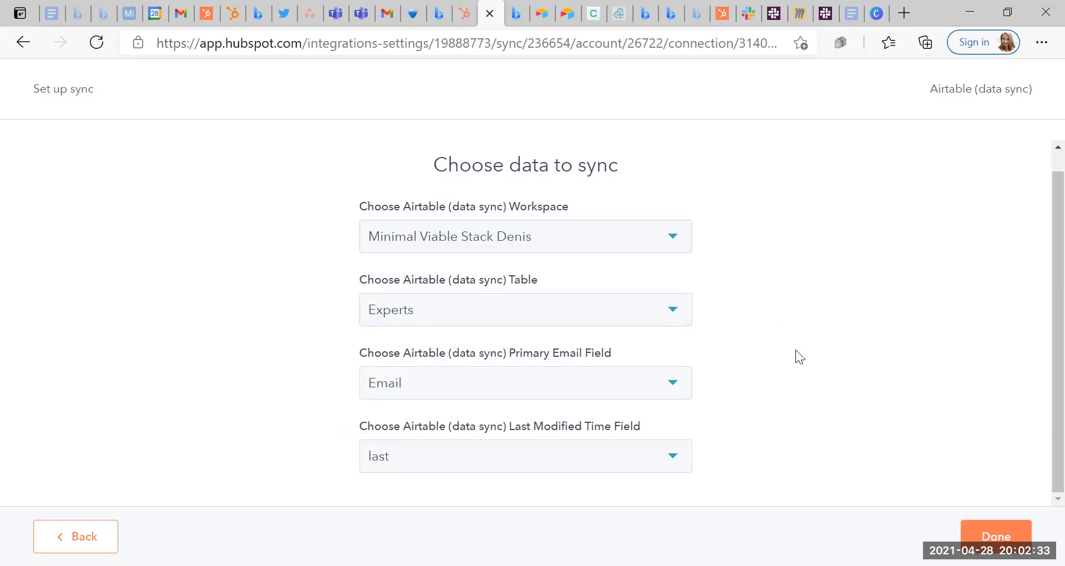
pyautogui.click(995, 535)
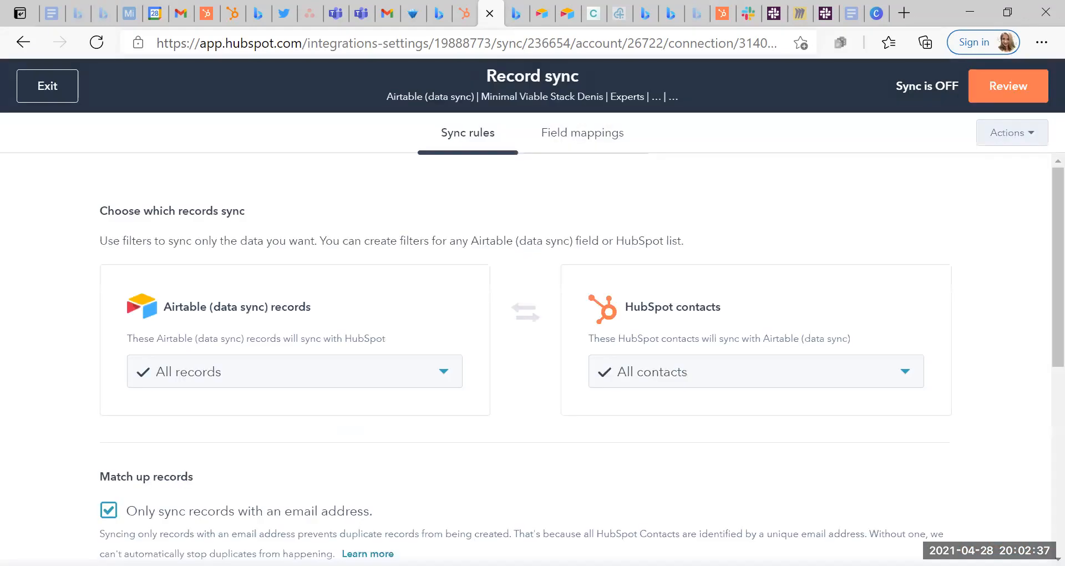
pyautogui.moveTo(110, 320)
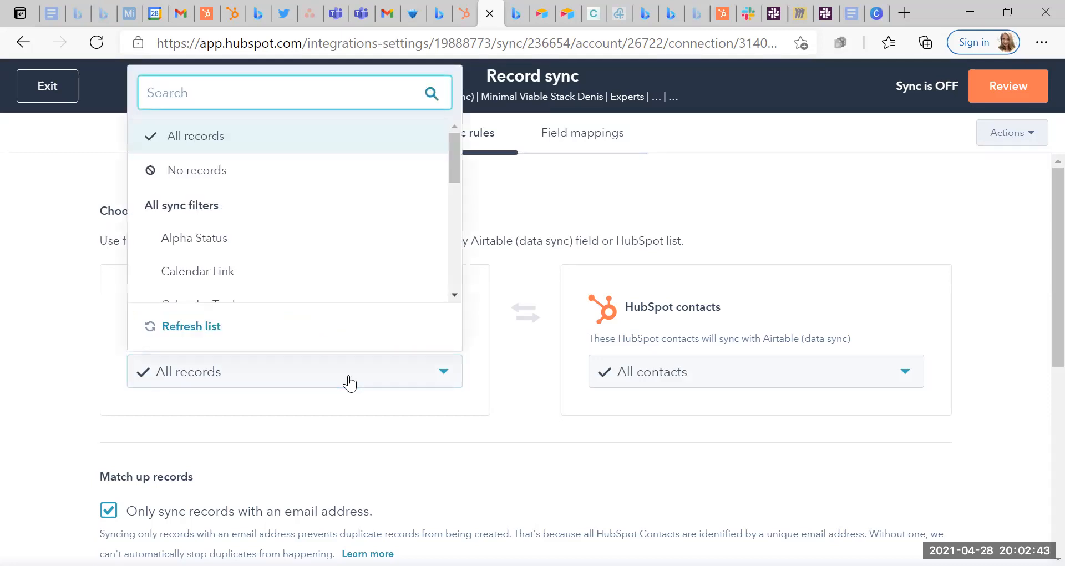
# Step: Browse the 'All records' sync filter fields such as Alpha Status, Calendar Link and Email
pyautogui.scroll(-3)
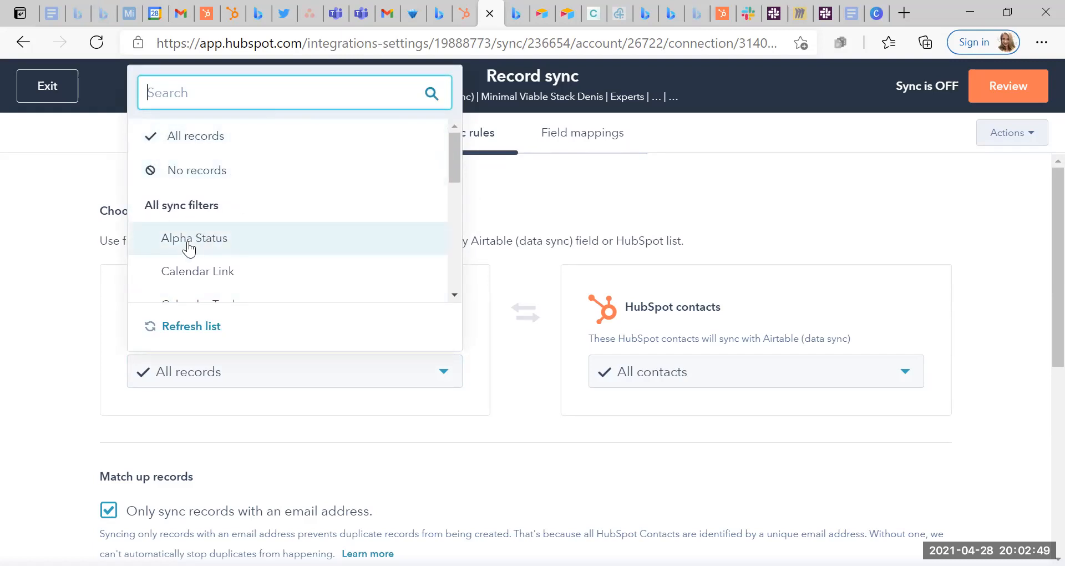
pyautogui.moveTo(196, 243)
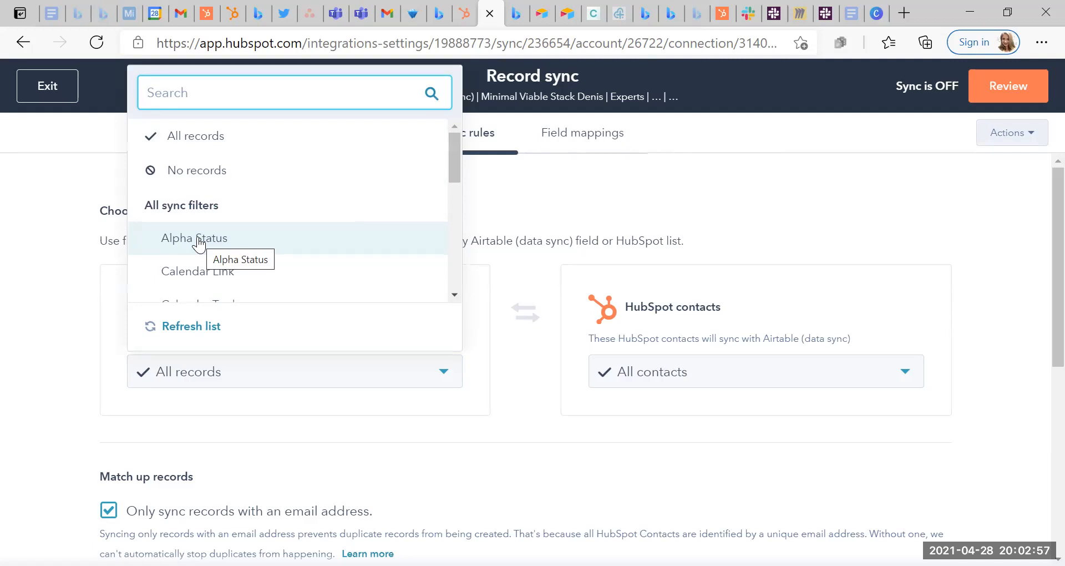
pyautogui.scroll(-3)
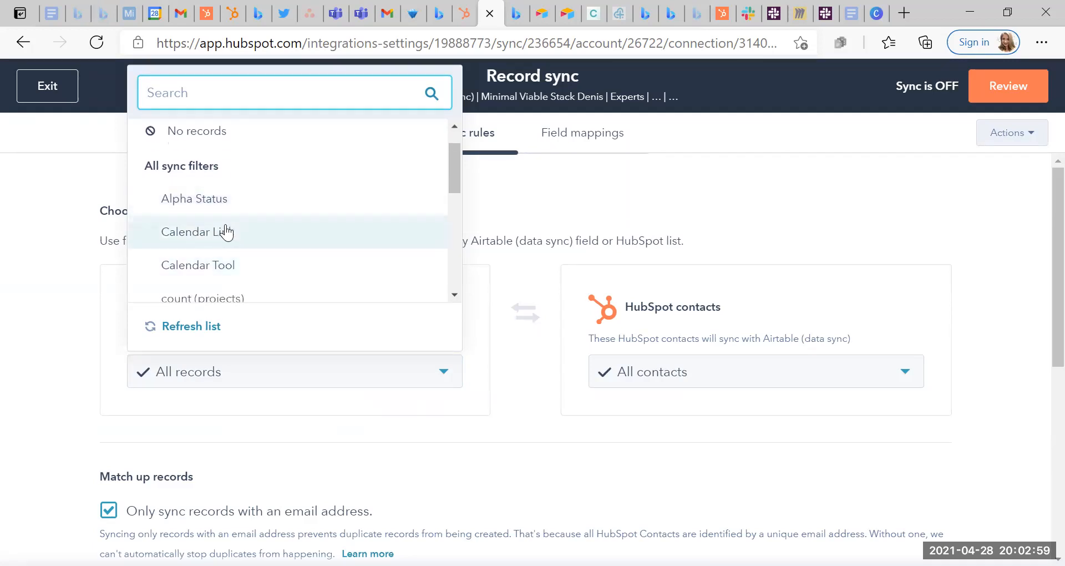
pyautogui.moveTo(190, 267)
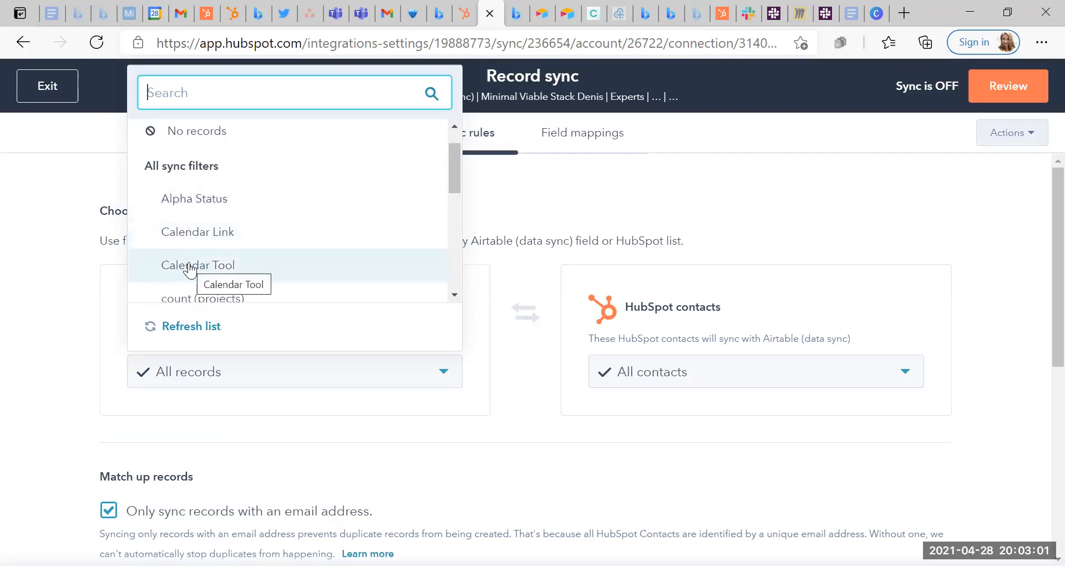
pyautogui.scroll(-3)
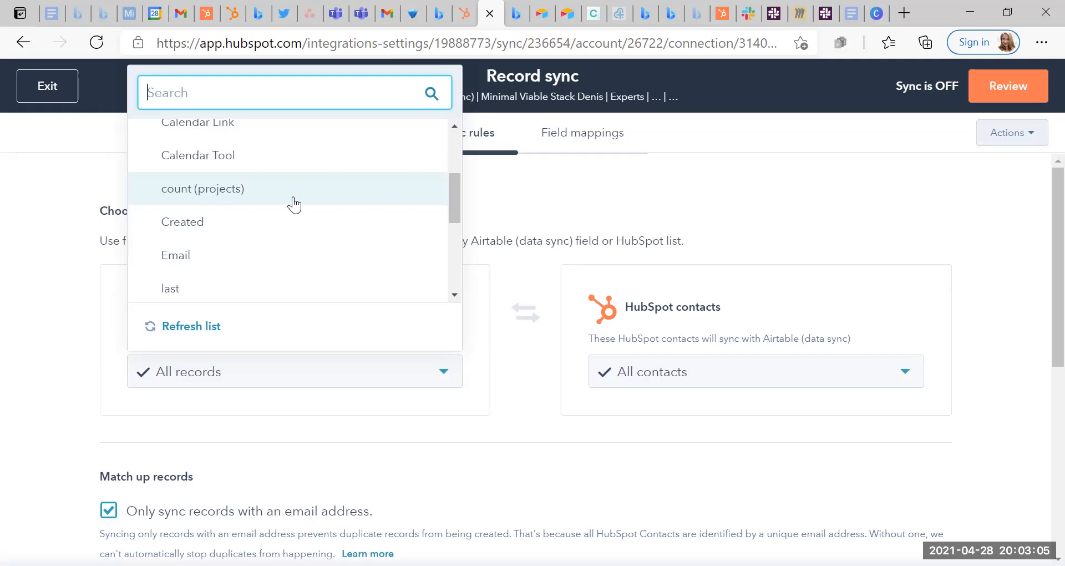
pyautogui.moveTo(169, 180)
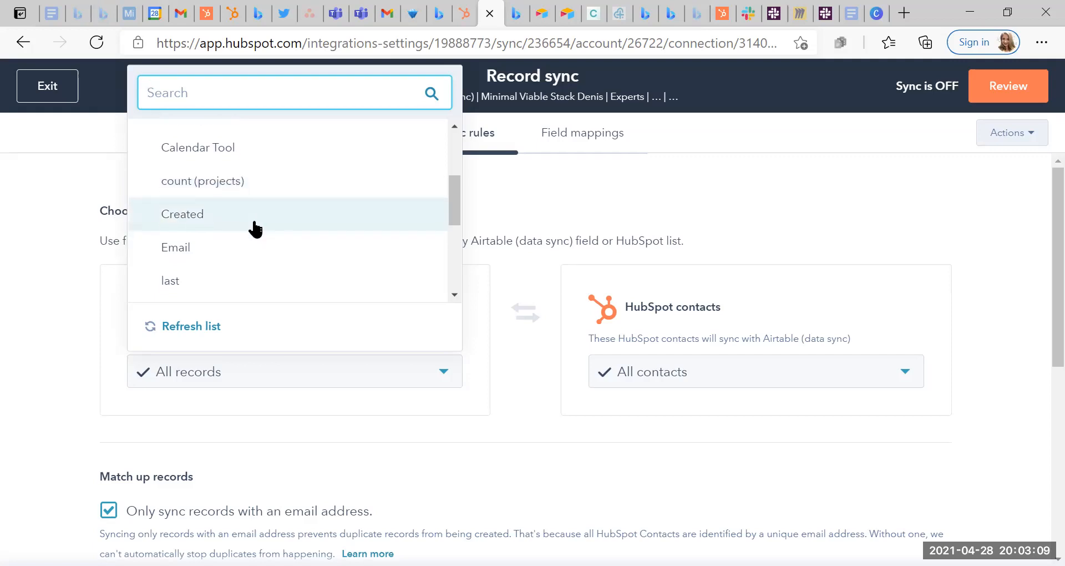
pyautogui.scroll(-3)
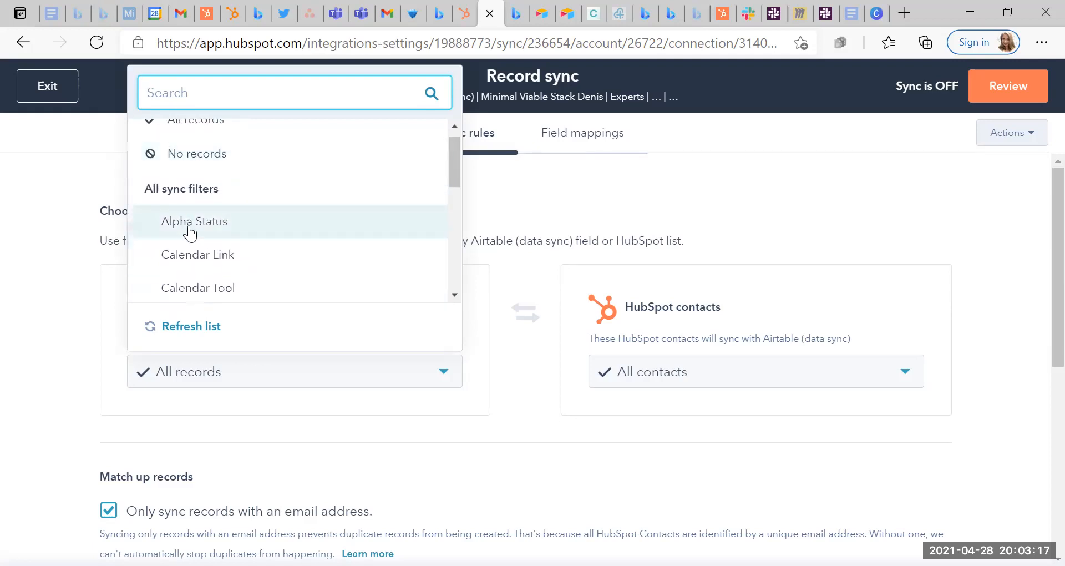
pyautogui.moveTo(207, 230)
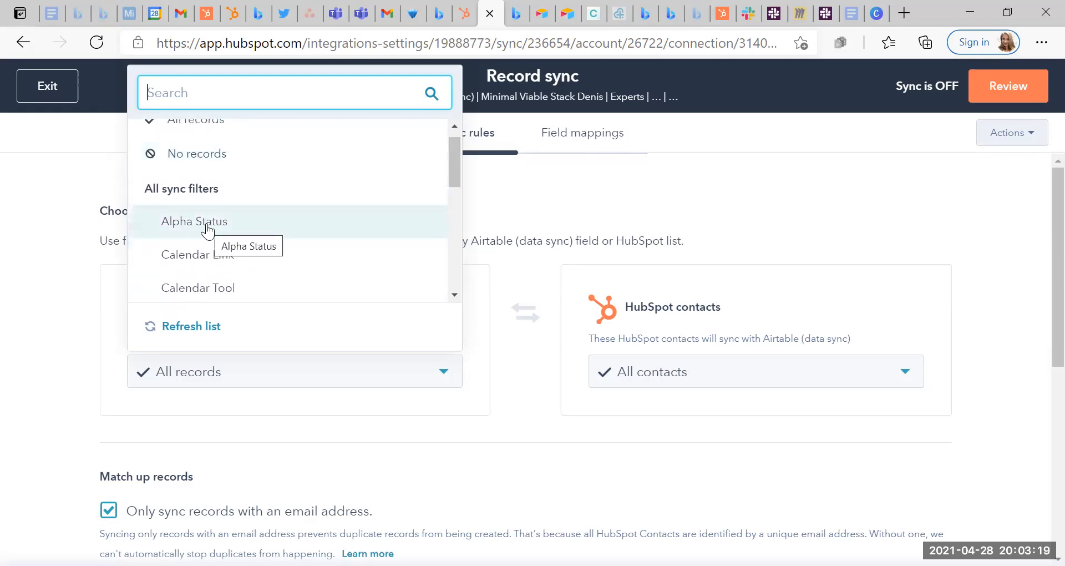
# Step: Filter synced records by Alpha Status 'starts with', leaving the value box empty
pyautogui.click(194, 222)
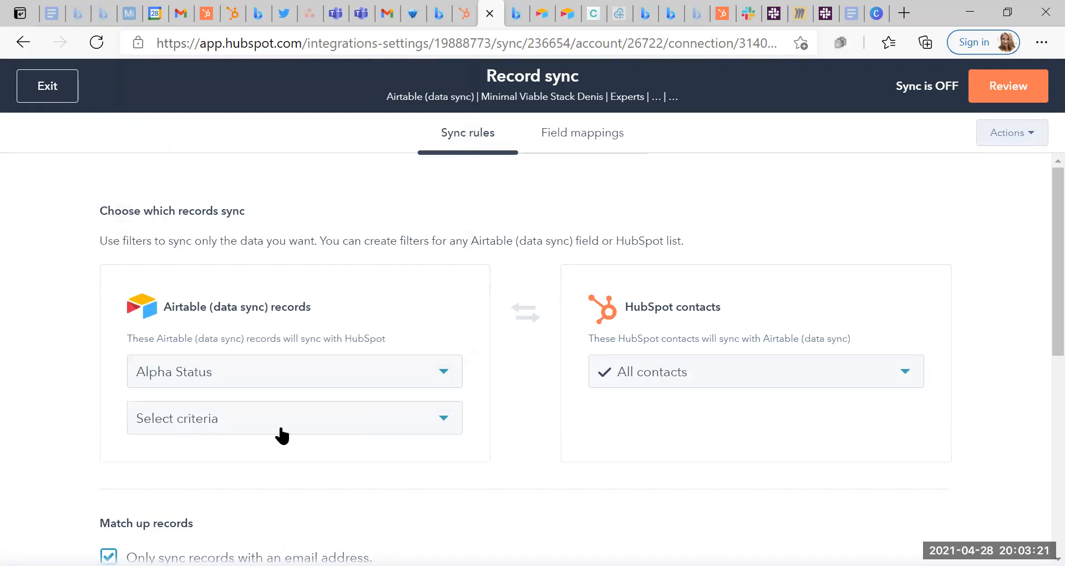
pyautogui.click(294, 418)
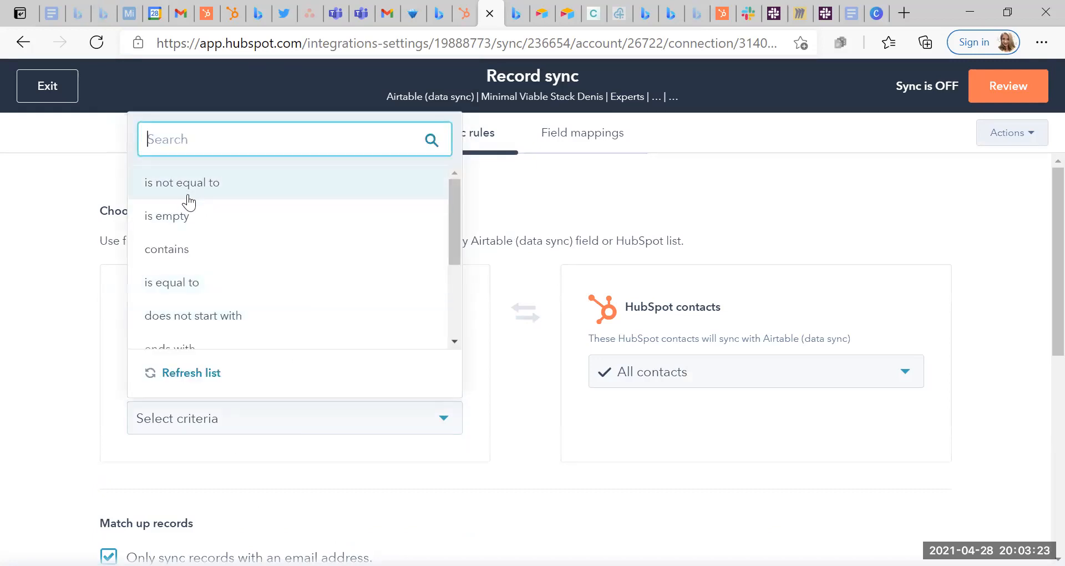
pyautogui.moveTo(206, 230)
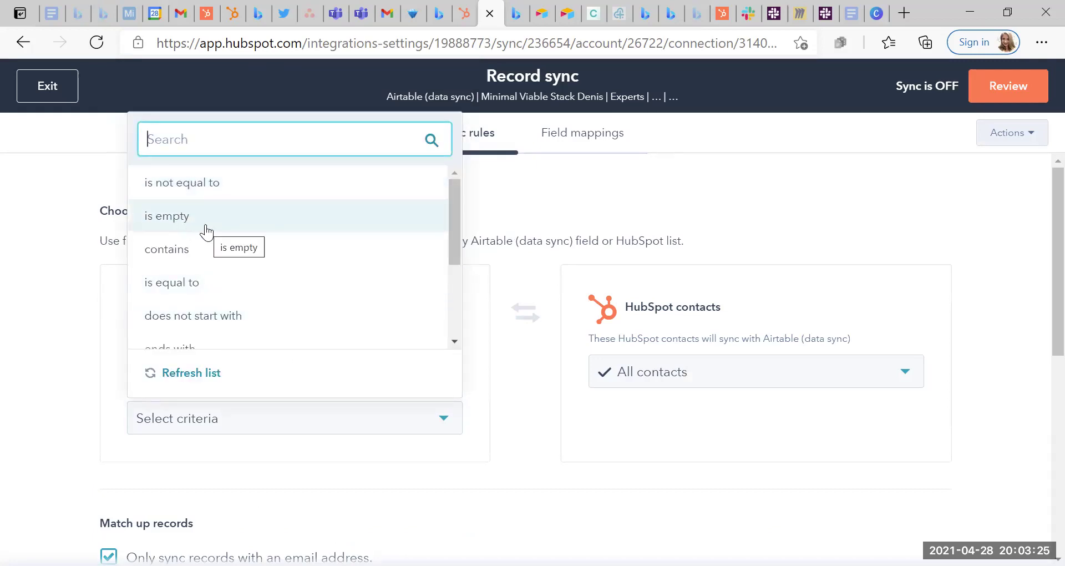
pyautogui.moveTo(243, 319)
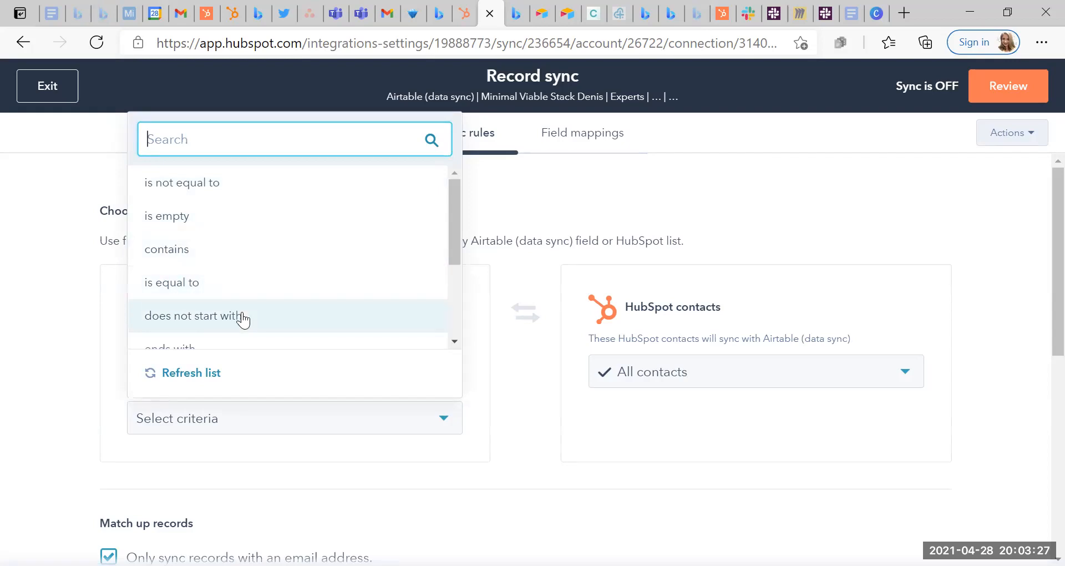
pyautogui.scroll(-3)
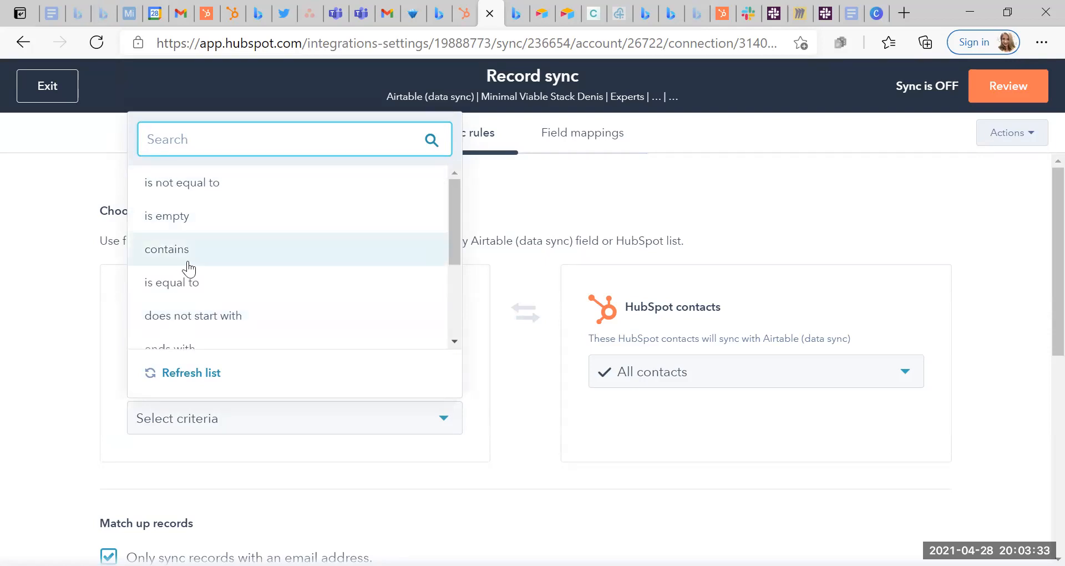
pyautogui.moveTo(194, 261)
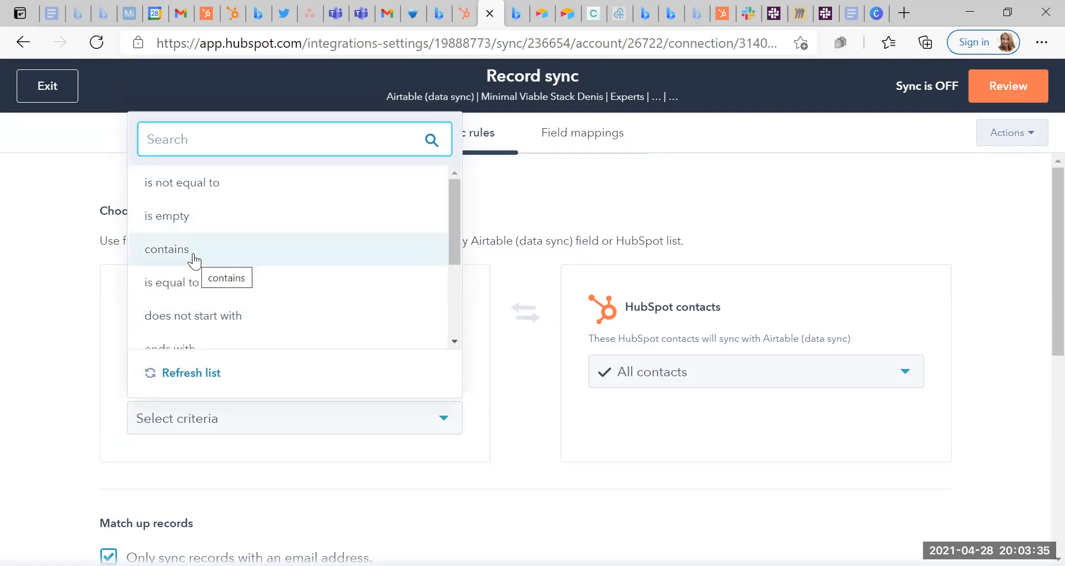
pyautogui.moveTo(240, 289)
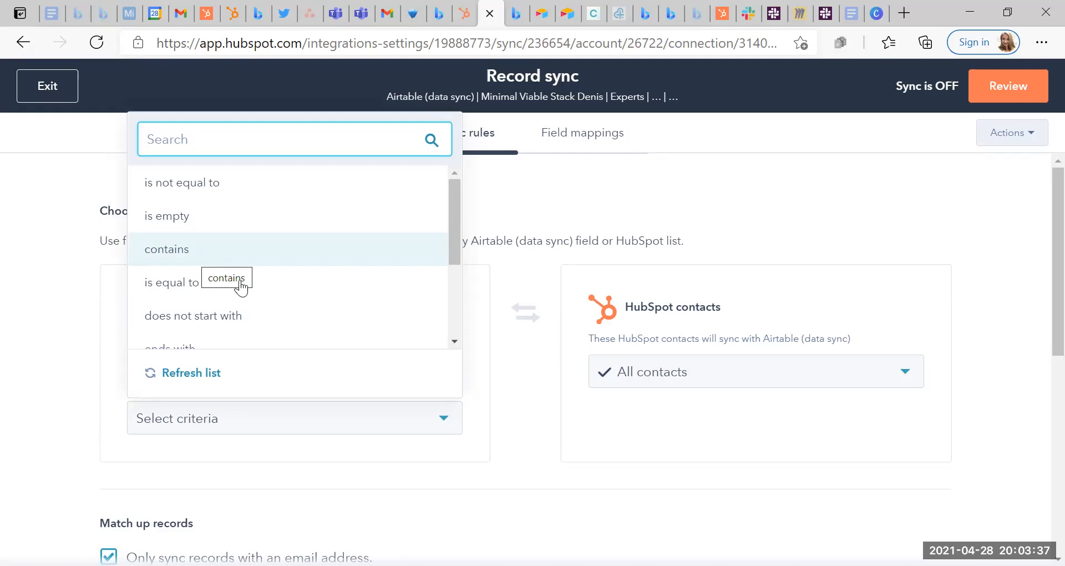
pyautogui.scroll(-3)
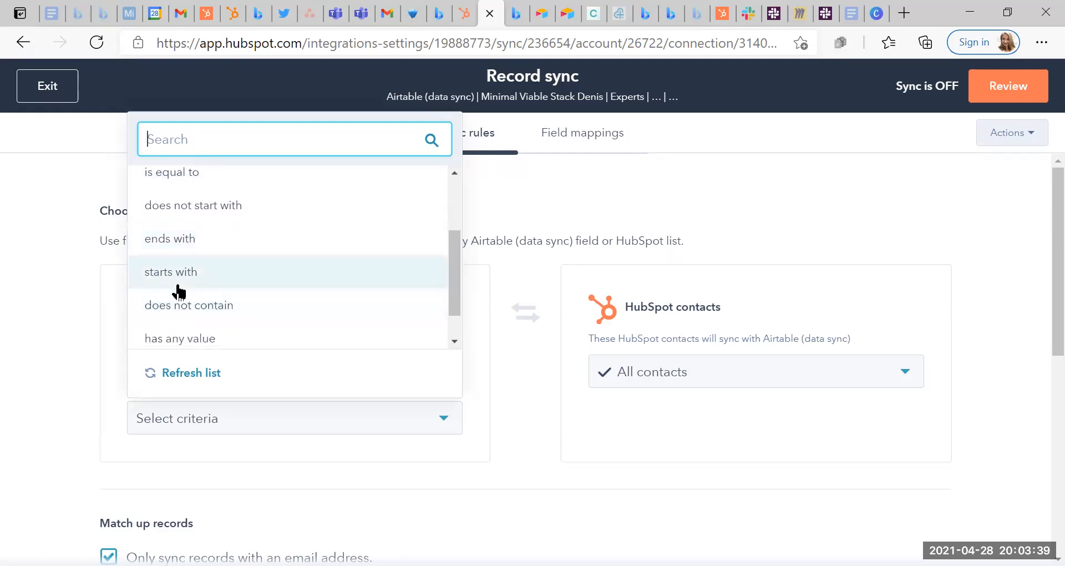
pyautogui.click(171, 272)
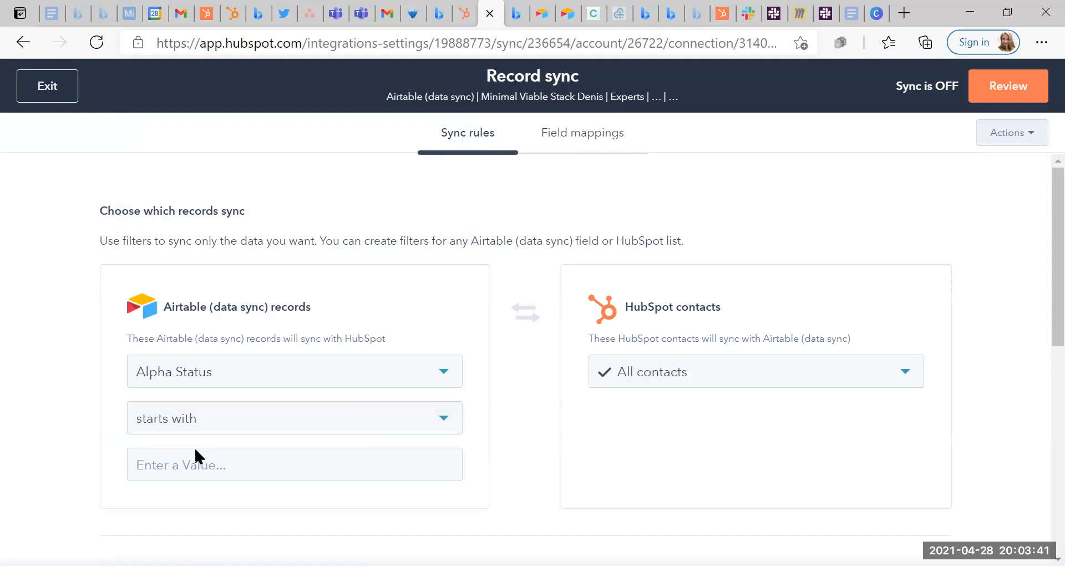
pyautogui.write('h')
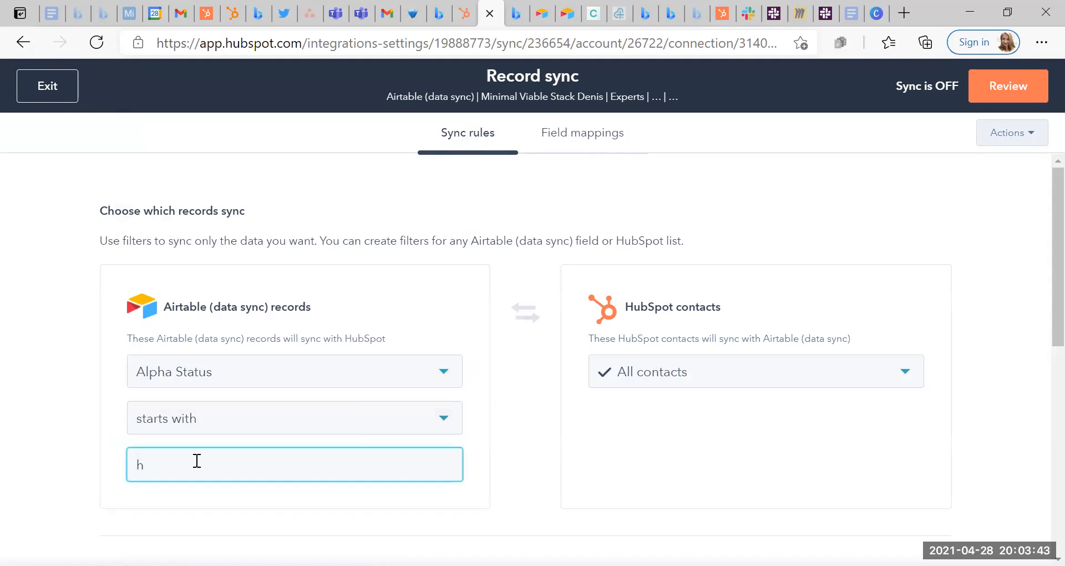
pyautogui.press('Backspace')
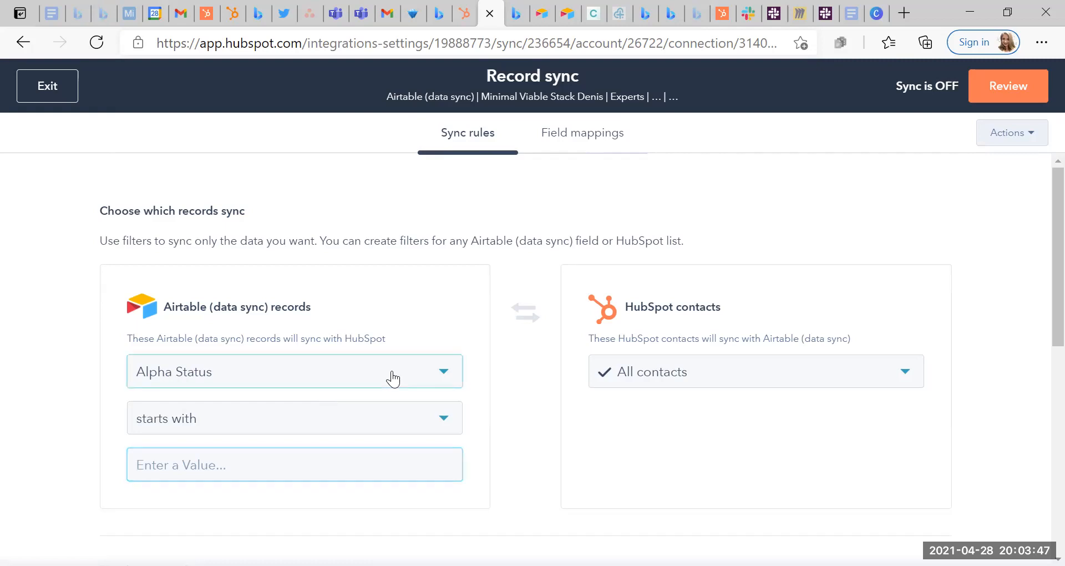
# Step: Change the record filter field to Calendar Link with the 'is empty' condition
pyautogui.click(294, 371)
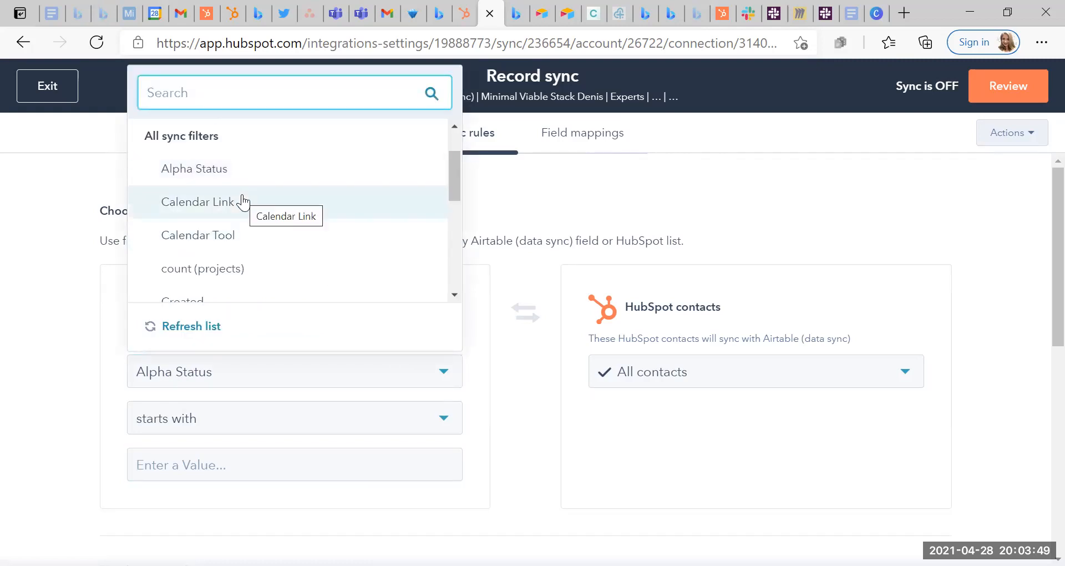
pyautogui.click(198, 202)
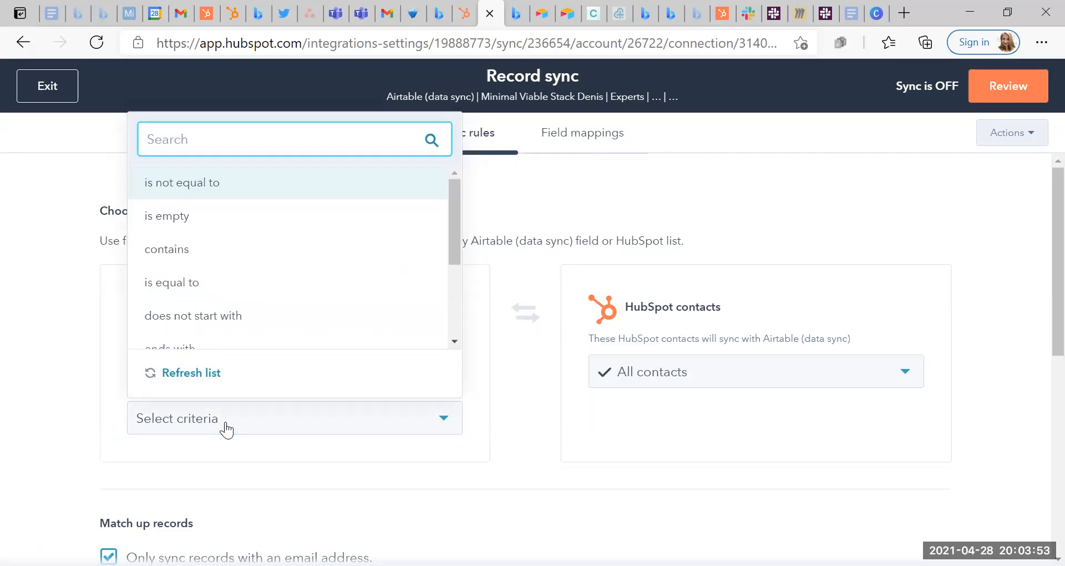
pyautogui.moveTo(199, 215)
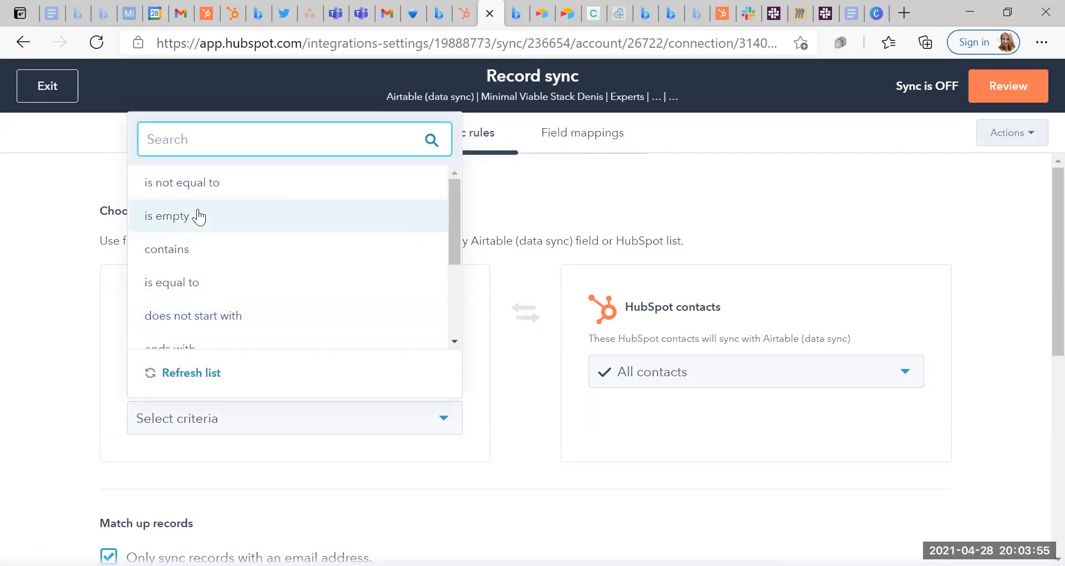
pyautogui.moveTo(200, 222)
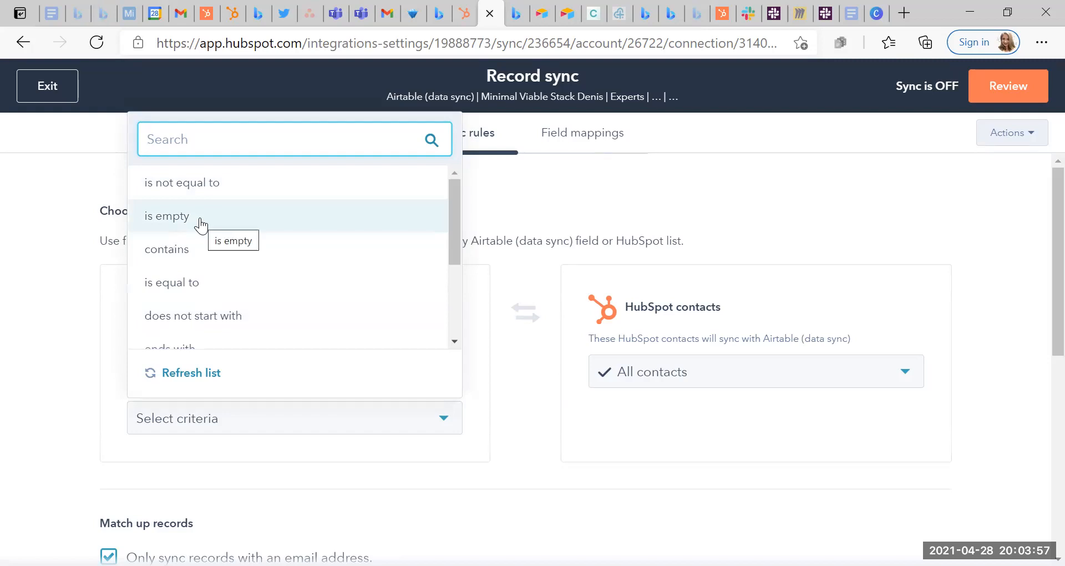
pyautogui.click(167, 216)
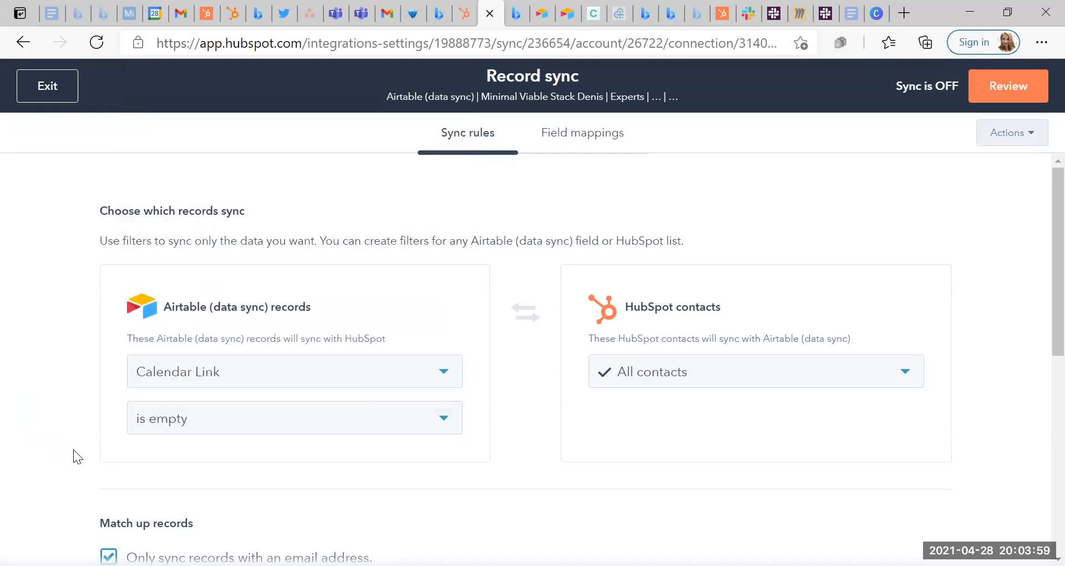
pyautogui.moveTo(230, 365)
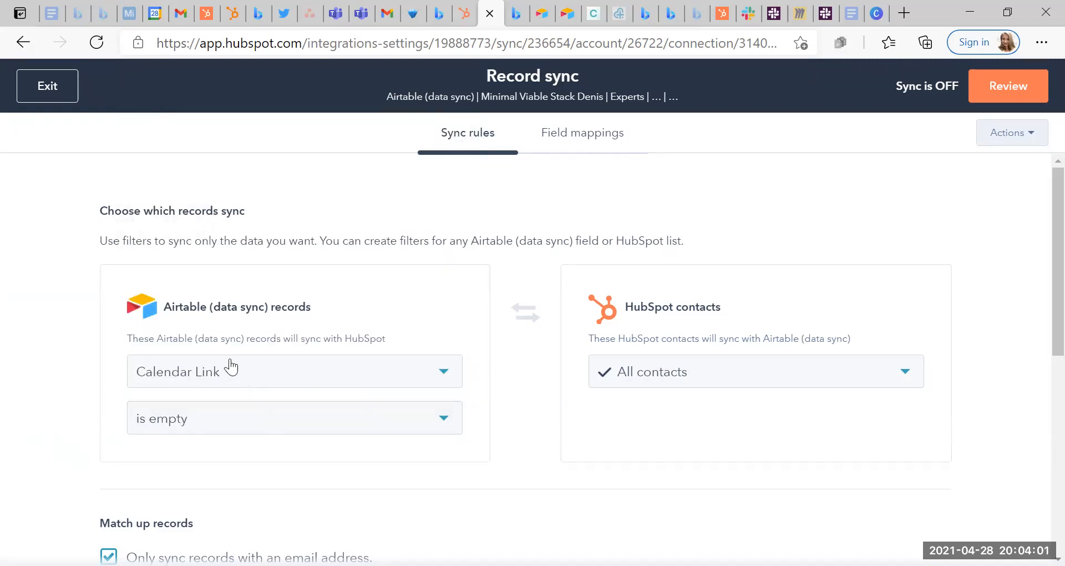
pyautogui.moveTo(117, 426)
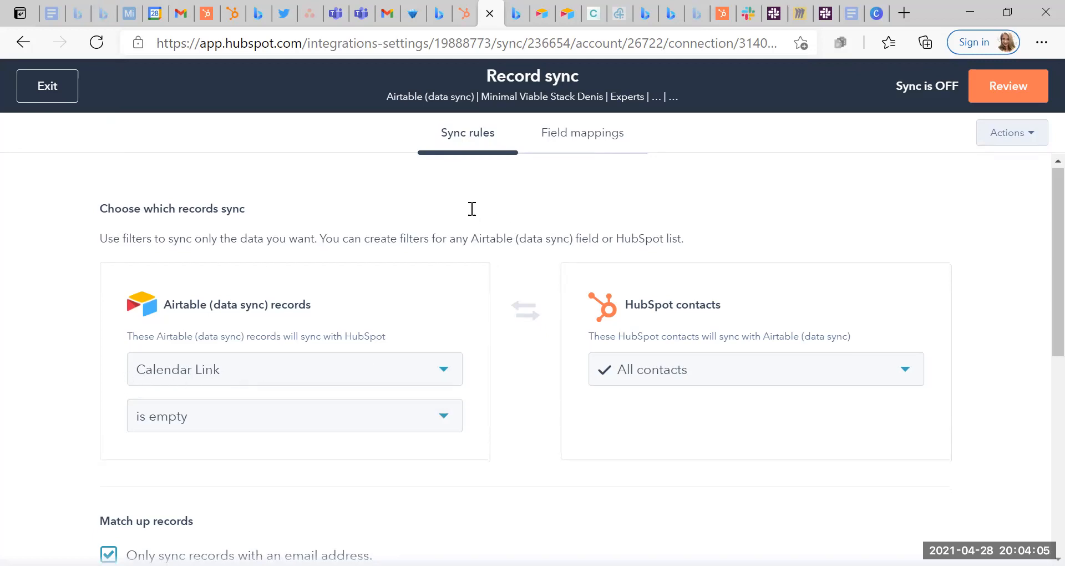
pyautogui.scroll(-3)
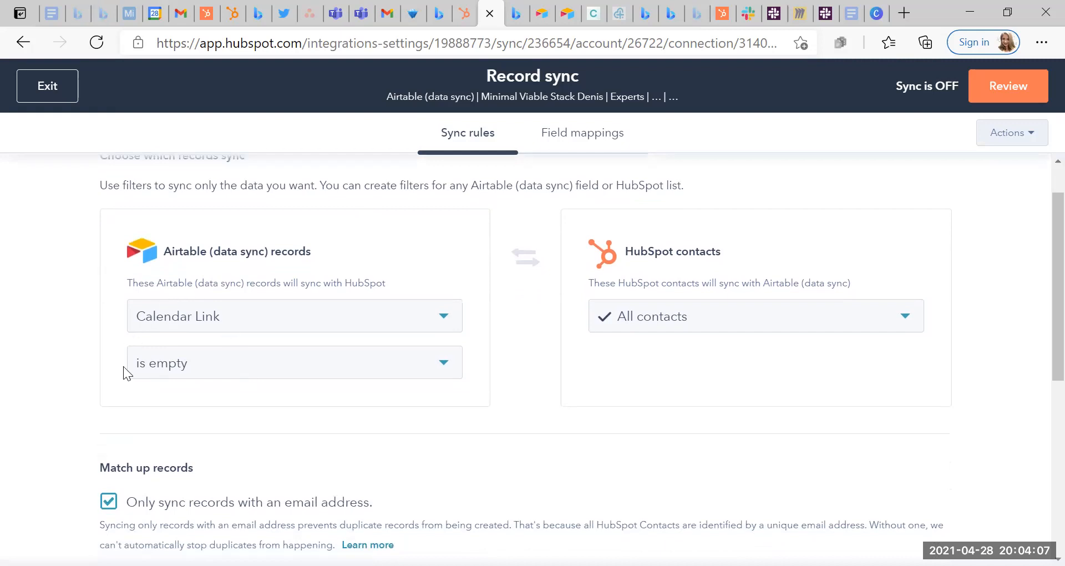
pyautogui.scroll(-3)
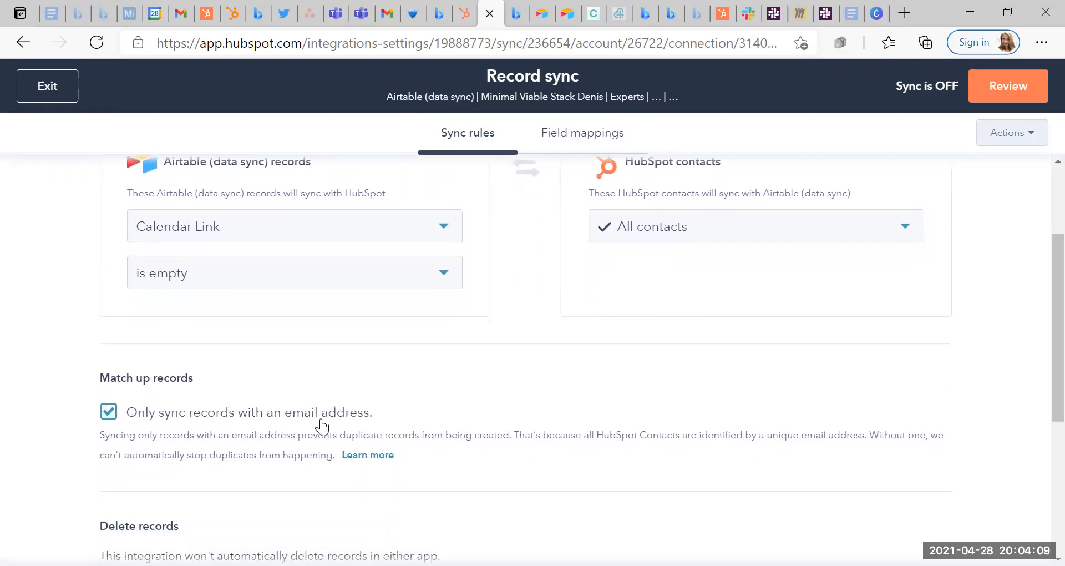
pyautogui.scroll(-3)
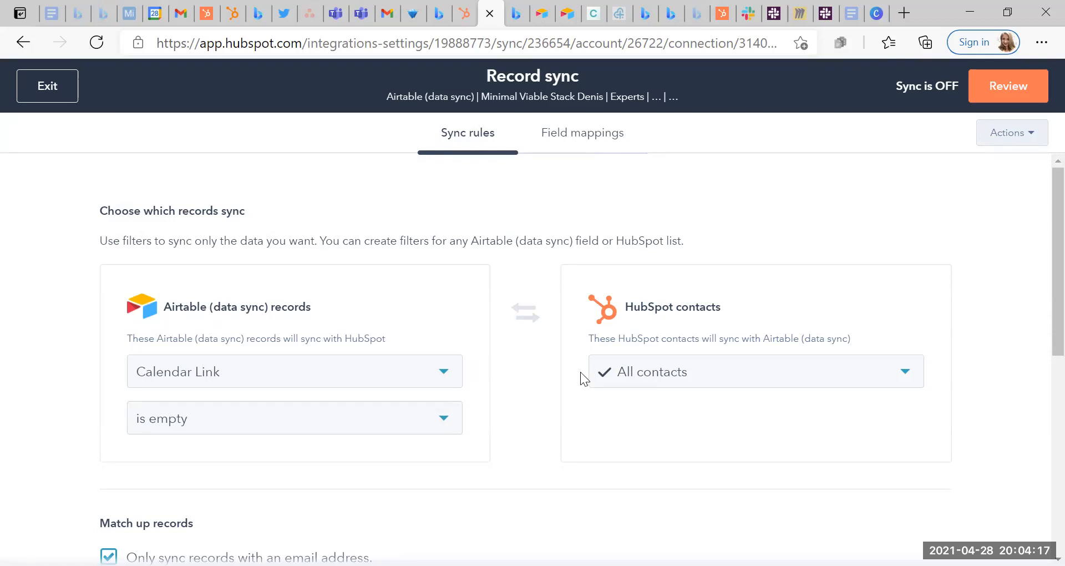
pyautogui.moveTo(607, 139)
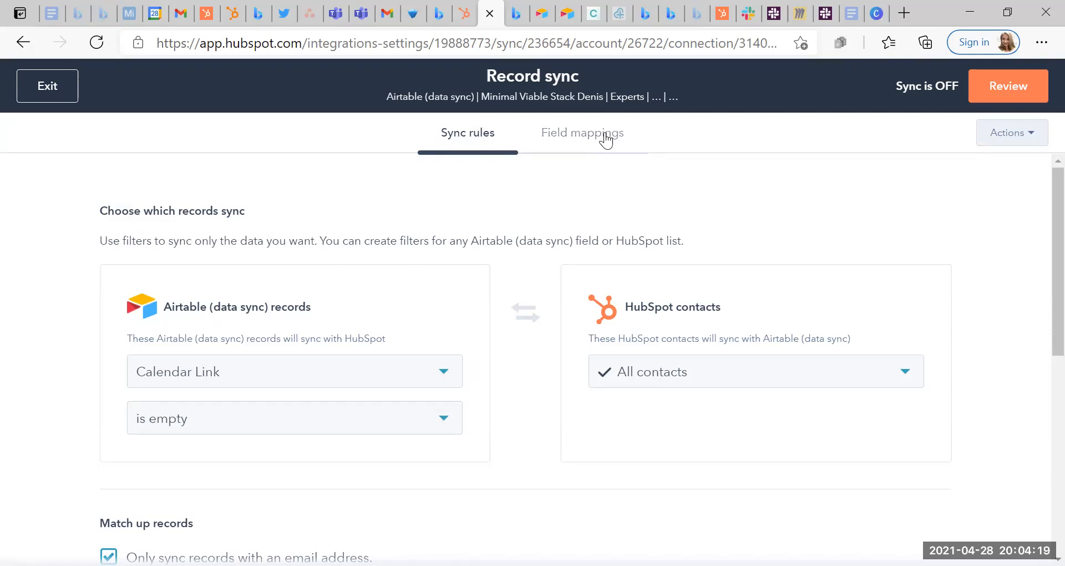
# Step: Check the Primary Email to Email field mapping, then open the Review and sync summary
pyautogui.click(582, 133)
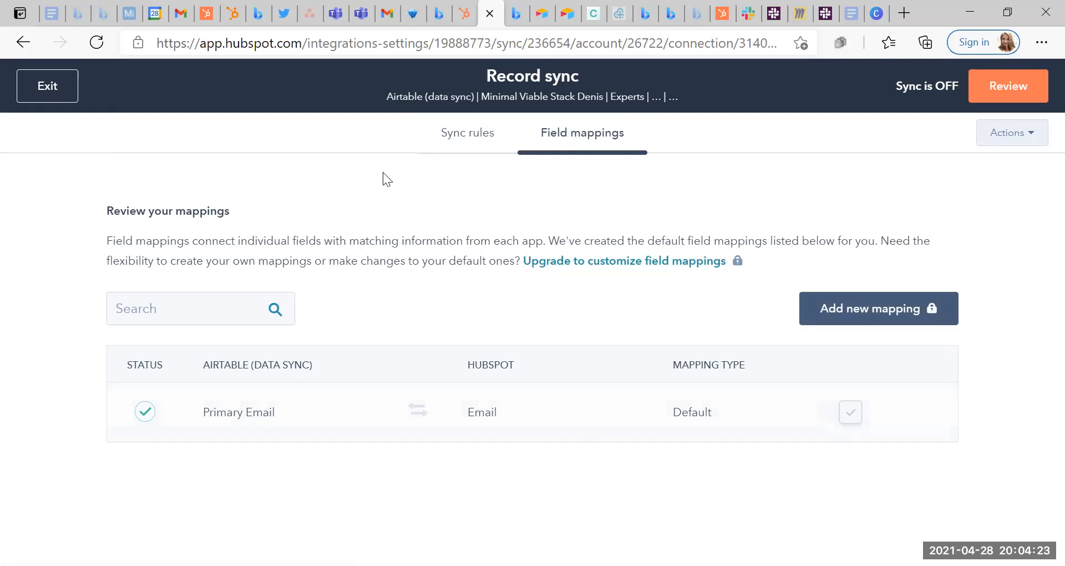
pyautogui.click(467, 132)
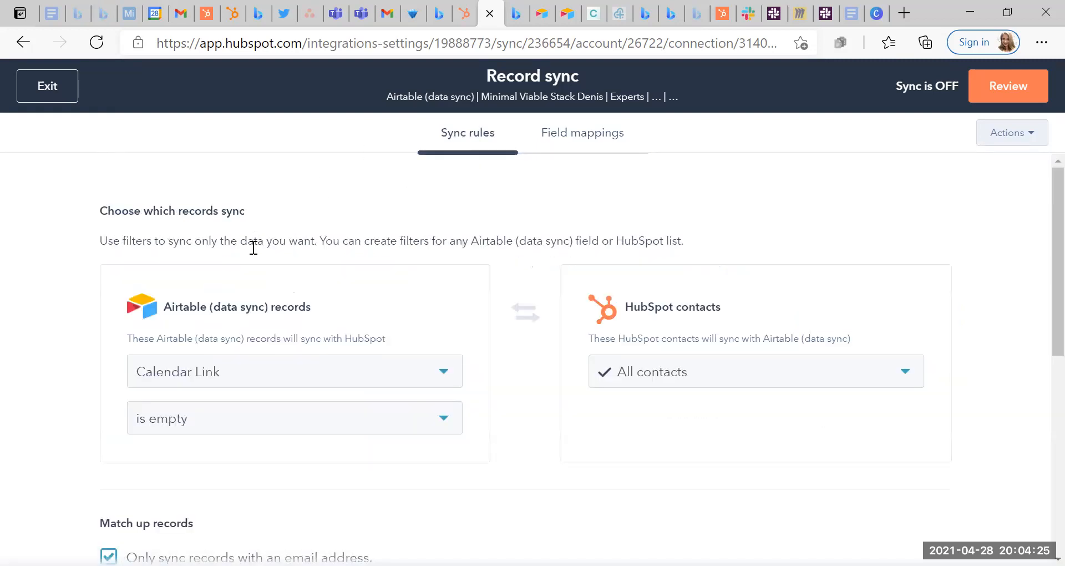
pyautogui.click(1007, 86)
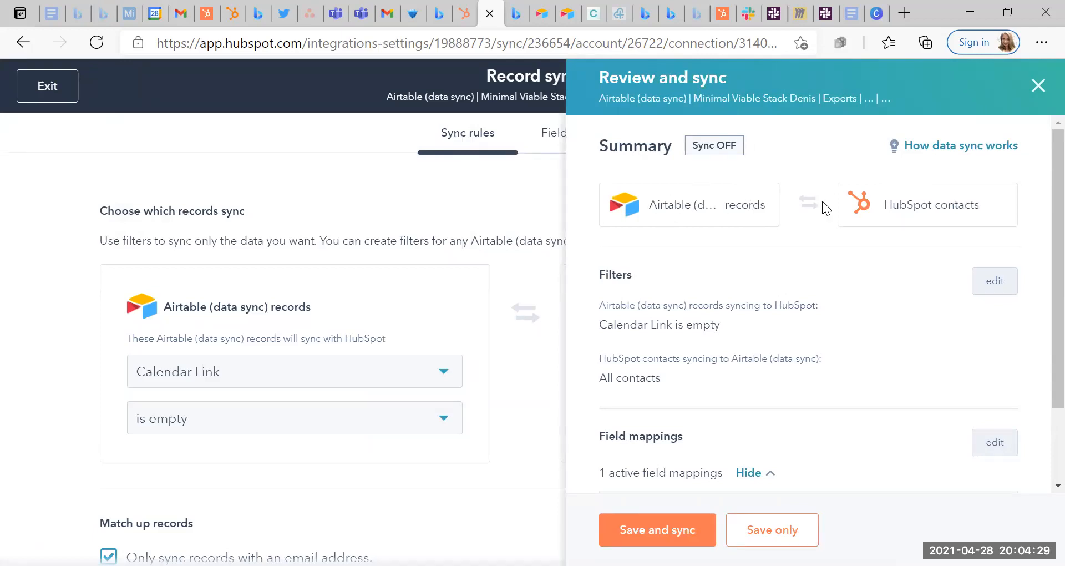
# Step: Review the summary and Save and sync to switch the Records ⇄ Contacts sync ON
pyautogui.scroll(-3)
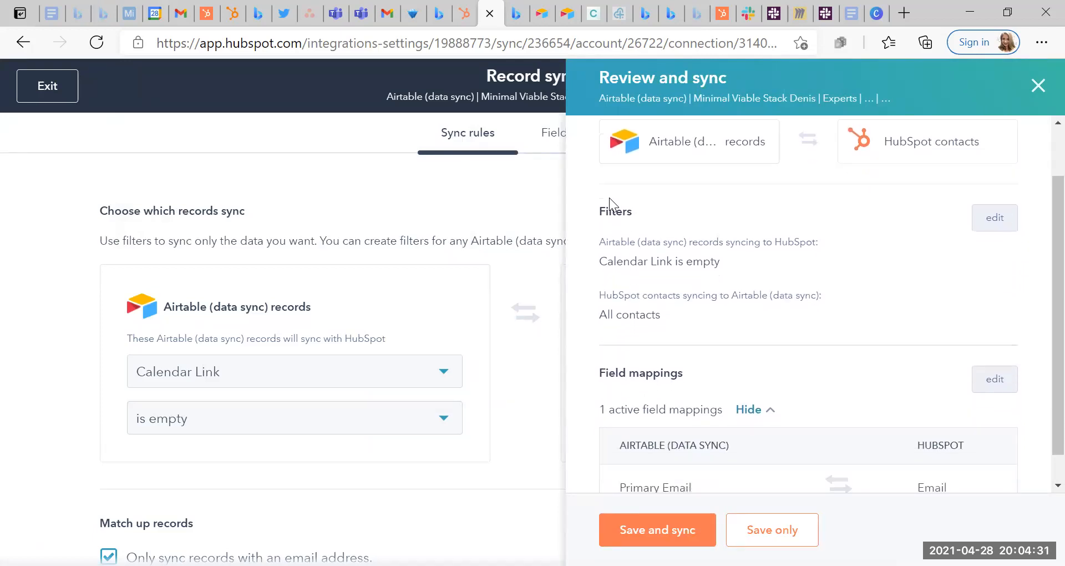
pyautogui.moveTo(599, 260)
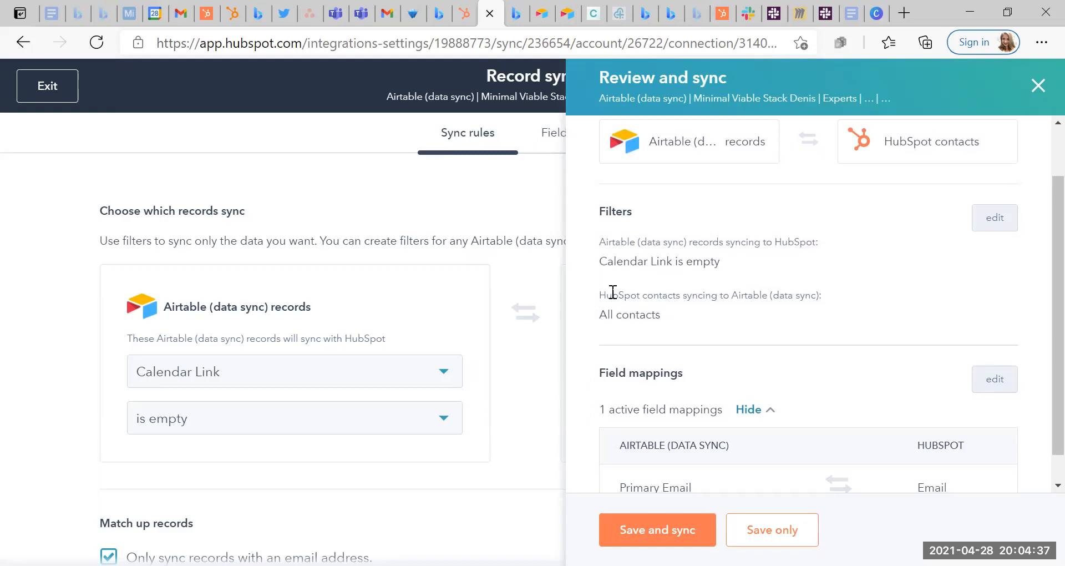
pyautogui.scroll(-3)
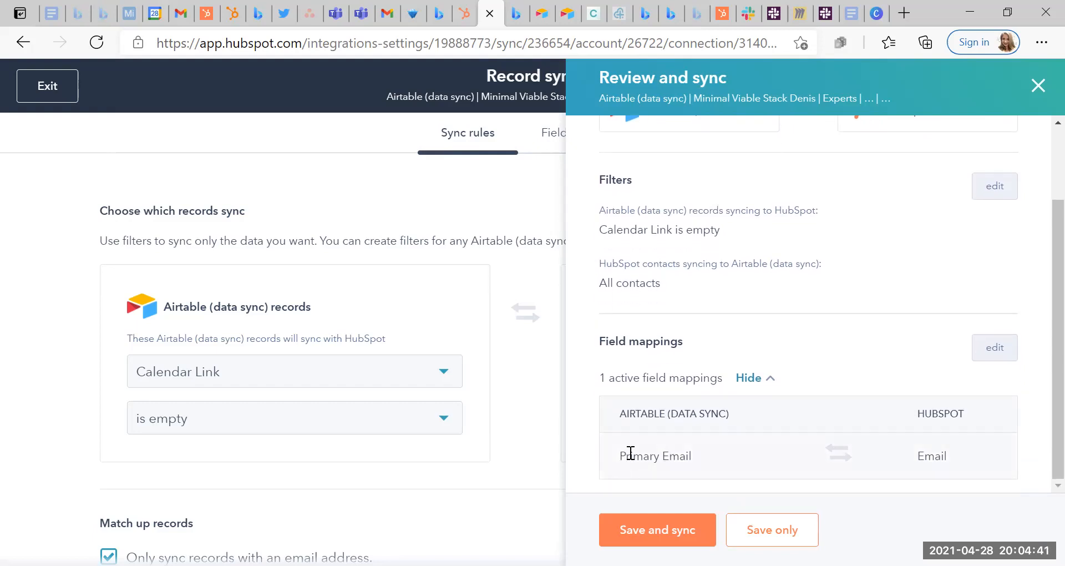
pyautogui.moveTo(391, 377)
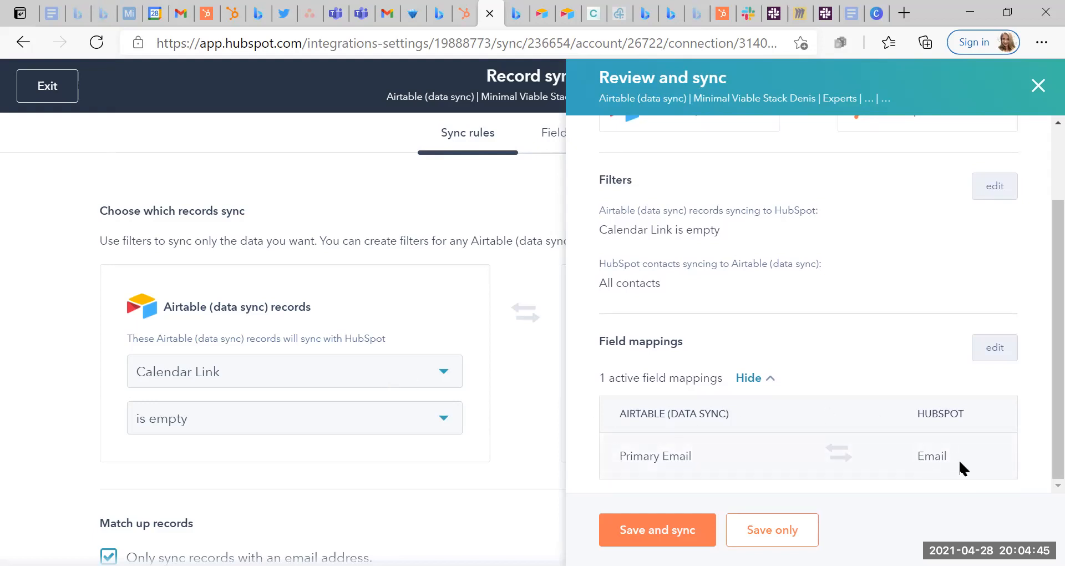
pyautogui.moveTo(758, 462)
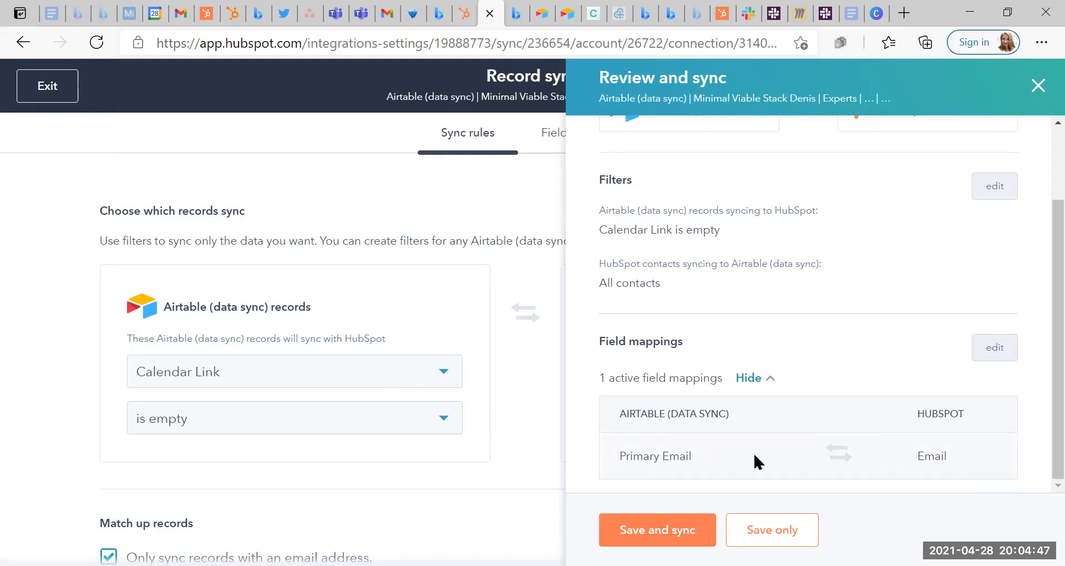
pyautogui.click(657, 530)
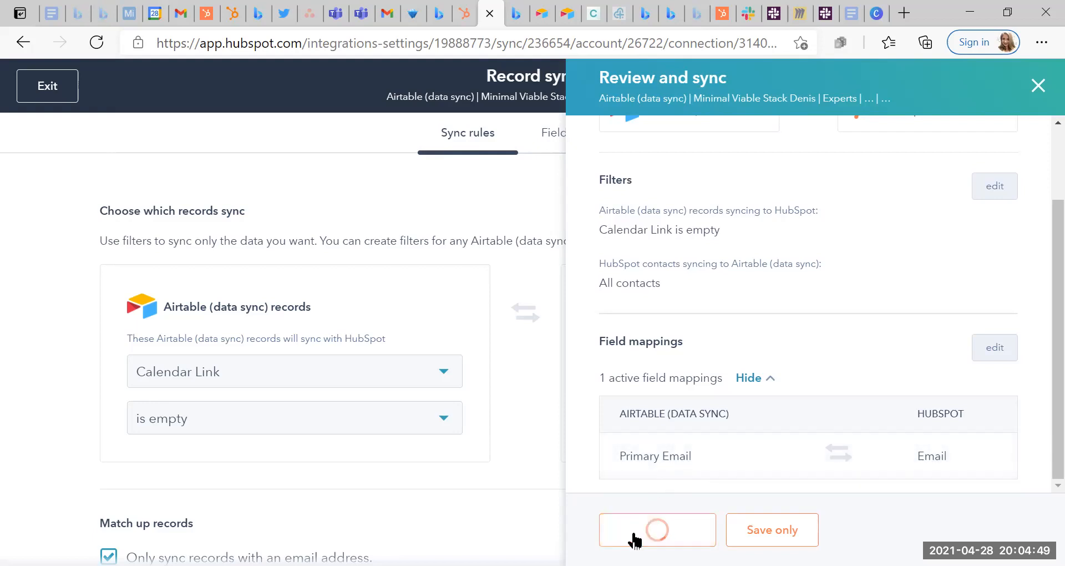
pyautogui.click(655, 529)
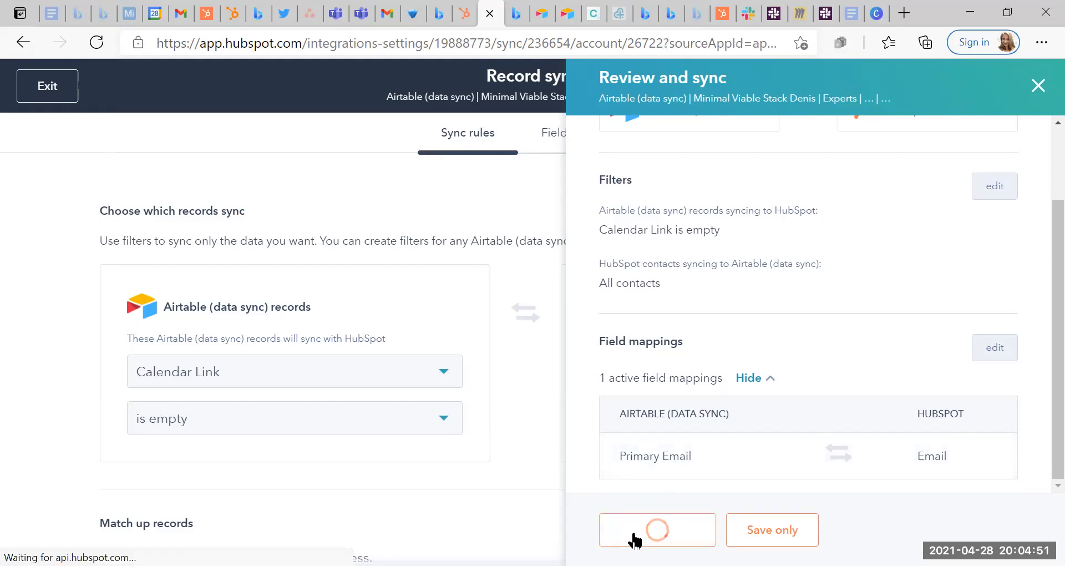
pyautogui.click(657, 530)
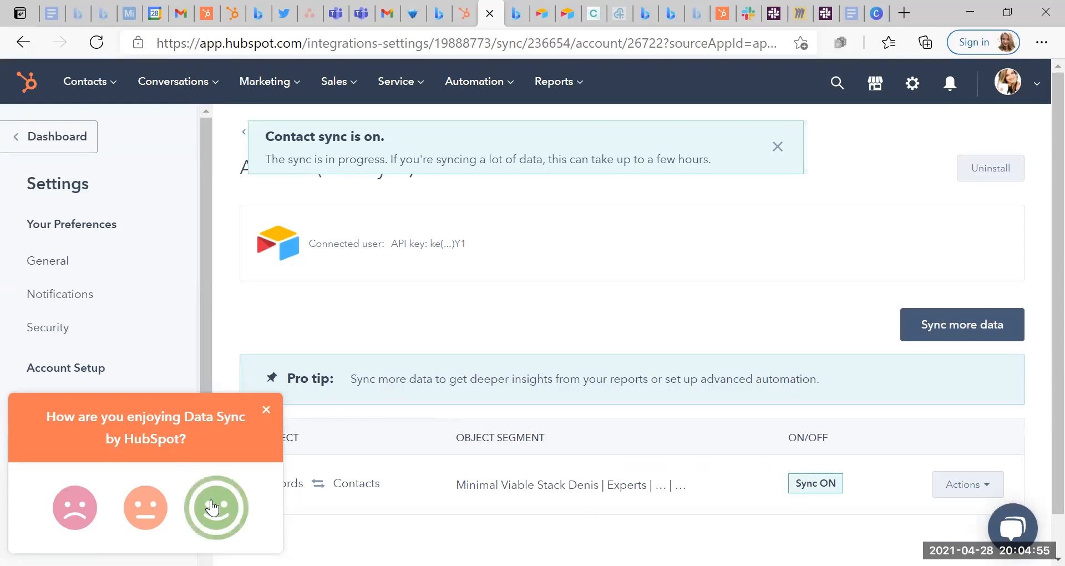
# Step: Rate Data Sync with the happy face and write feedback that the process was easy
pyautogui.click(214, 506)
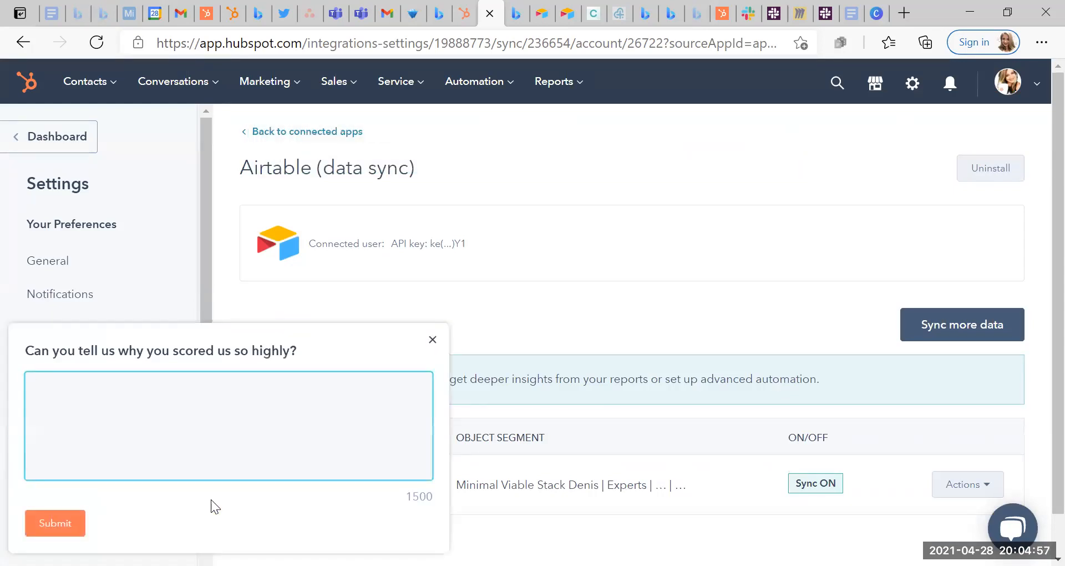
pyautogui.write('T')
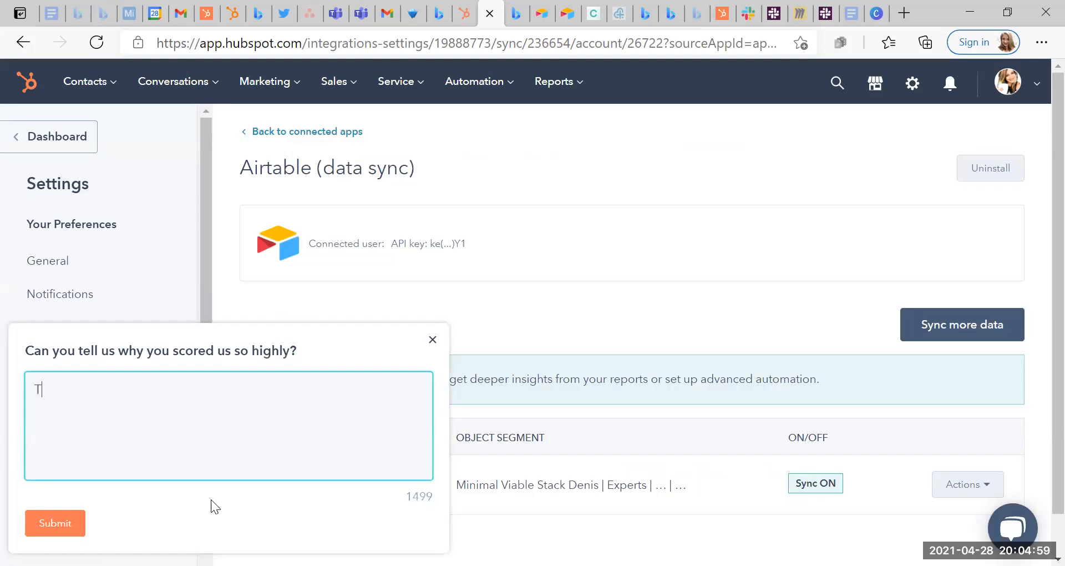
pyautogui.write('he process was e')
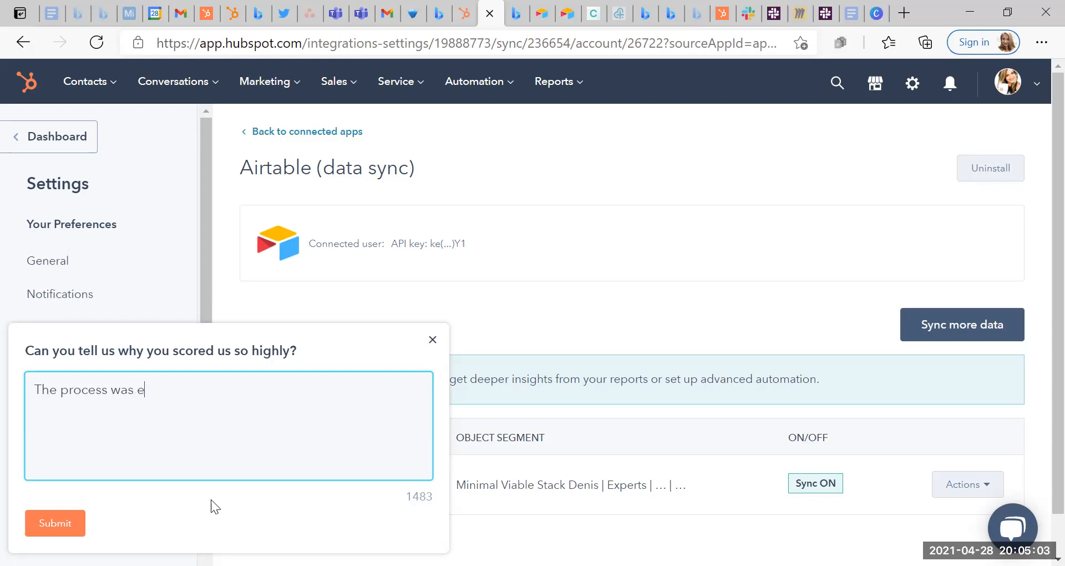
pyautogui.write('asy.')
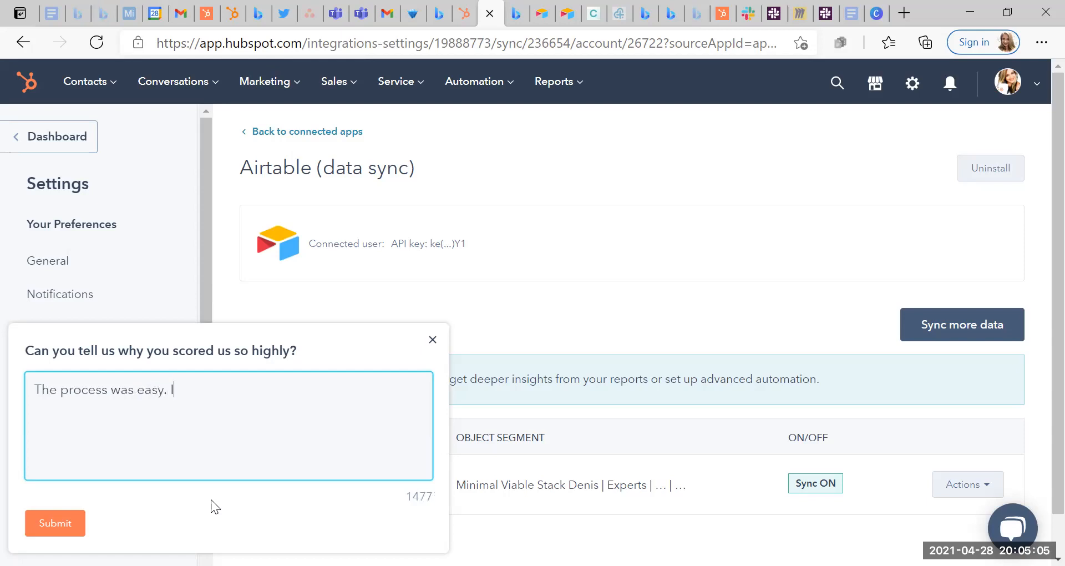
pyautogui.write('I haven')
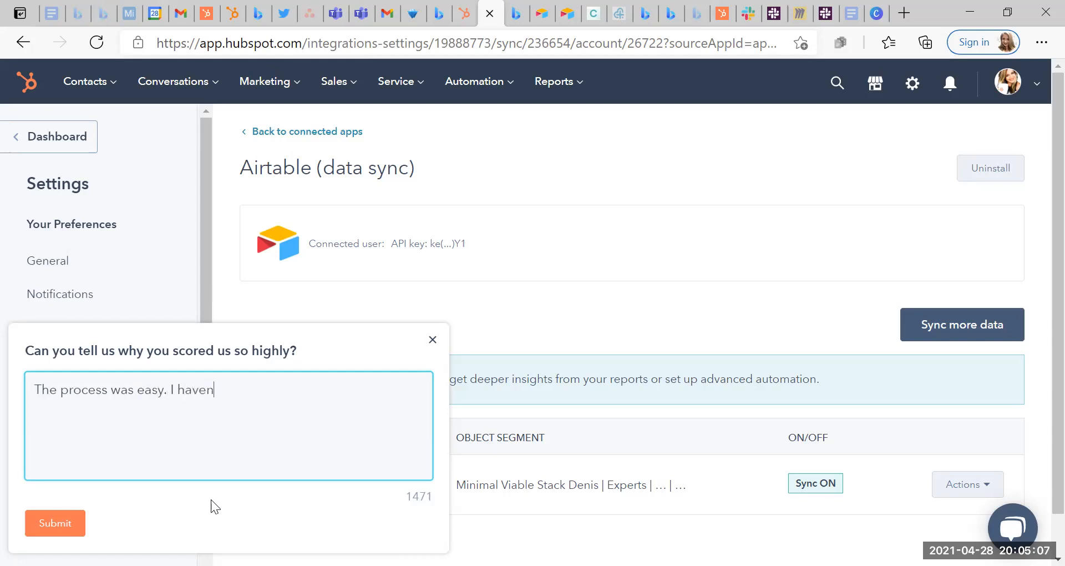
pyautogui.write("'t had any issues so")
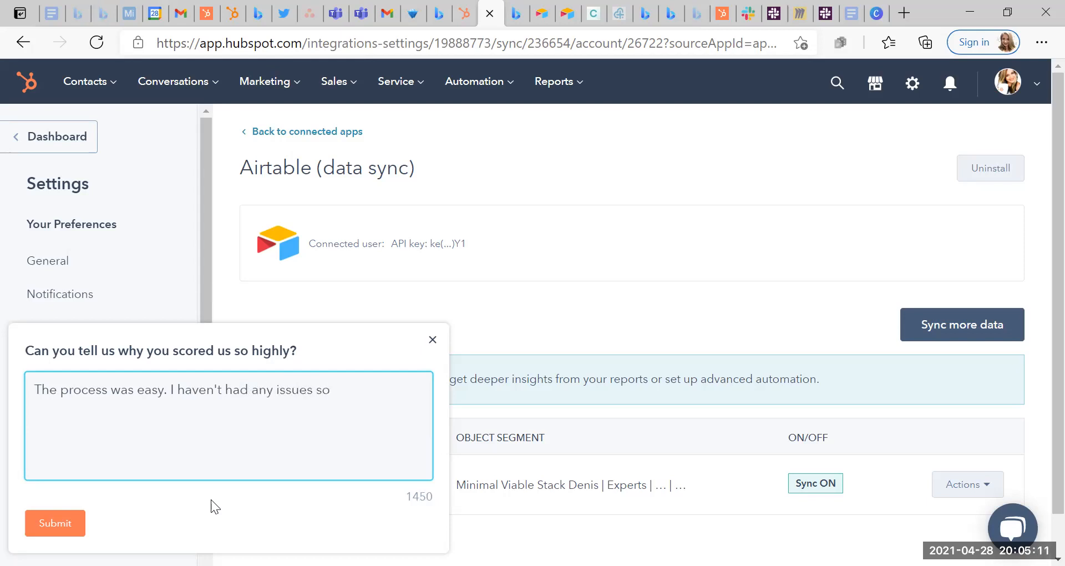
pyautogui.write('far. I am')
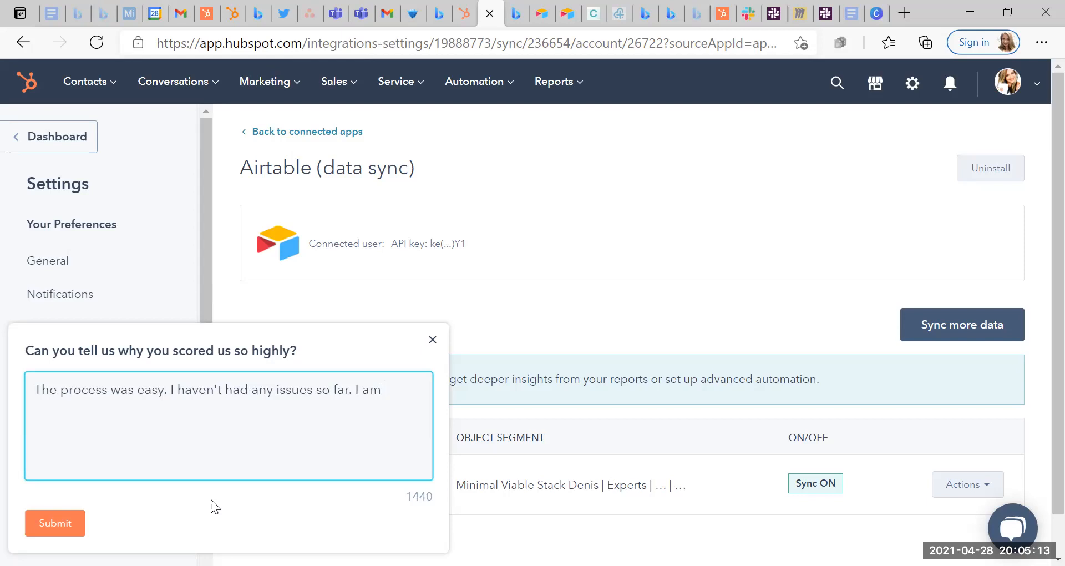
pyautogui.write('yet to')
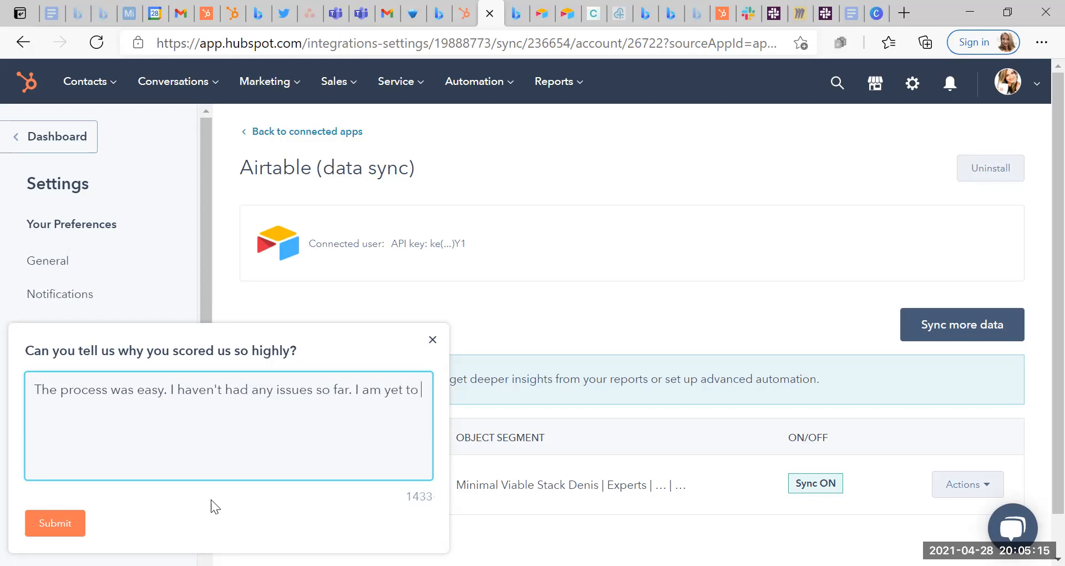
pyautogui.write('review the data yc')
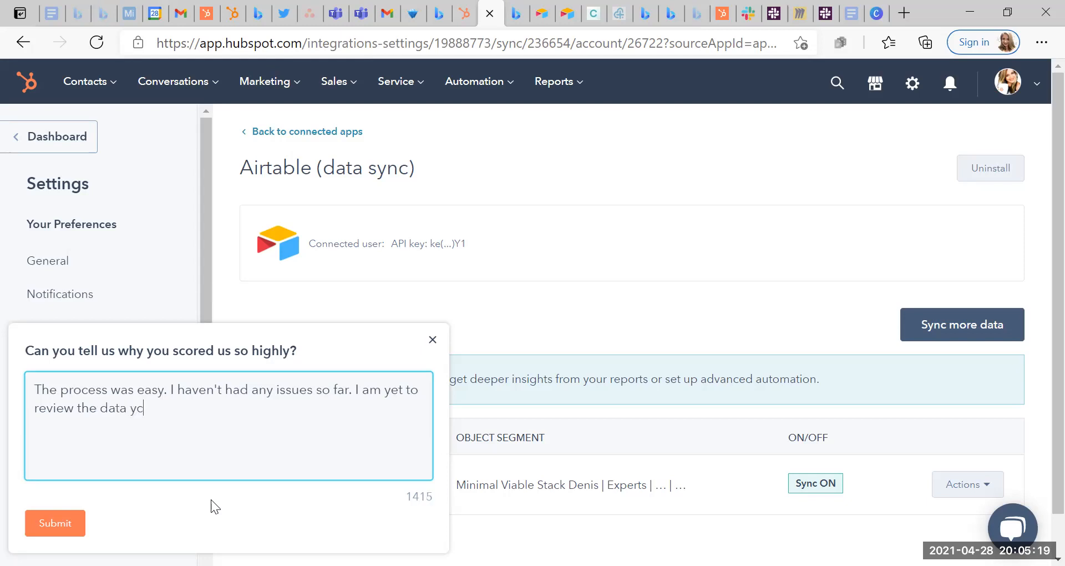
pyautogui.write('syche')
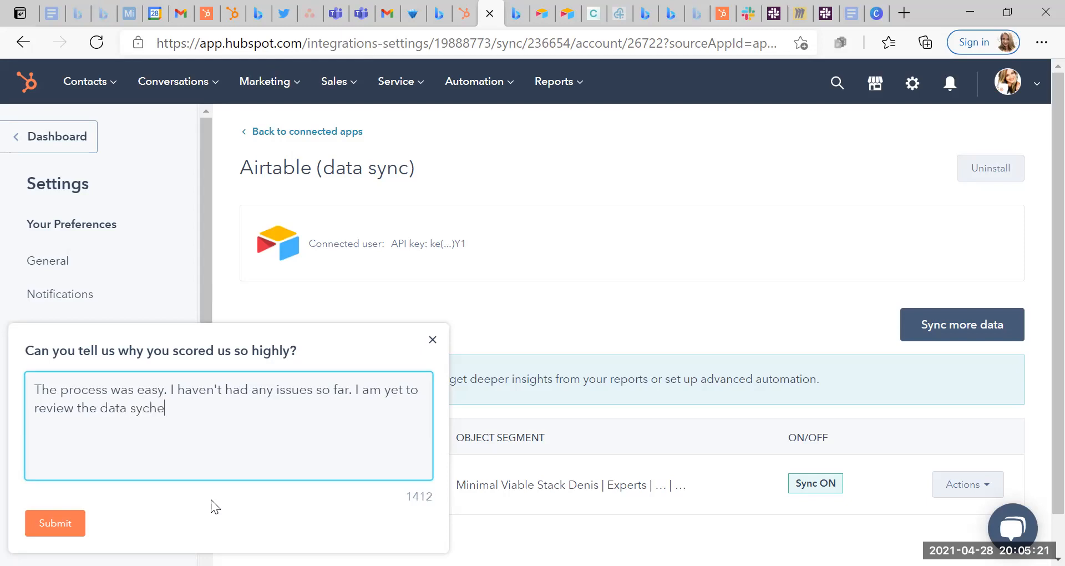
pyautogui.write('d')
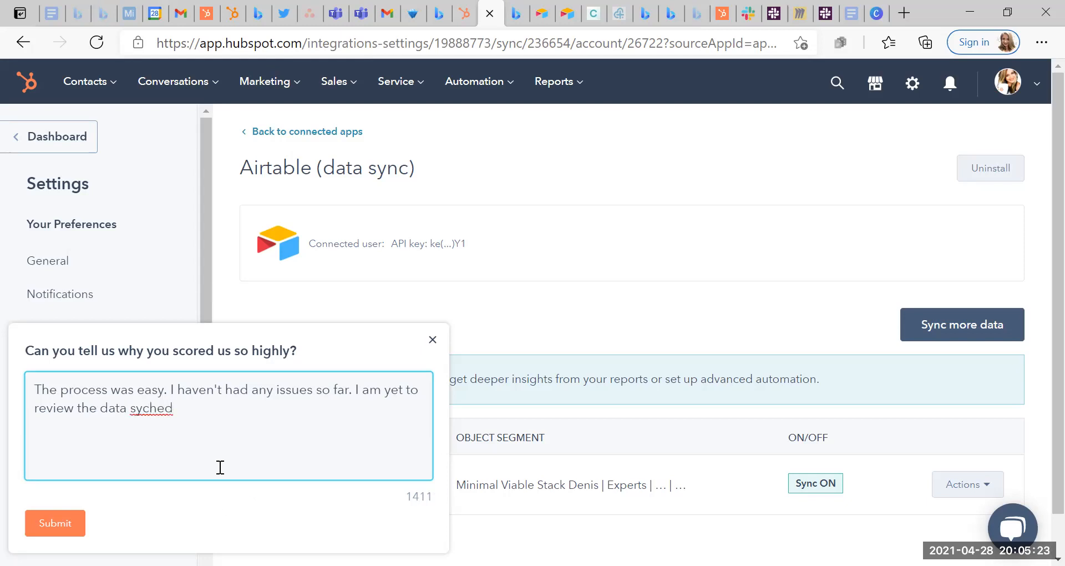
# Step: Correct the misspelled word, submit the feedback, and close the thank-you message
pyautogui.rightClick(148, 408)
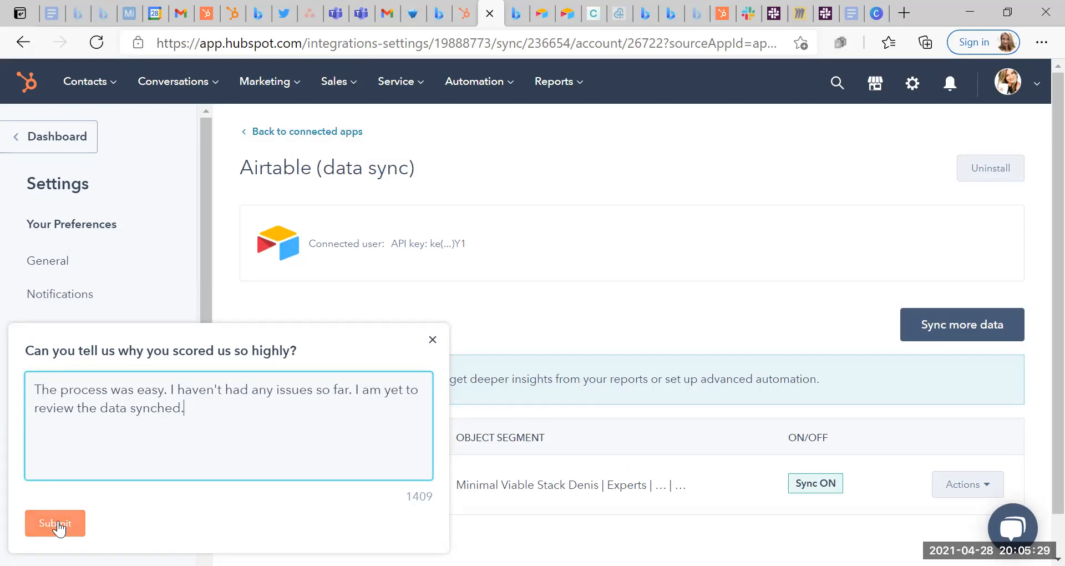
pyautogui.click(55, 523)
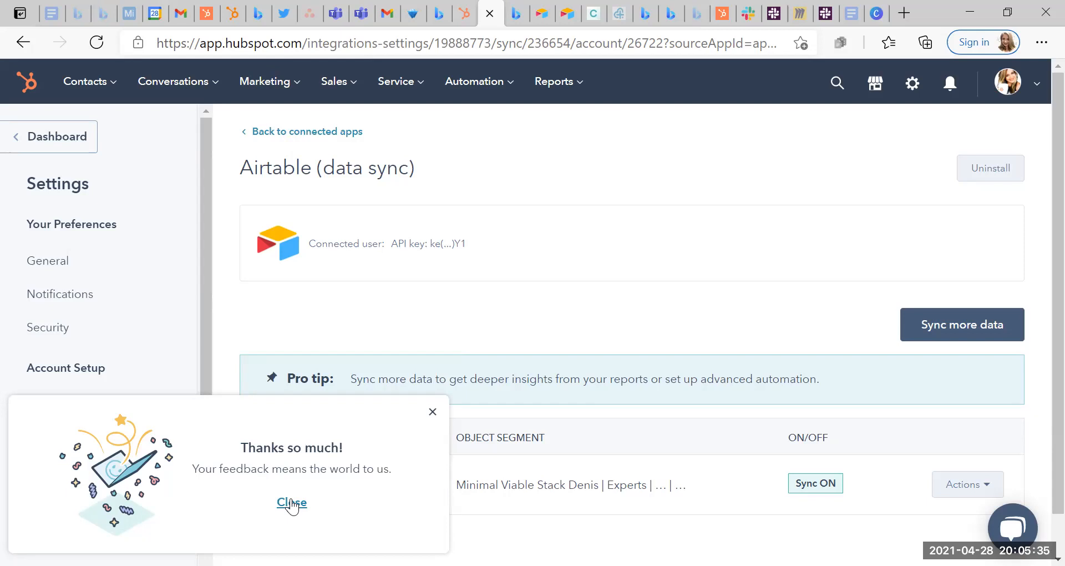
pyautogui.click(292, 502)
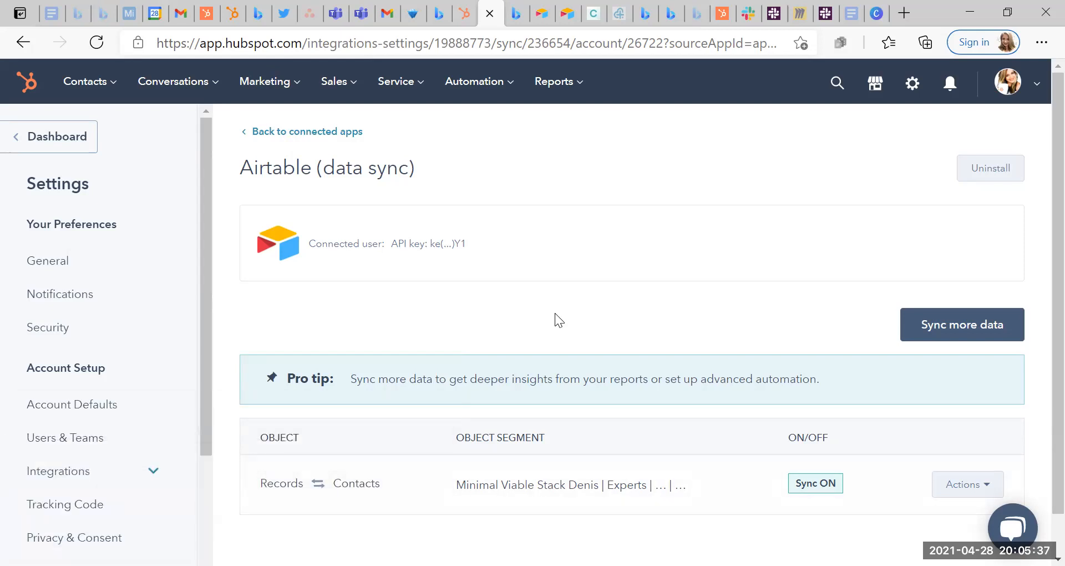
# Step: Scroll down the Airtable app page
pyautogui.scroll(-3)
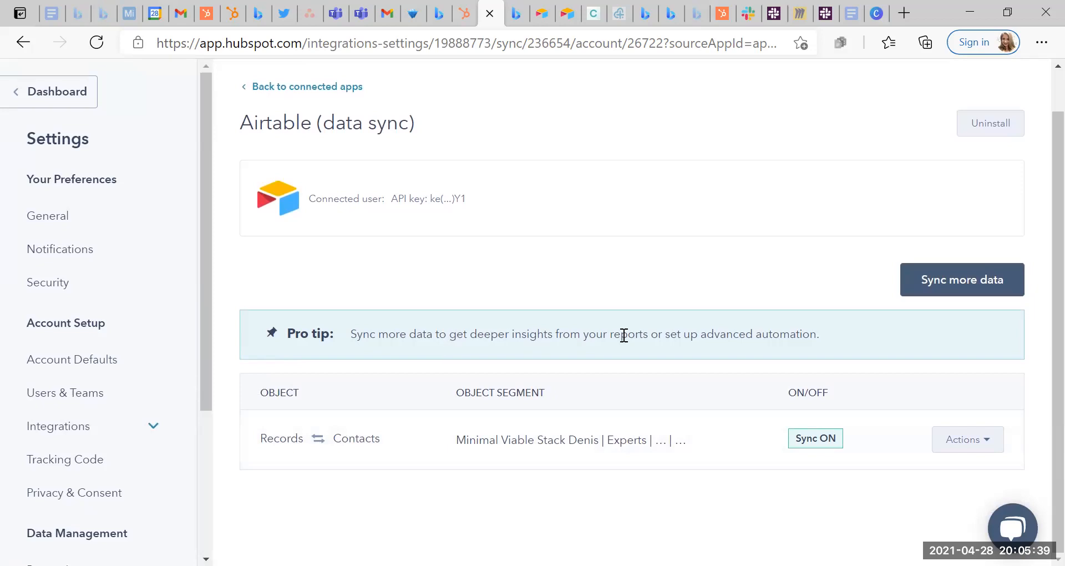
pyautogui.moveTo(302, 444)
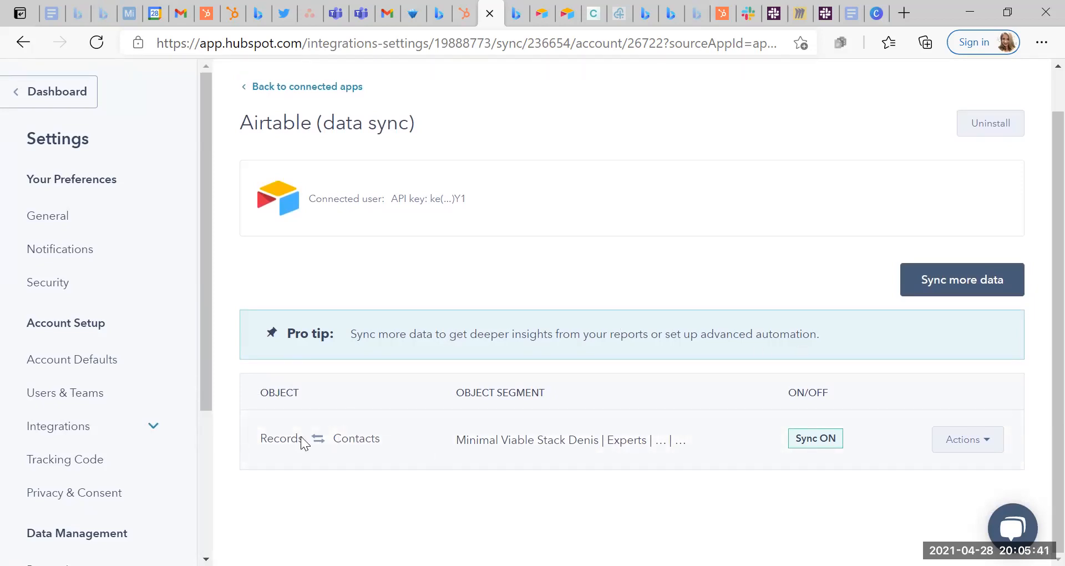
pyautogui.moveTo(414, 452)
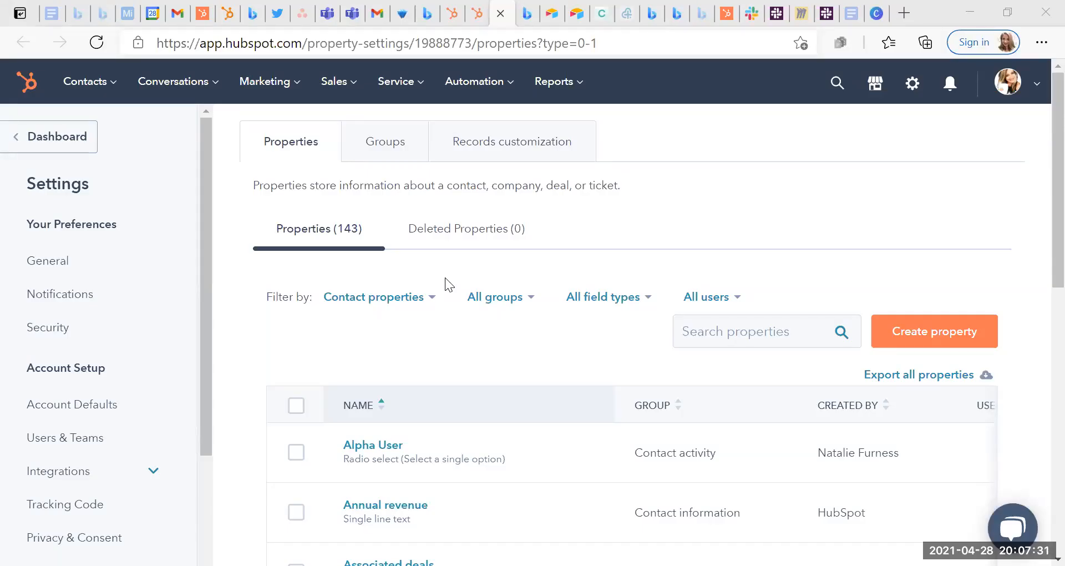
pyautogui.scroll(-3)
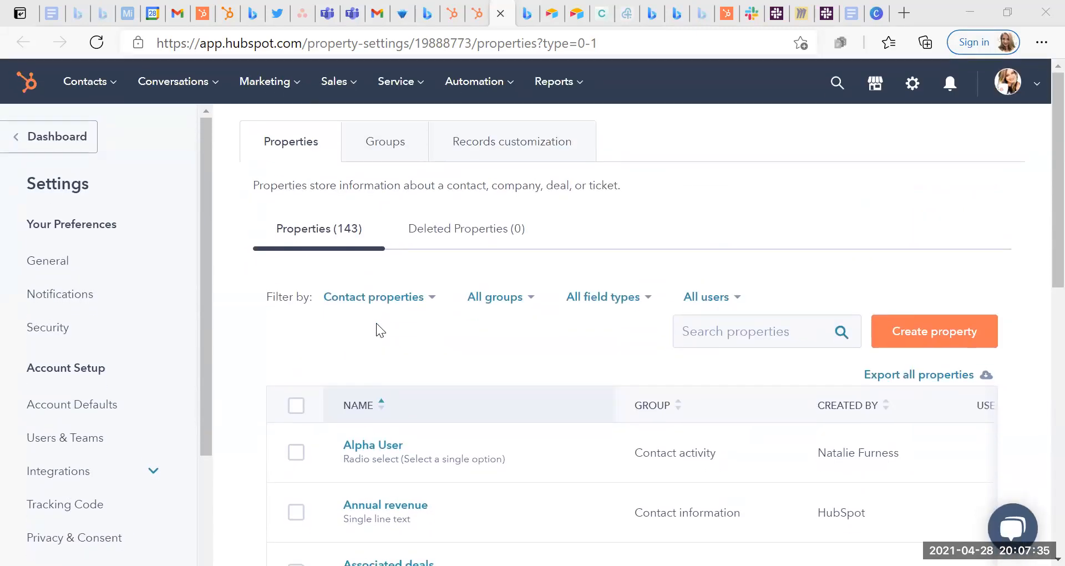
pyautogui.scroll(-3)
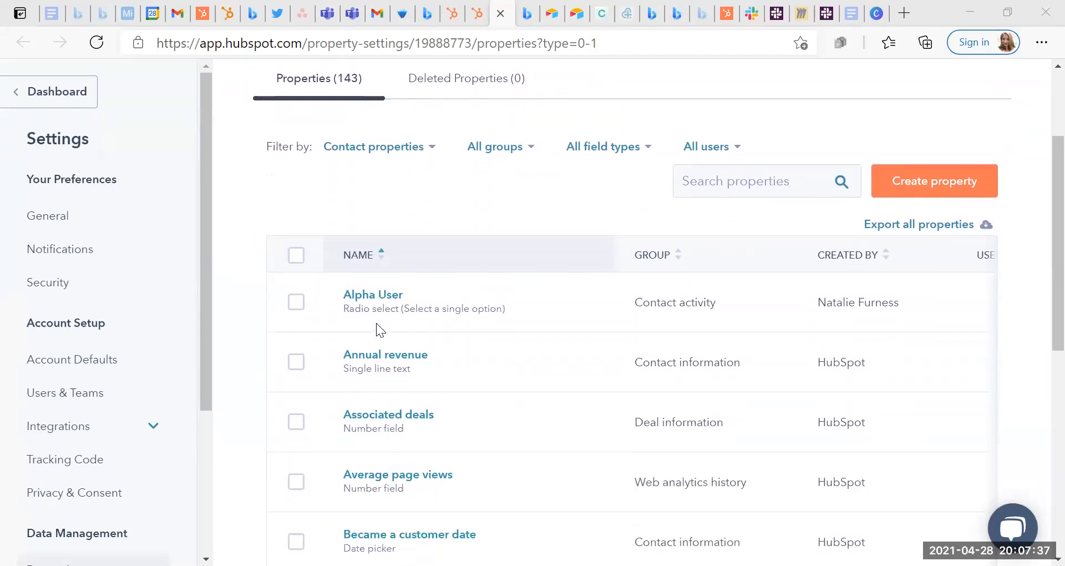
pyautogui.scroll(-3)
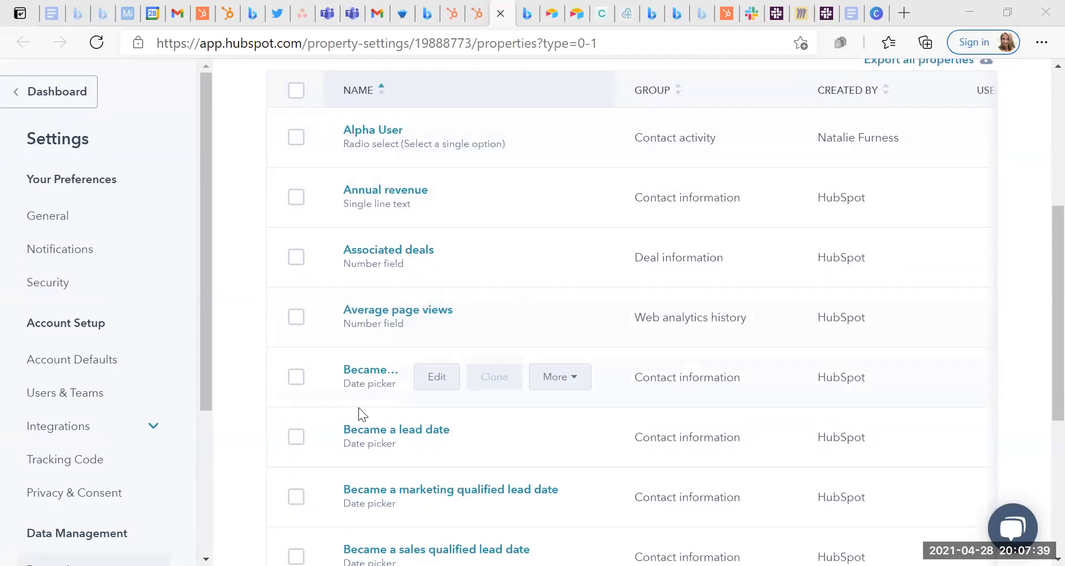
pyautogui.scroll(-3)
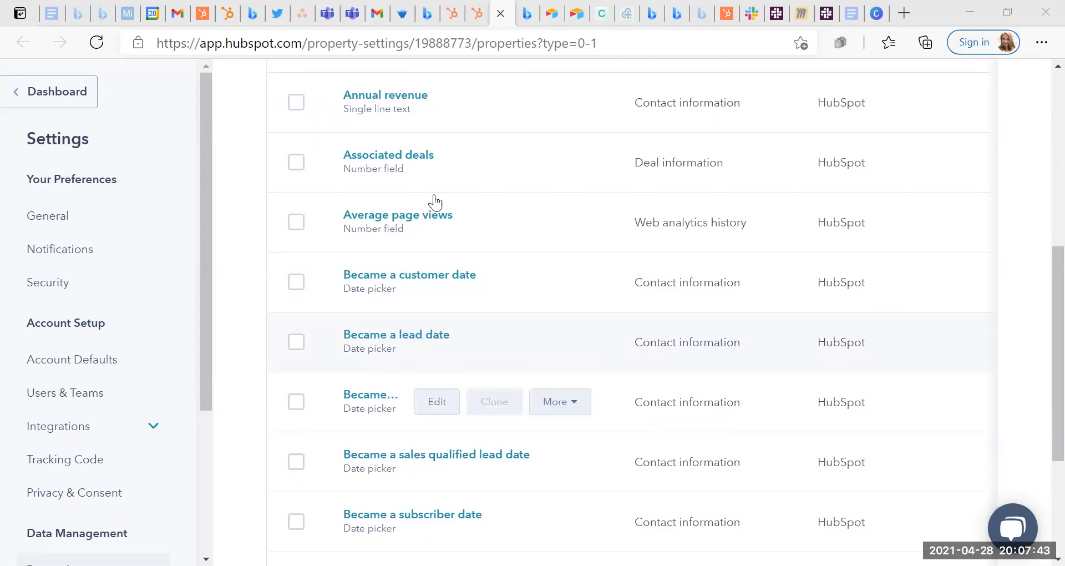
pyautogui.scroll(3)
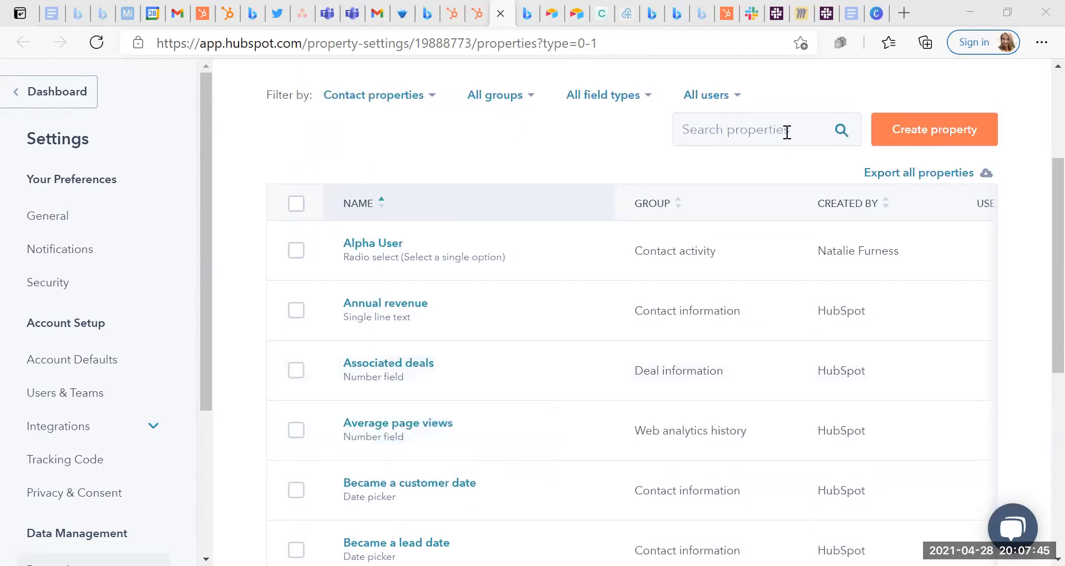
pyautogui.write('calendar')
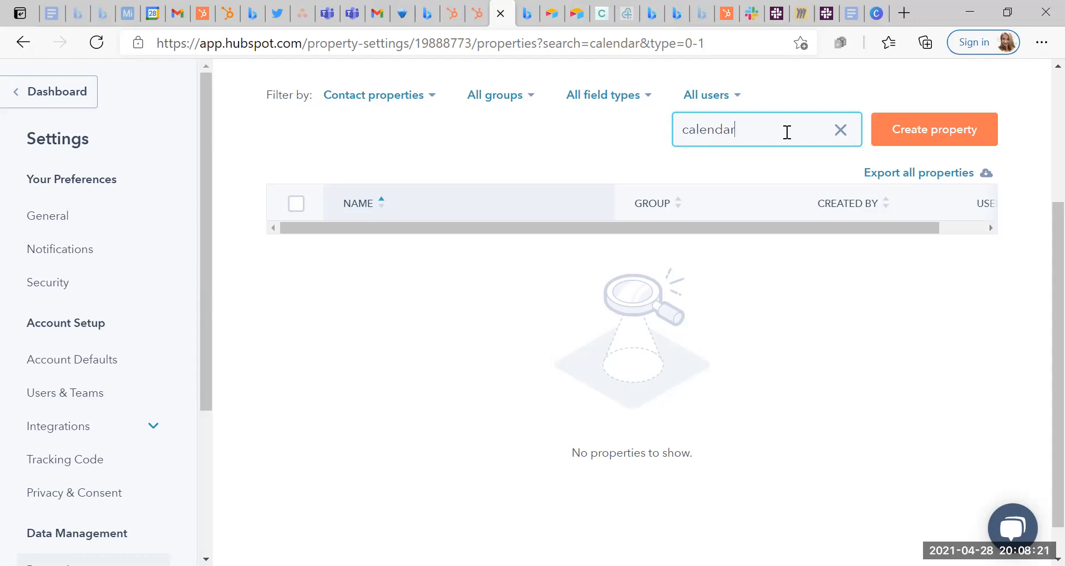
pyautogui.moveTo(697, 345)
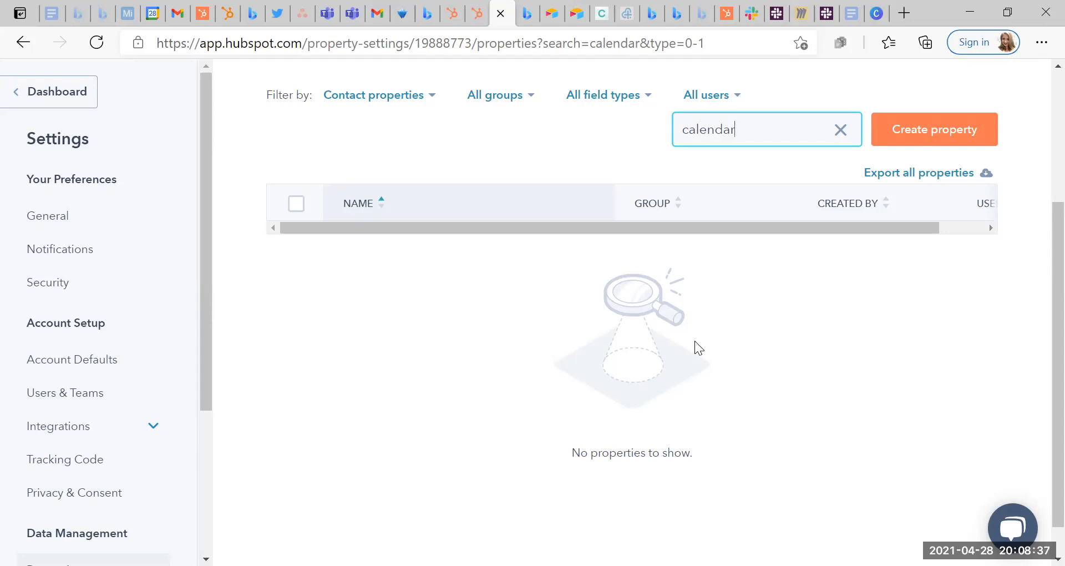
pyautogui.moveTo(669, 538)
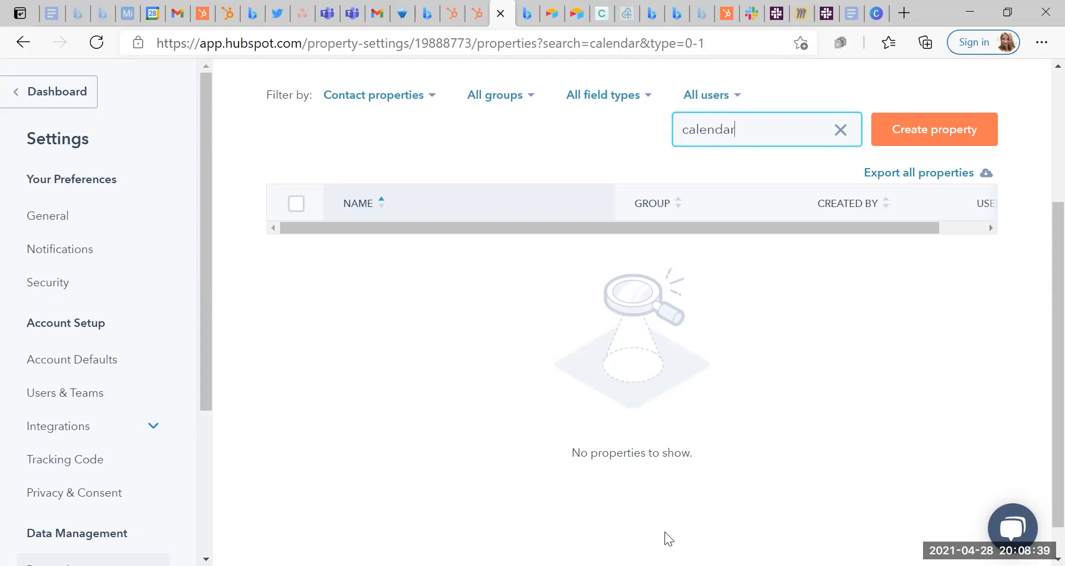